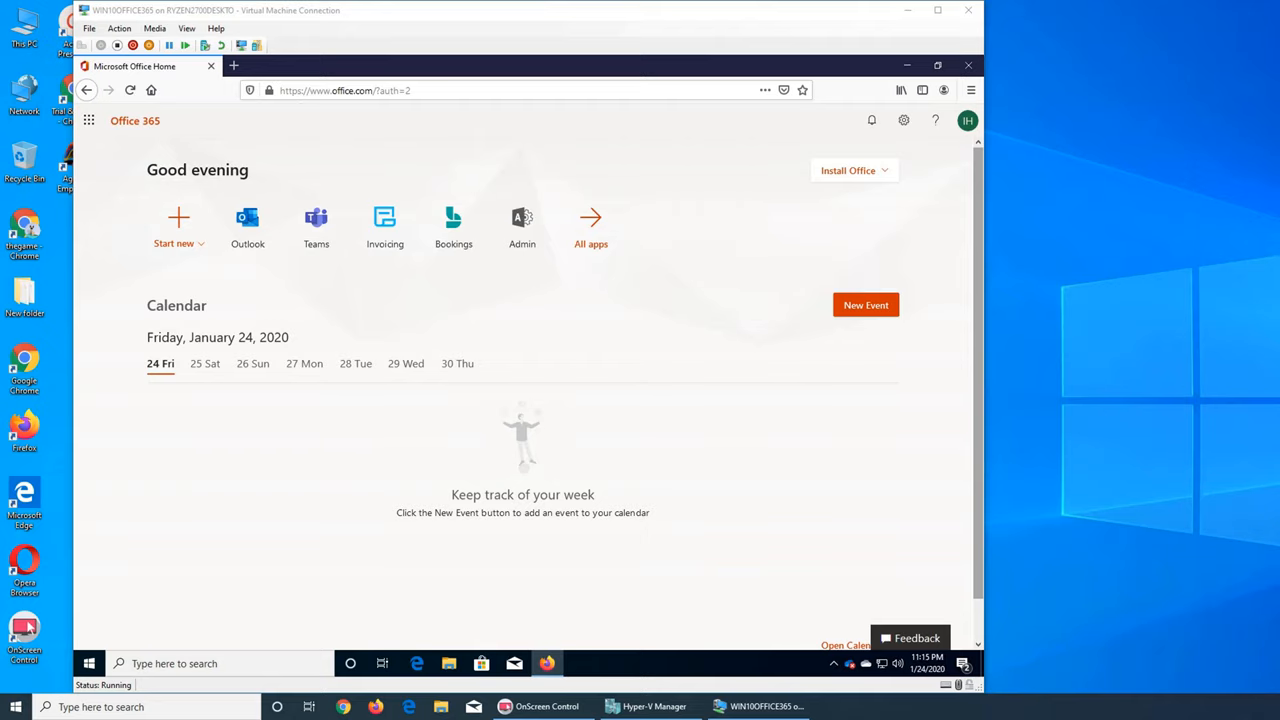
pyautogui.moveTo(508, 270)
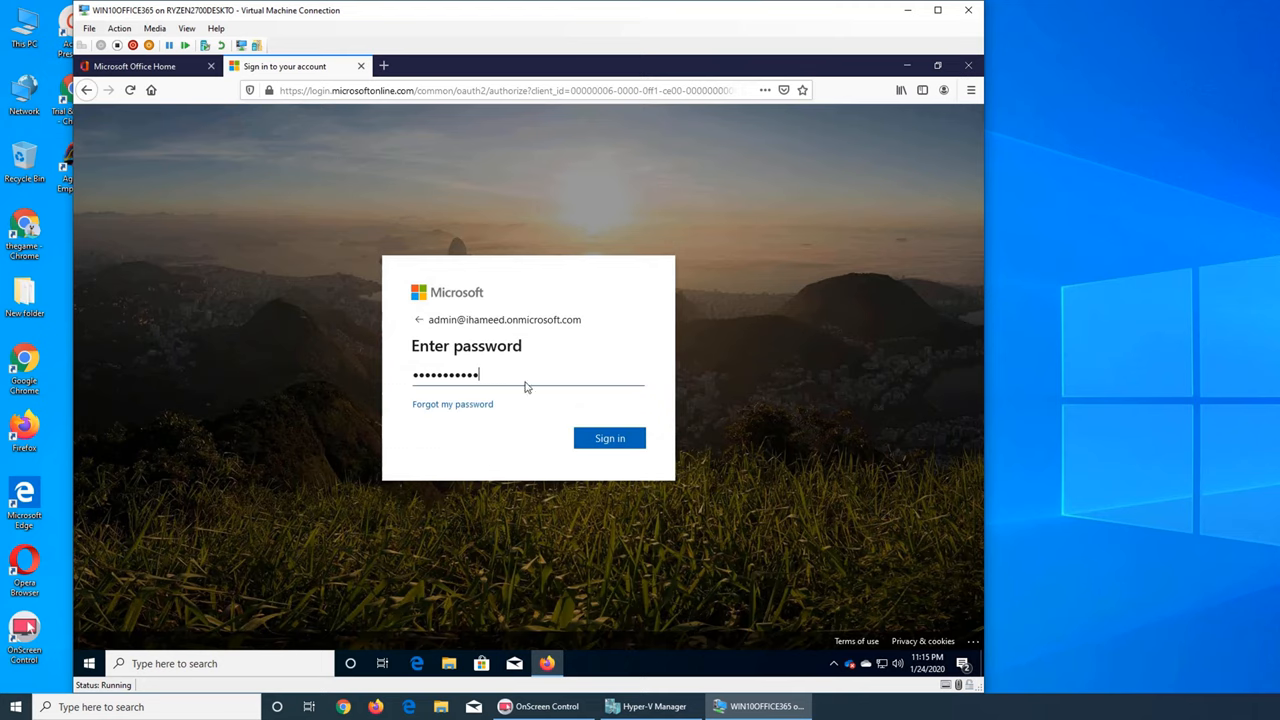
# Submit the administrator password and choose Yes to stay signed in.
pyautogui.click(608, 438)
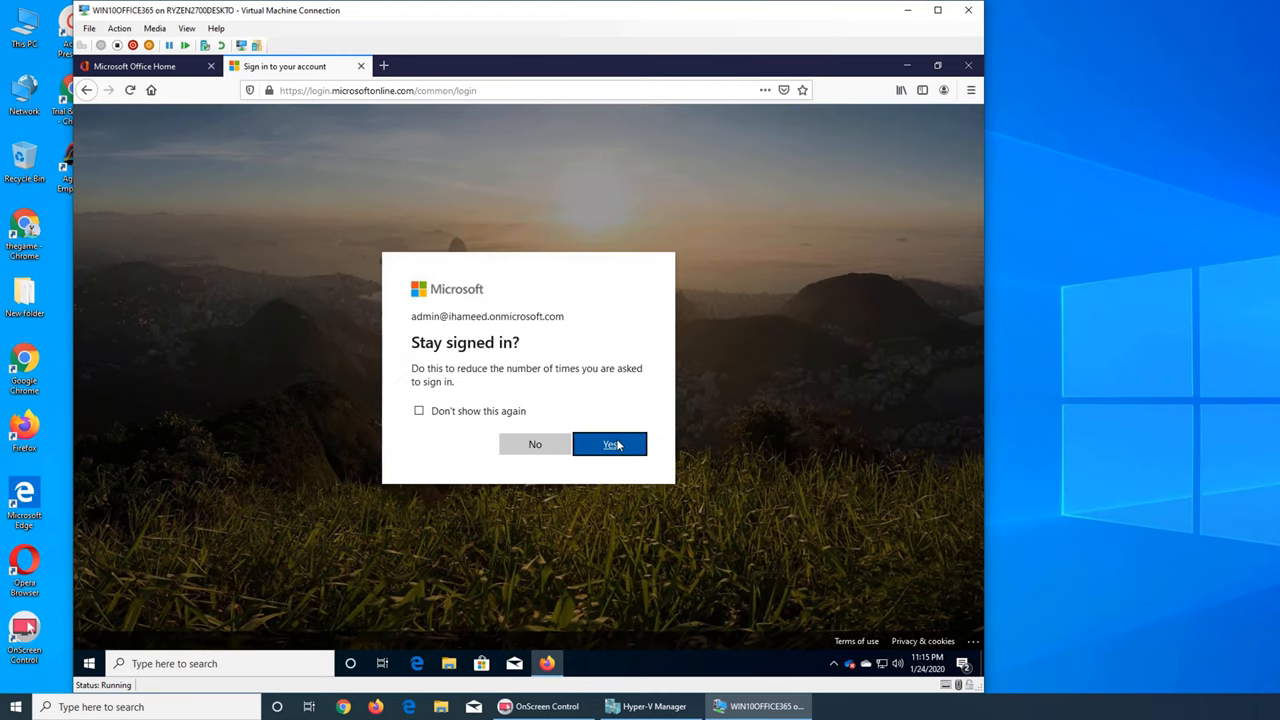
pyautogui.click(610, 444)
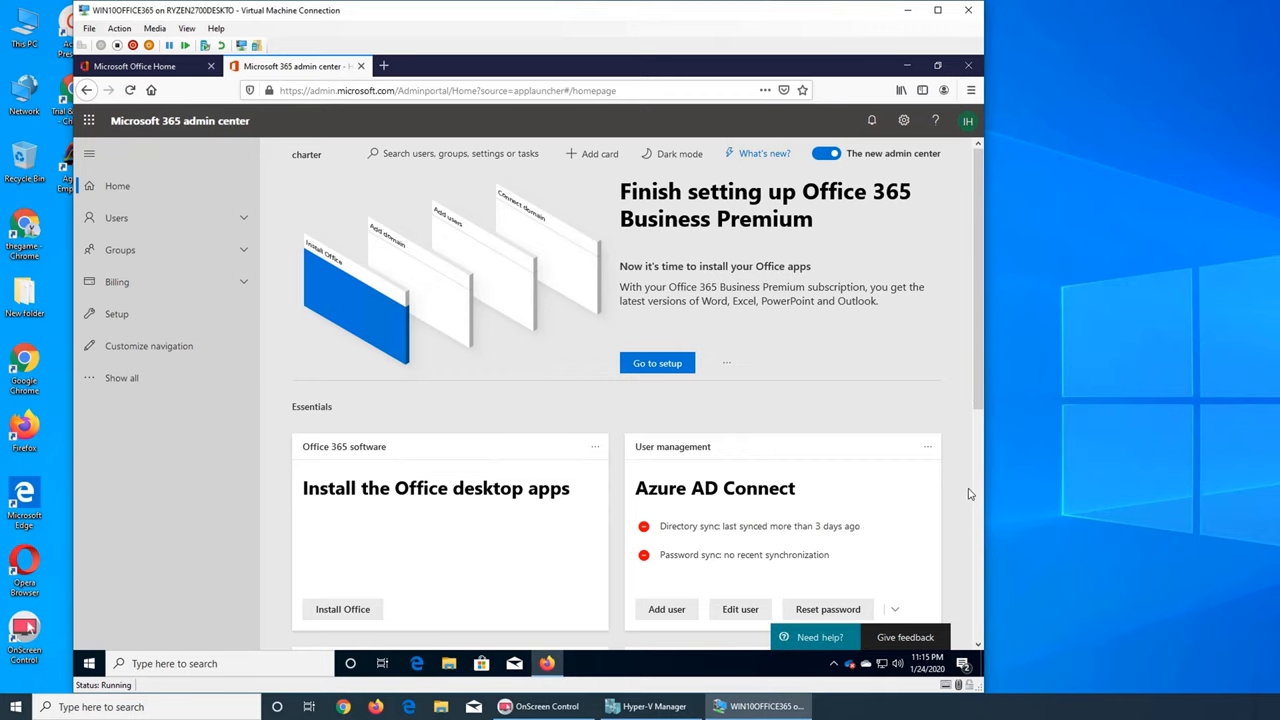
# Scroll the admin center home down to the Admin centers area.
pyautogui.scroll(-3)
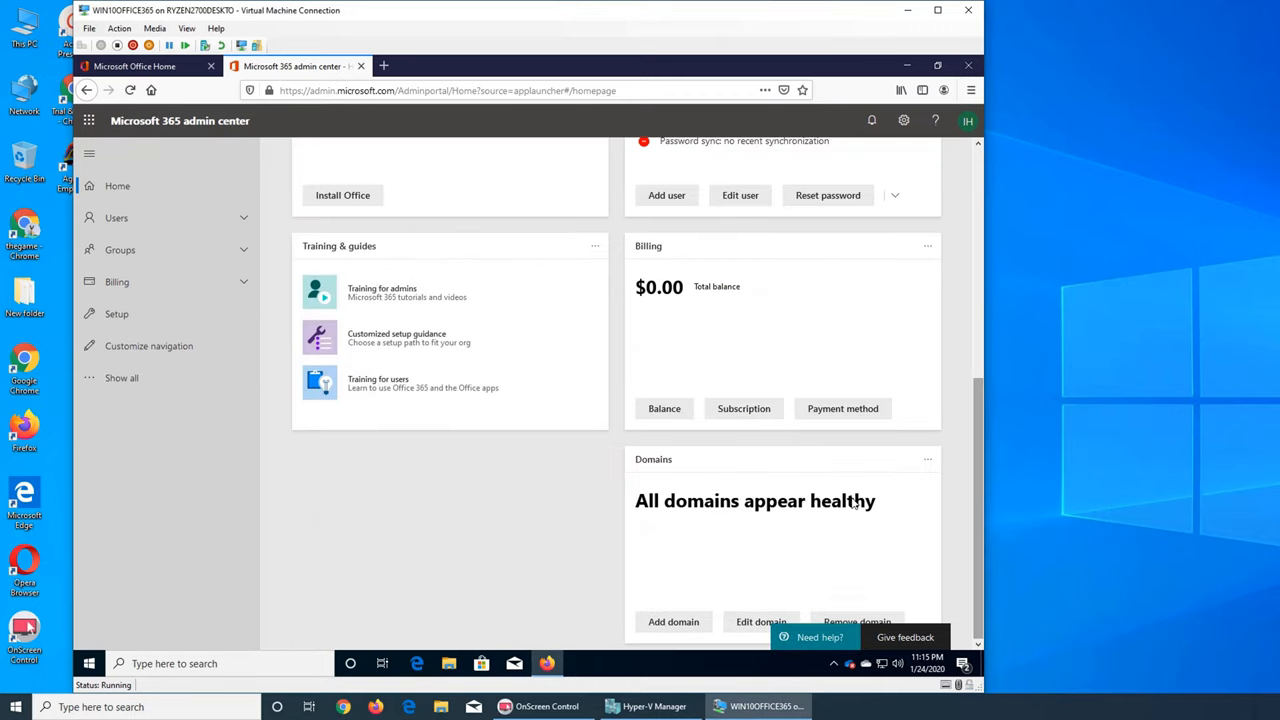
pyautogui.moveTo(342, 342)
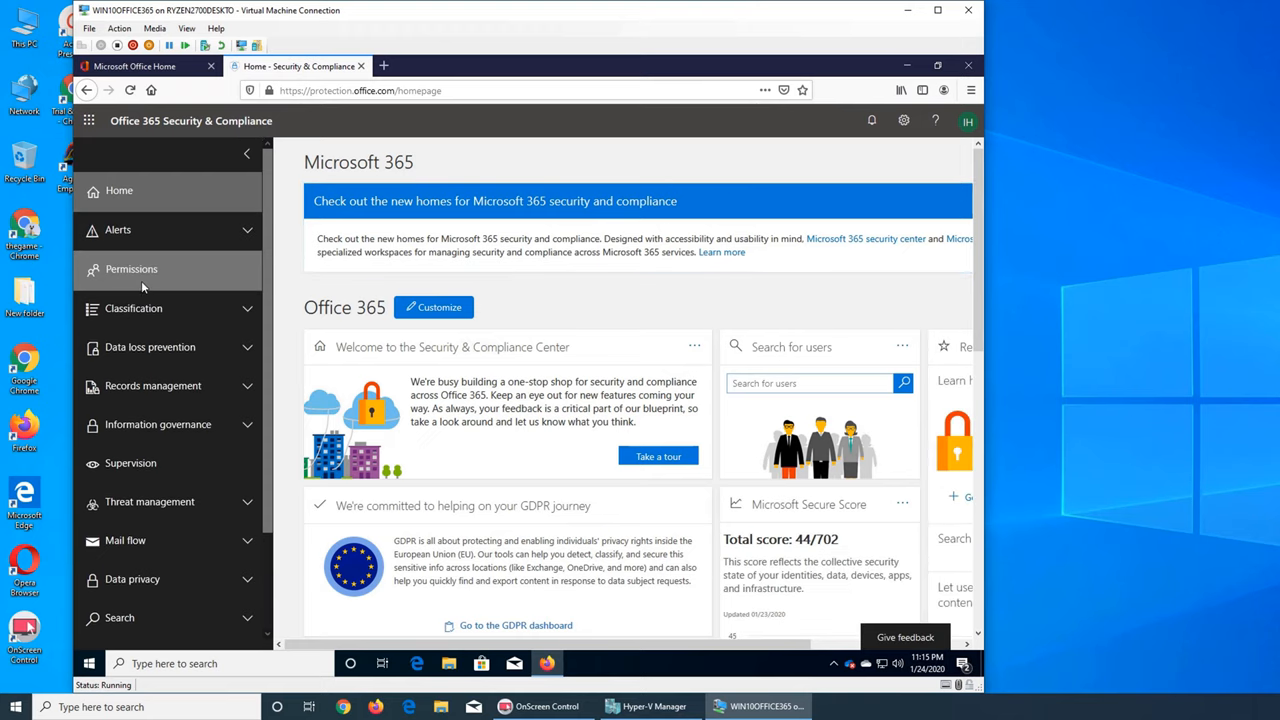
# Show the Permissions page listing the 18 Security & Compliance role groups.
pyautogui.click(132, 268)
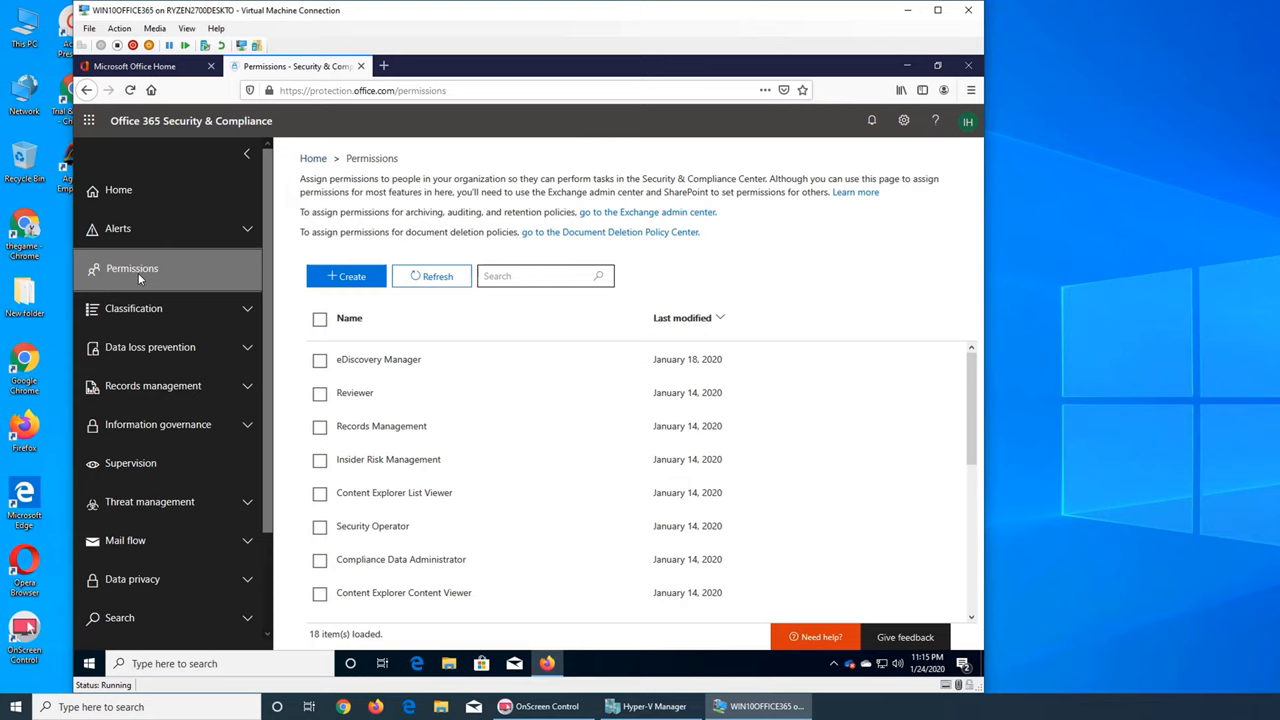
pyautogui.moveTo(408, 388)
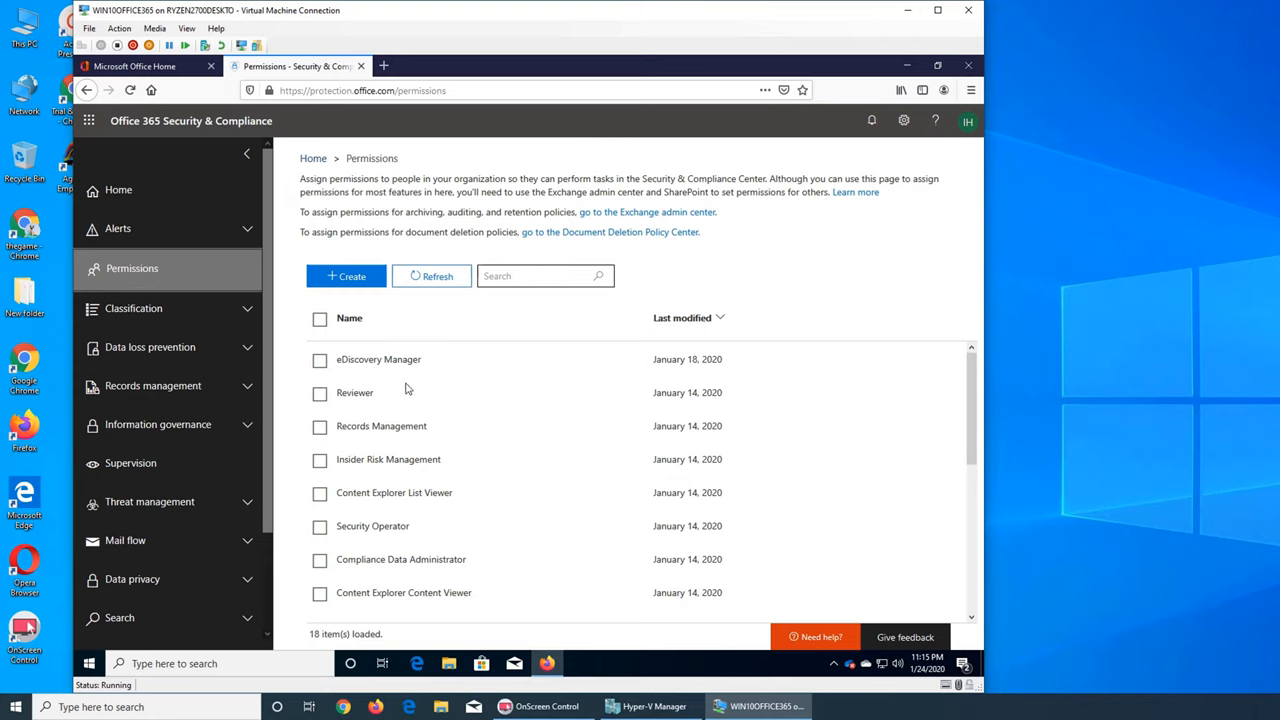
pyautogui.moveTo(380, 368)
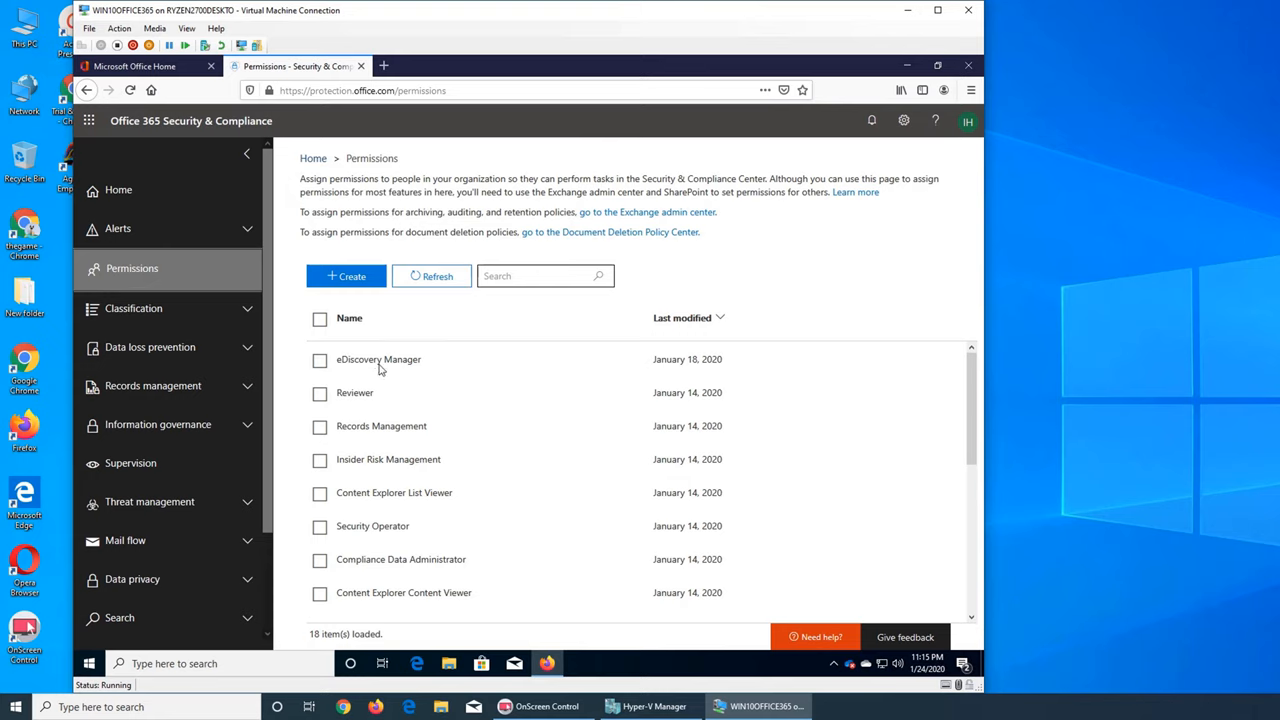
pyautogui.moveTo(378, 374)
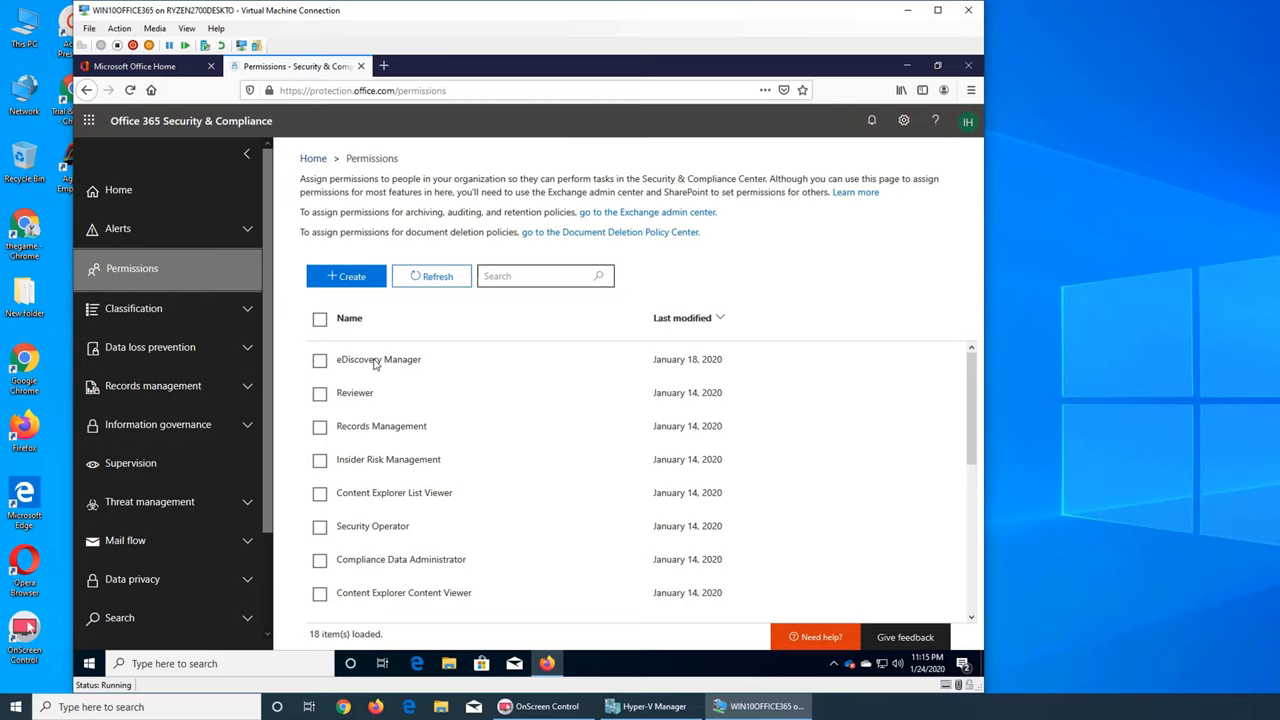
pyautogui.moveTo(472, 398)
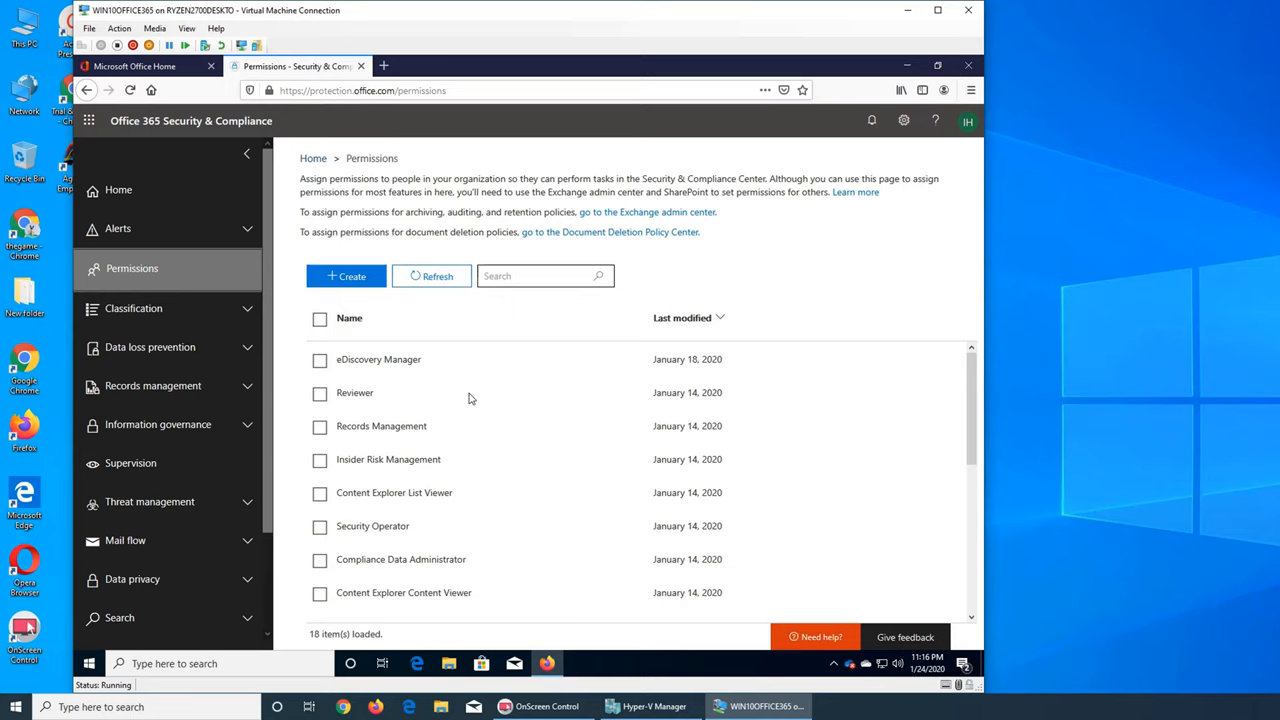
pyautogui.moveTo(830, 230)
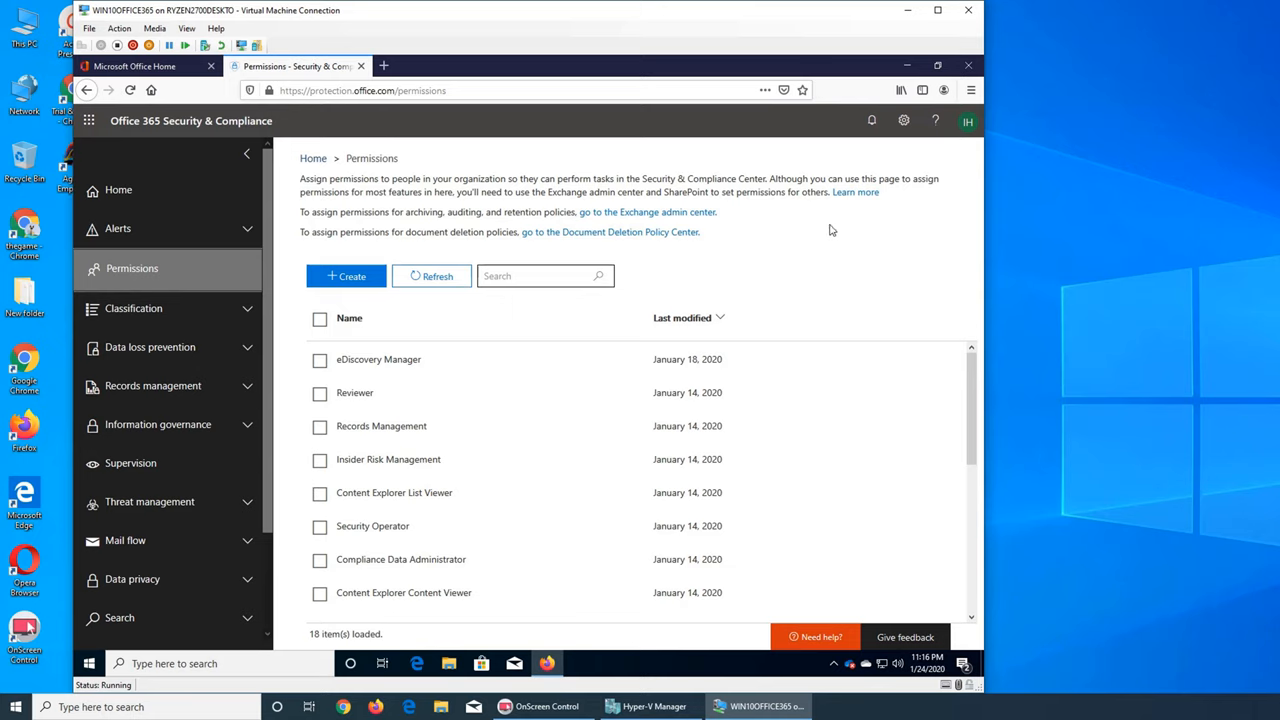
pyautogui.moveTo(704, 230)
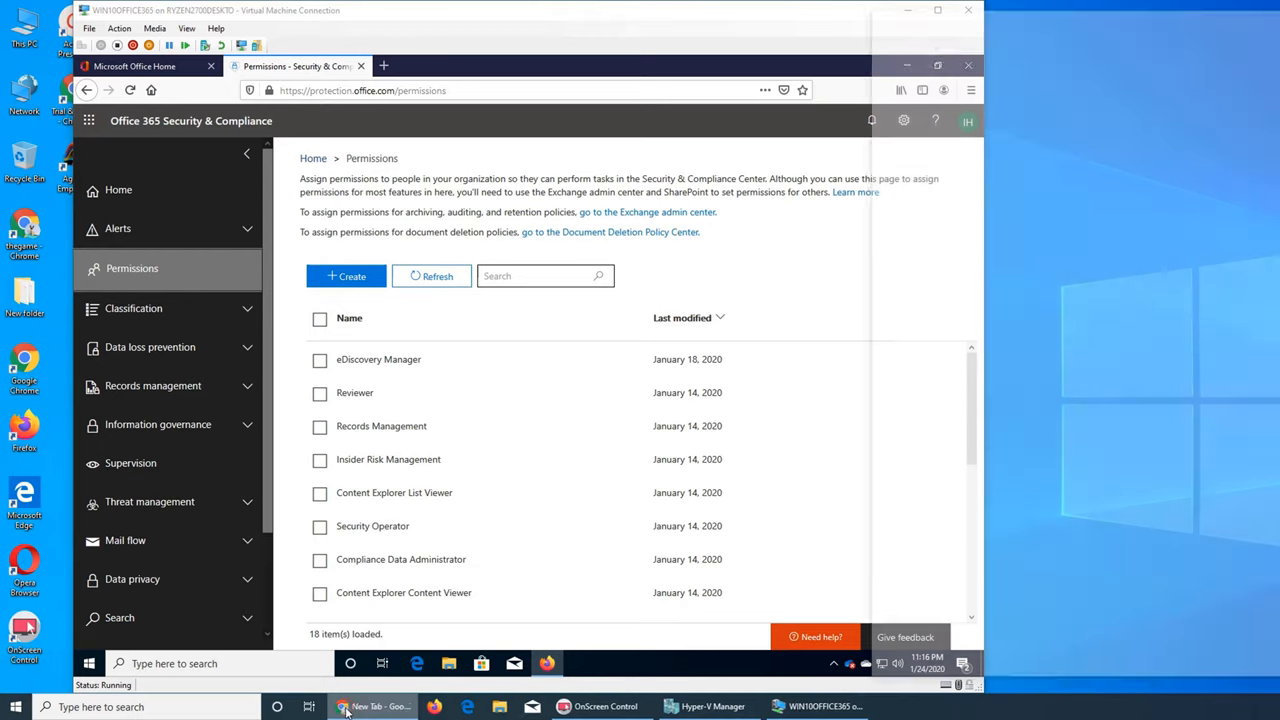
pyautogui.click(372, 706)
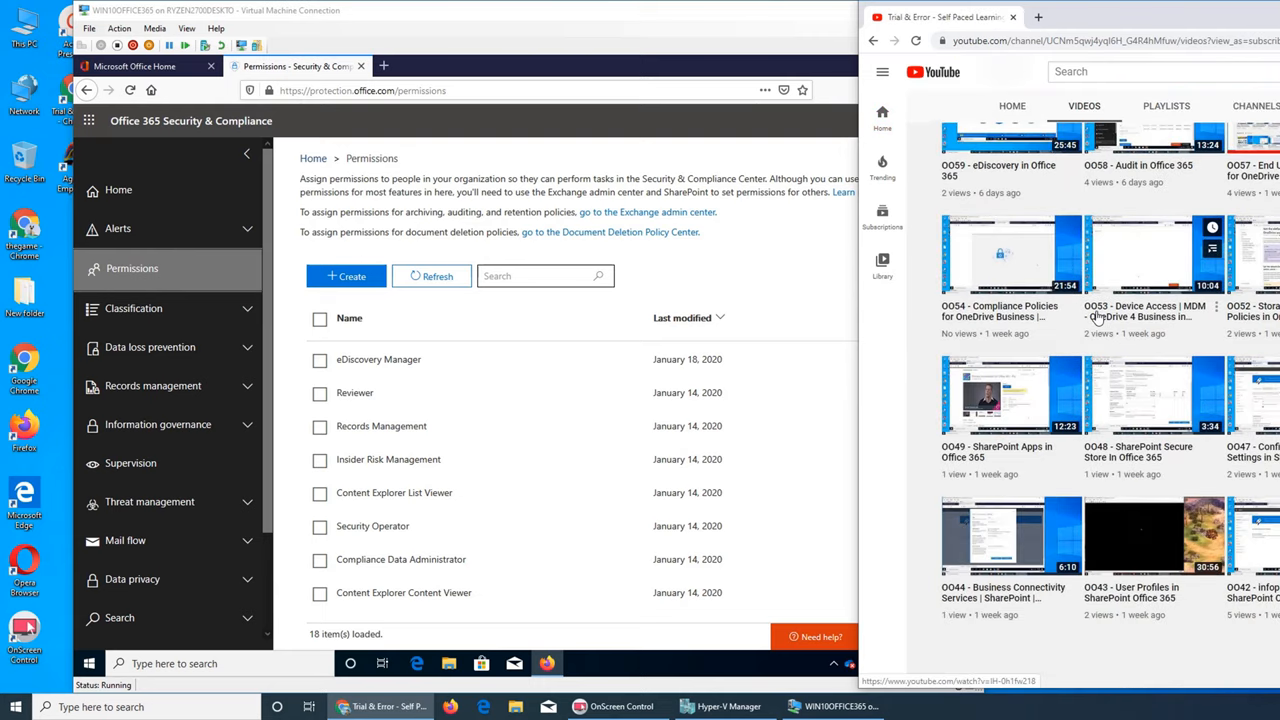
pyautogui.scroll(-3)
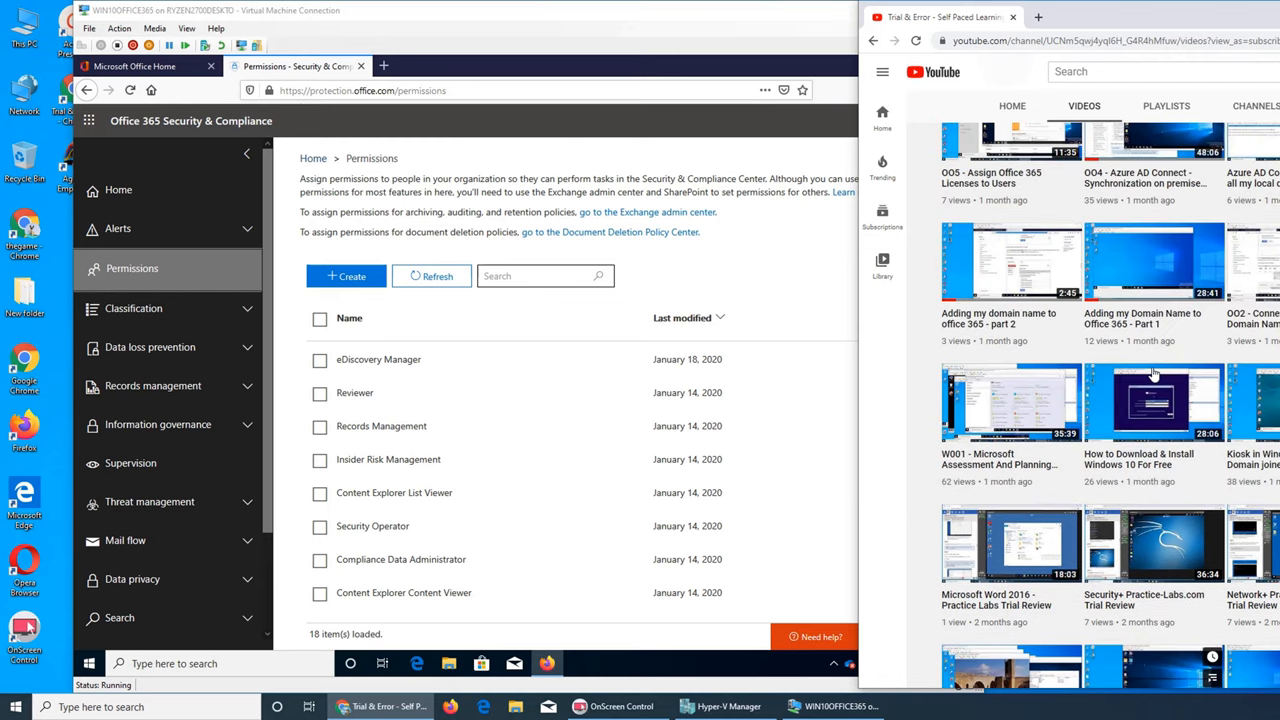
pyautogui.scroll(-3)
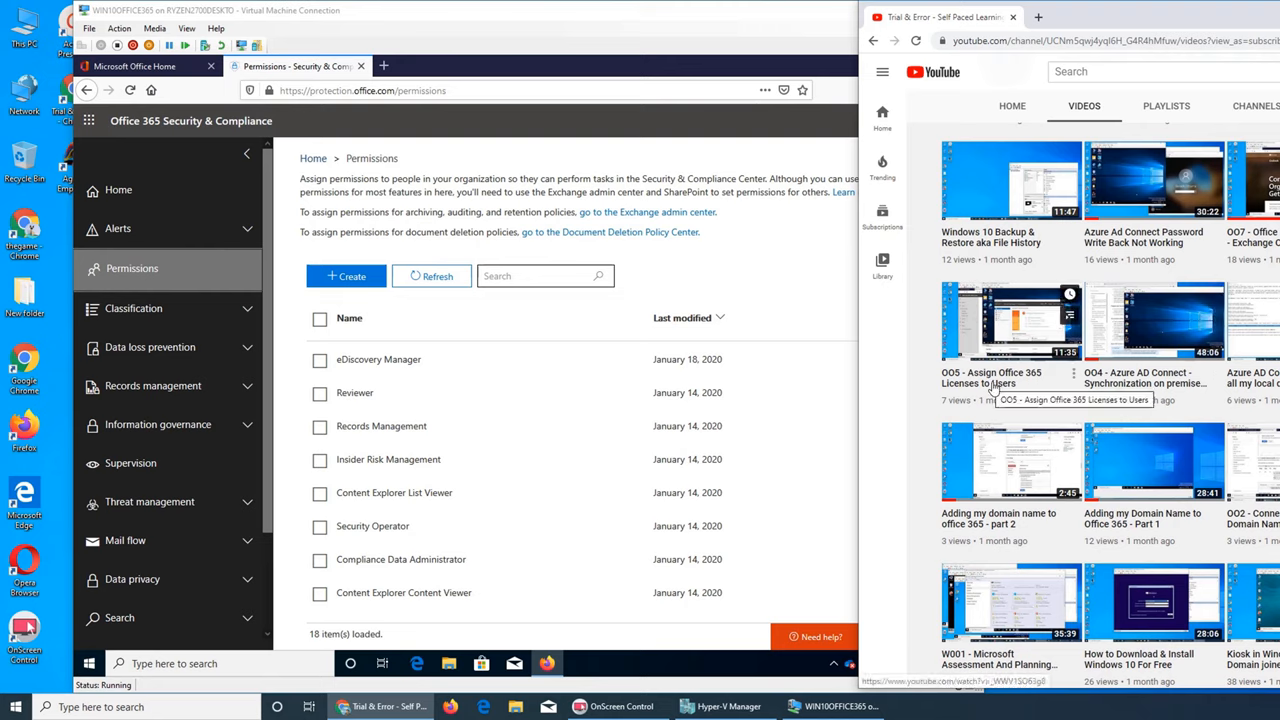
pyautogui.moveTo(988, 390)
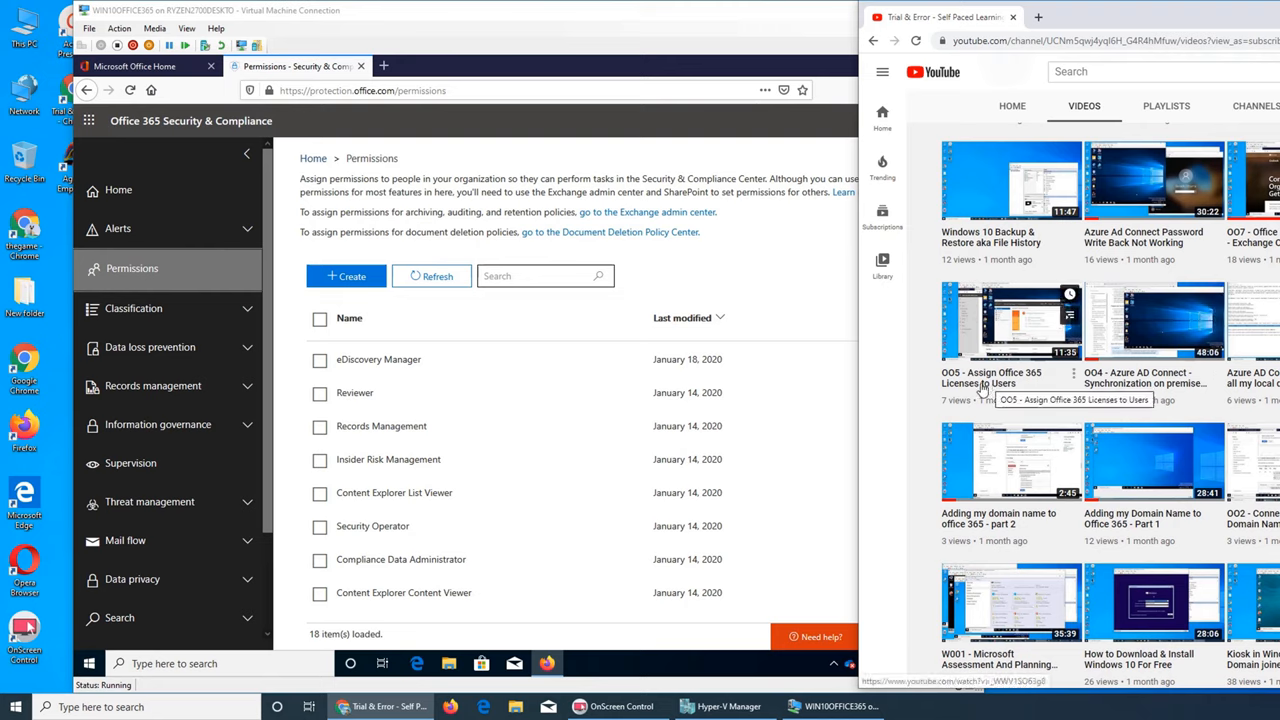
pyautogui.moveTo(988, 392)
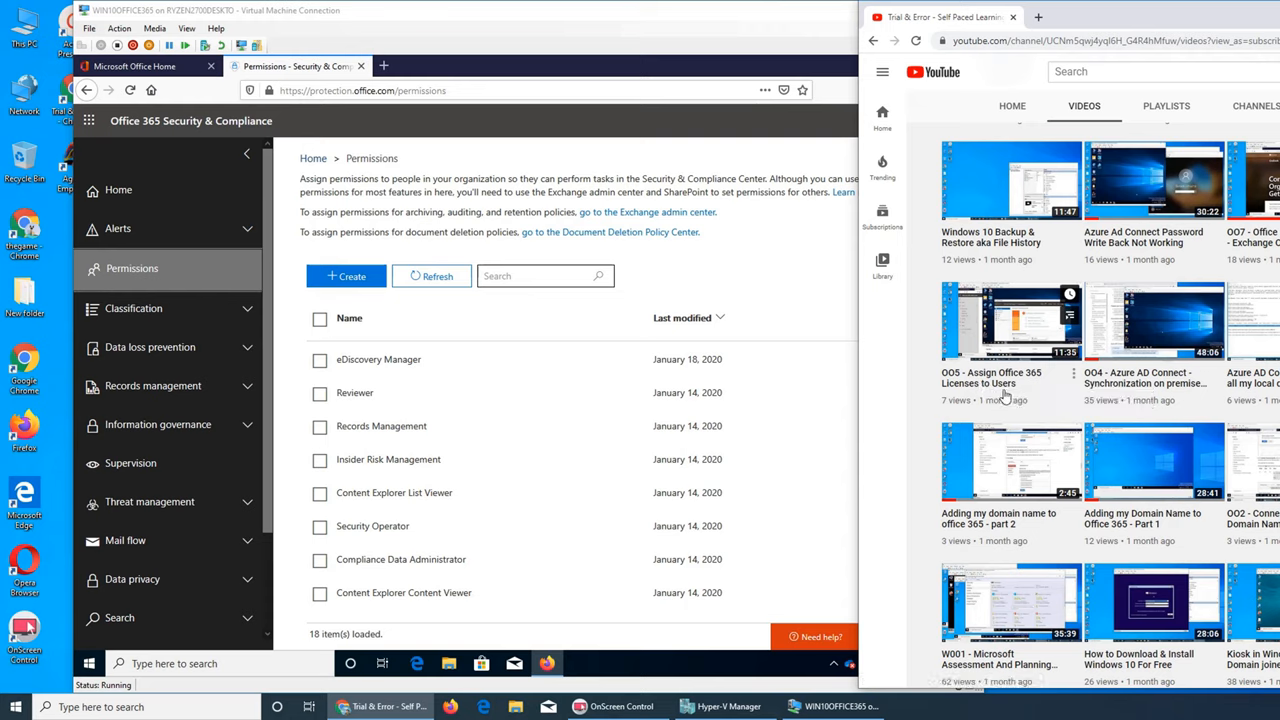
pyautogui.moveTo(990, 388)
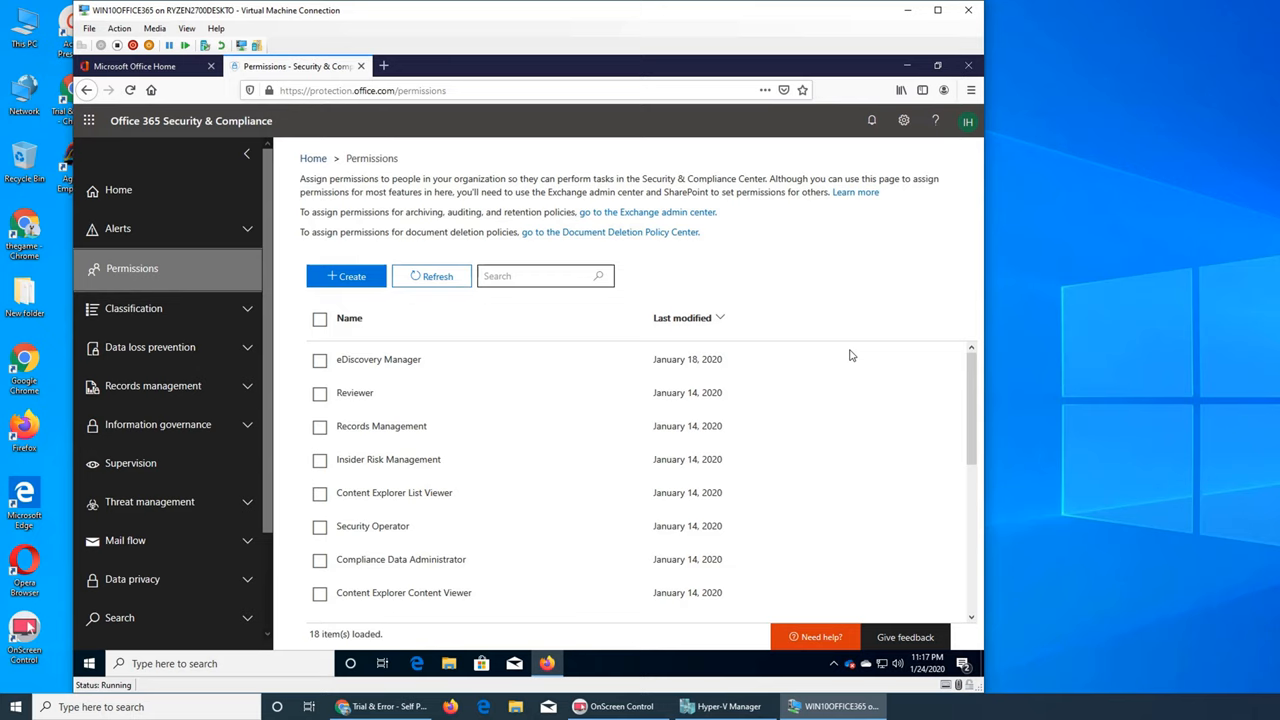
pyautogui.moveTo(464, 492)
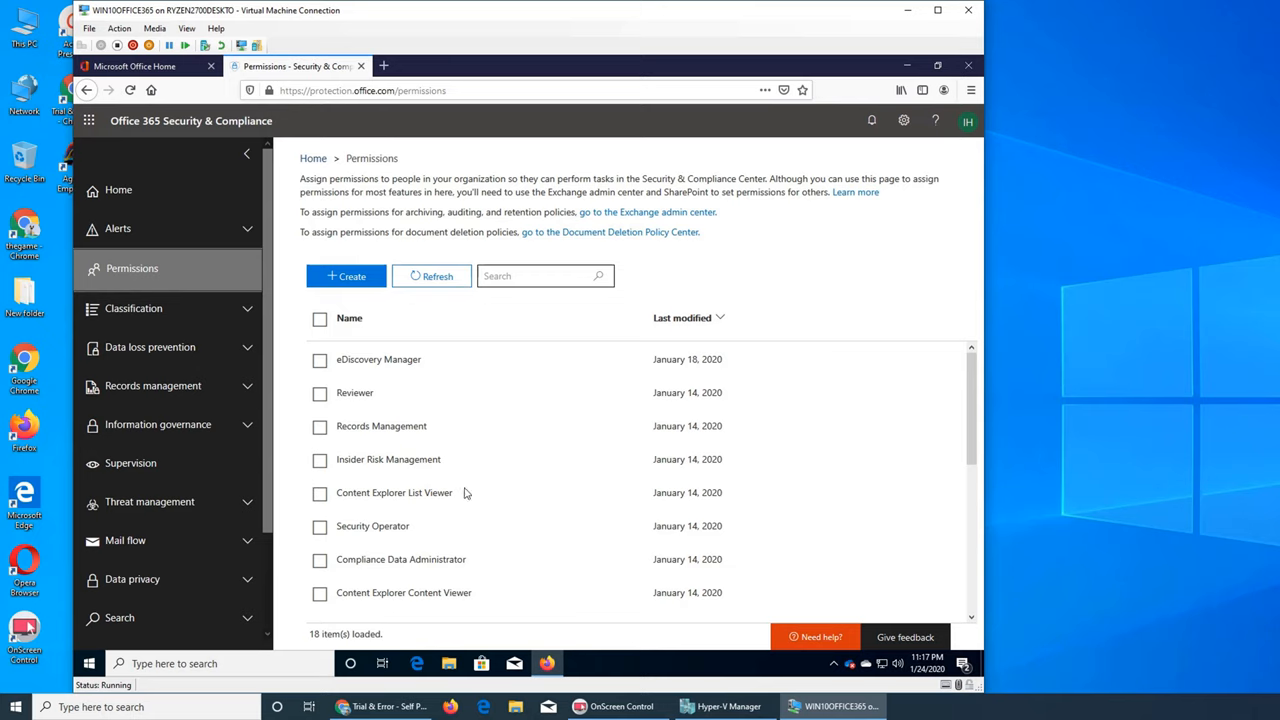
pyautogui.moveTo(464, 458)
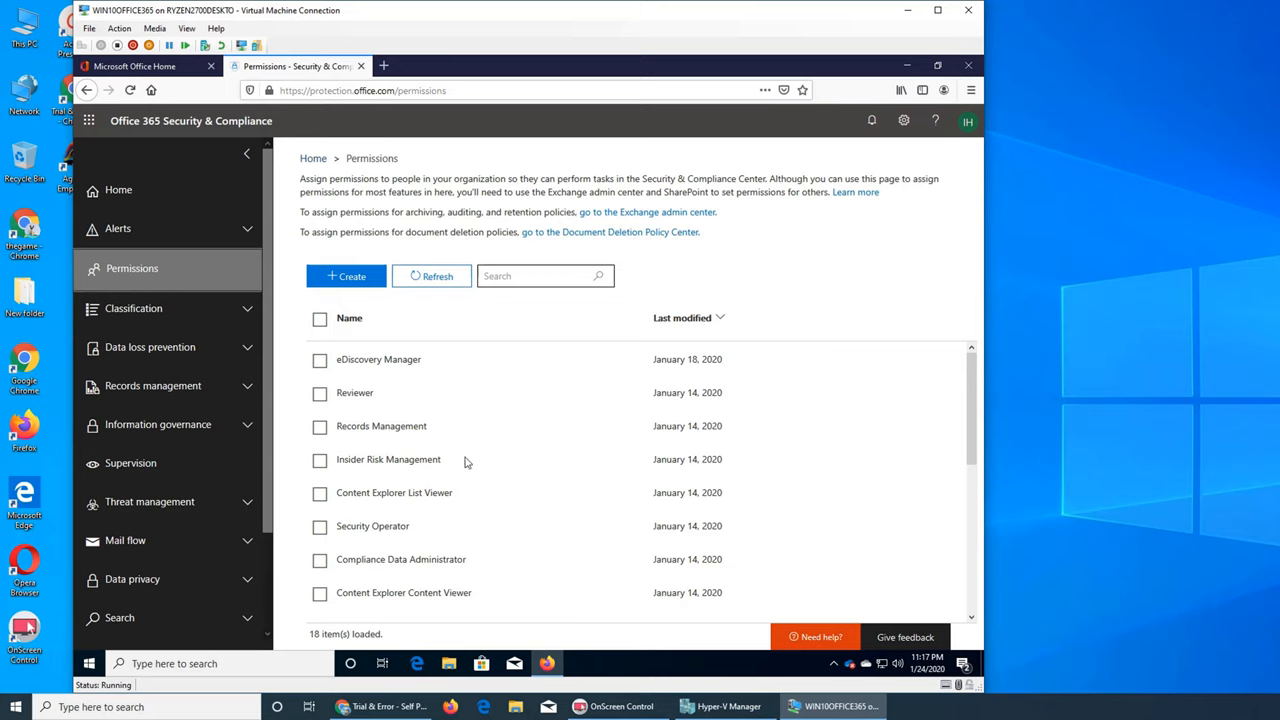
pyautogui.moveTo(392, 368)
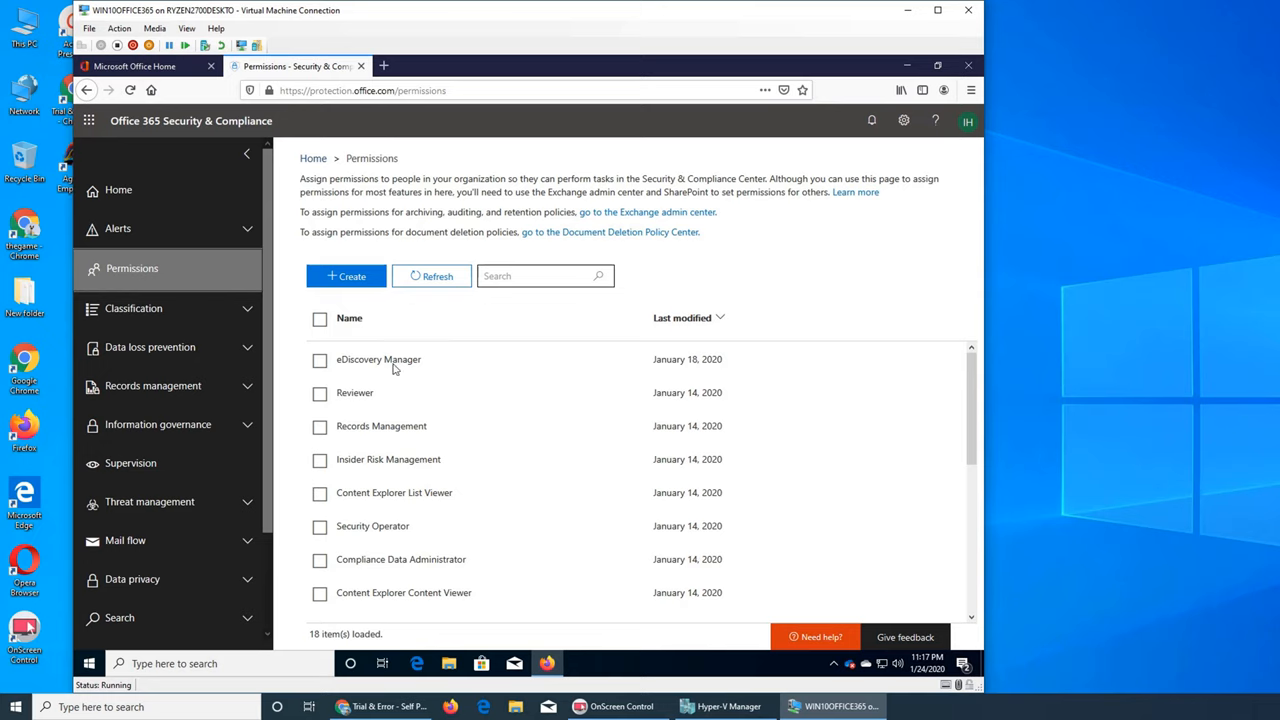
pyautogui.moveTo(392, 392)
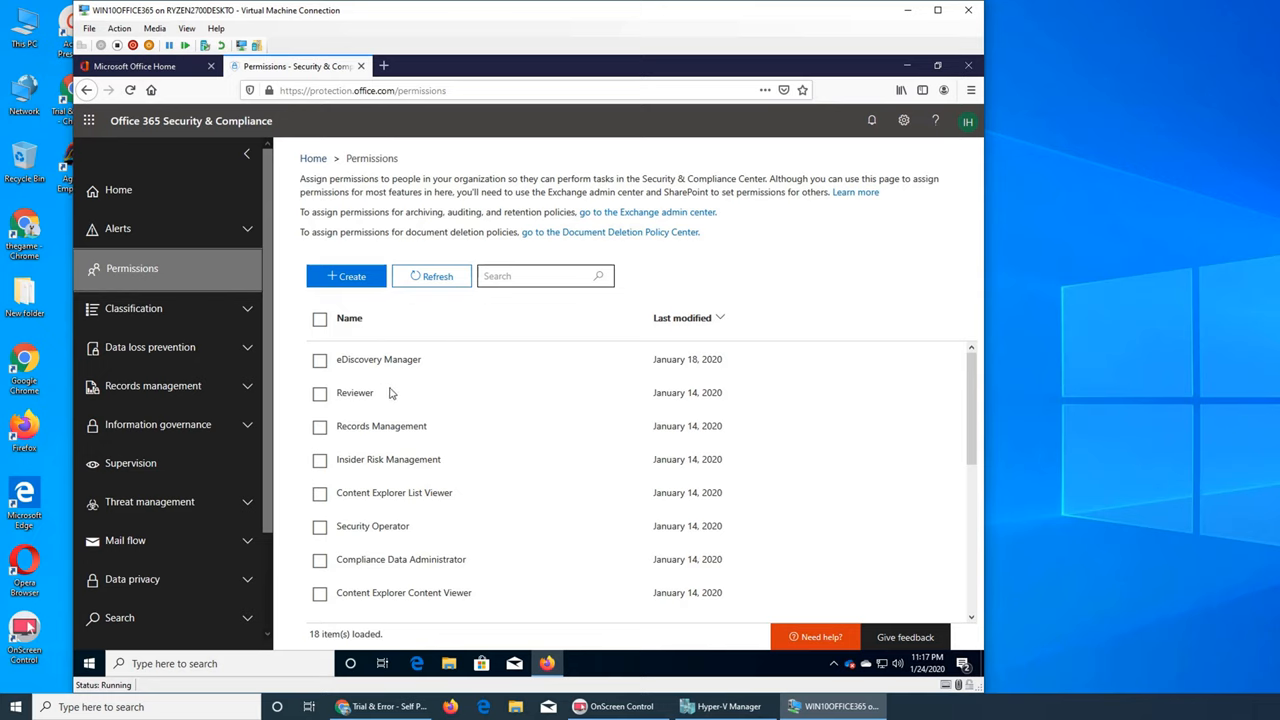
pyautogui.click(380, 706)
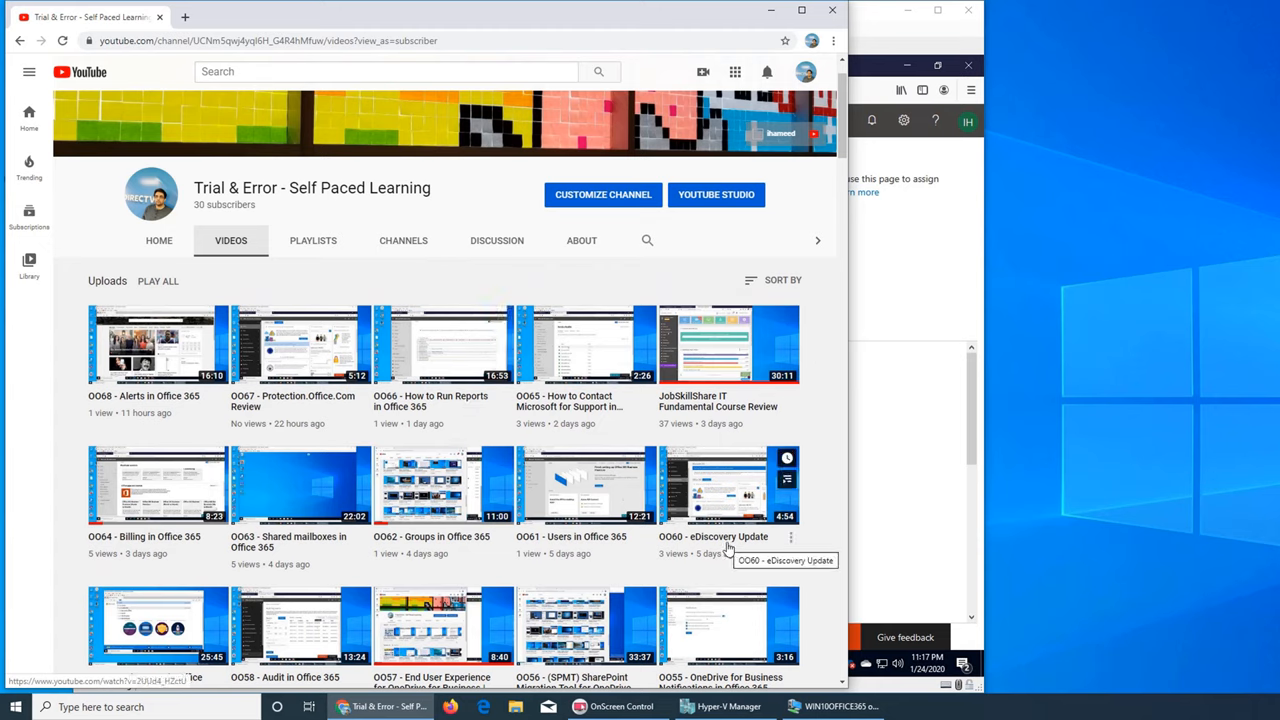
pyautogui.scroll(-3)
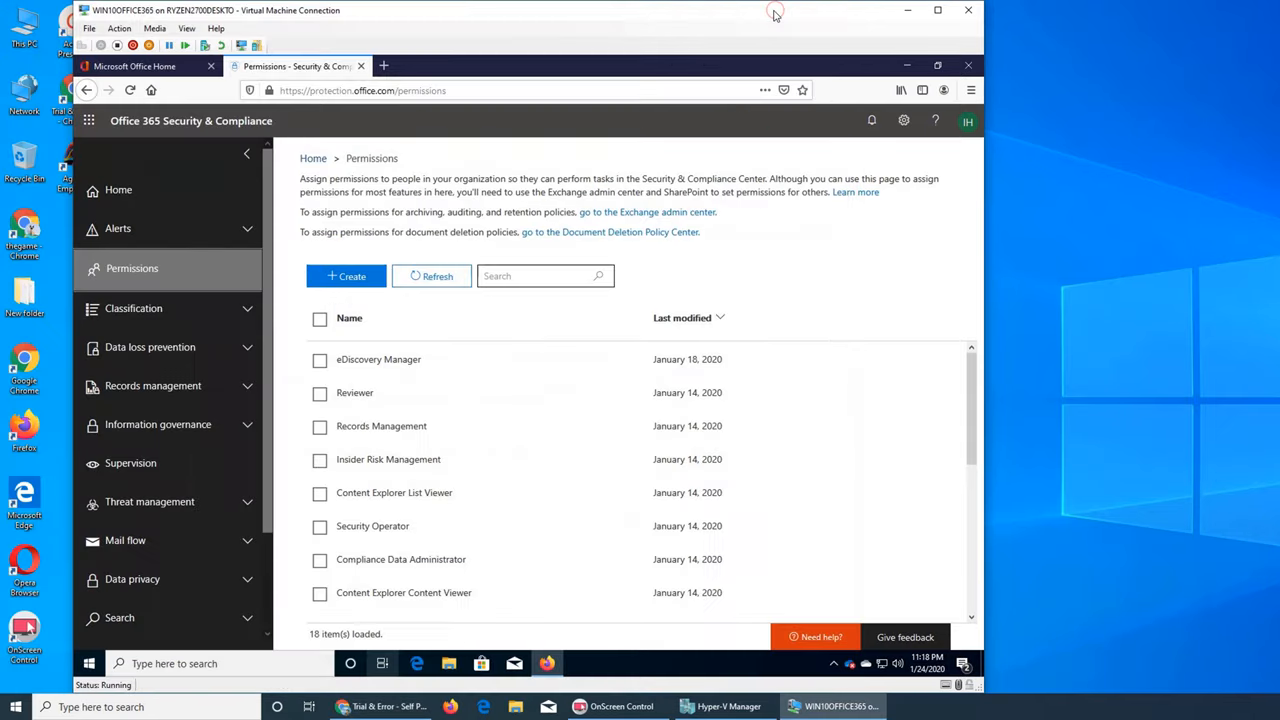
# Review the eDiscovery Manager role group's roles and members, then close its details.
pyautogui.click(320, 360)
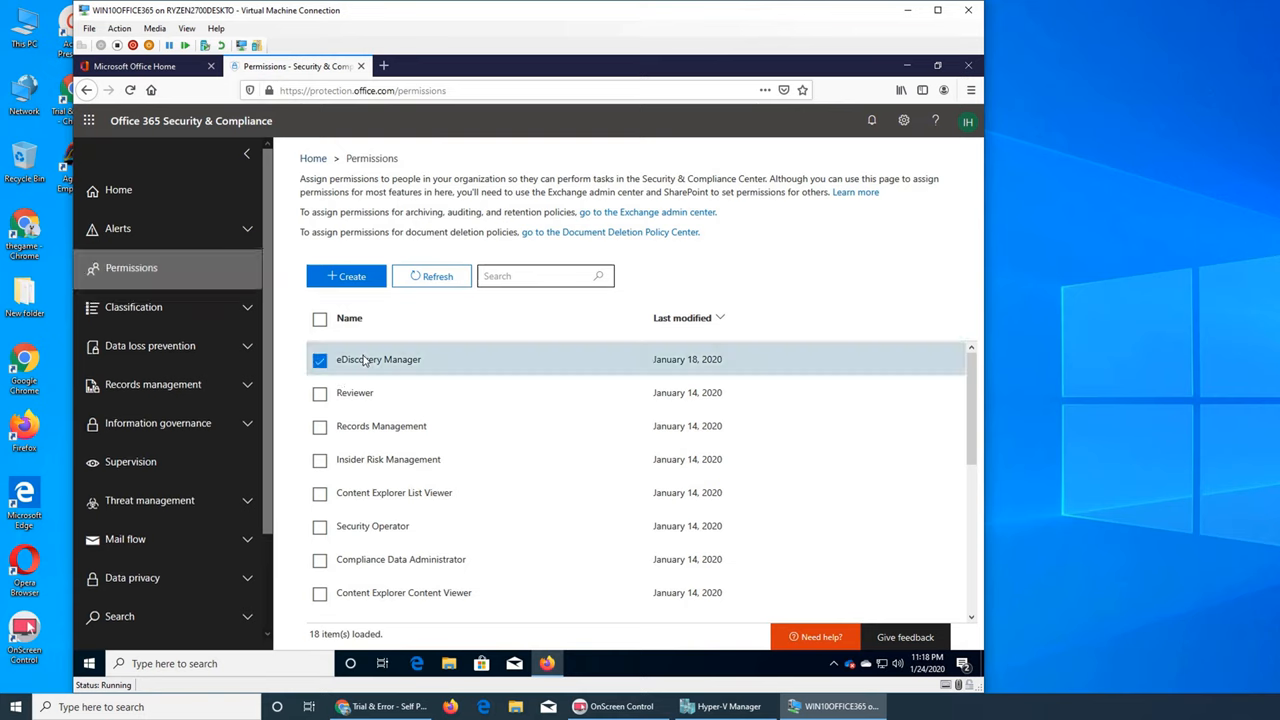
pyautogui.click(380, 360)
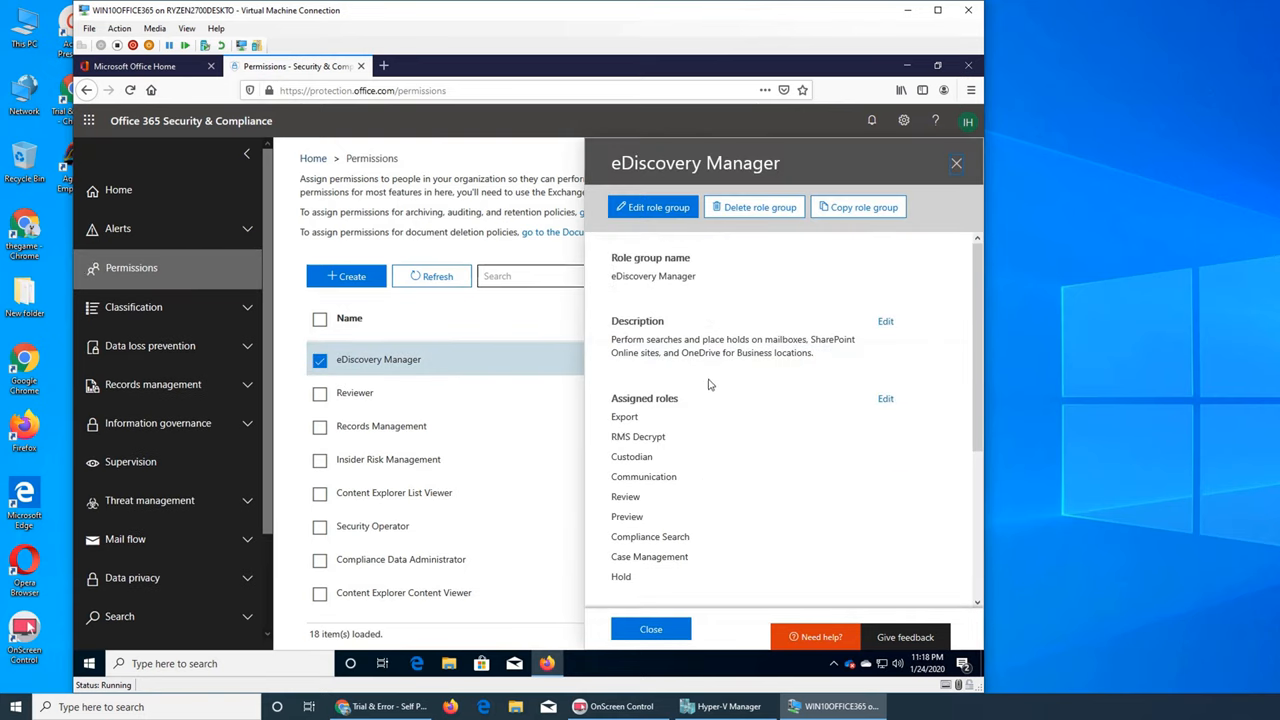
pyautogui.scroll(-3)
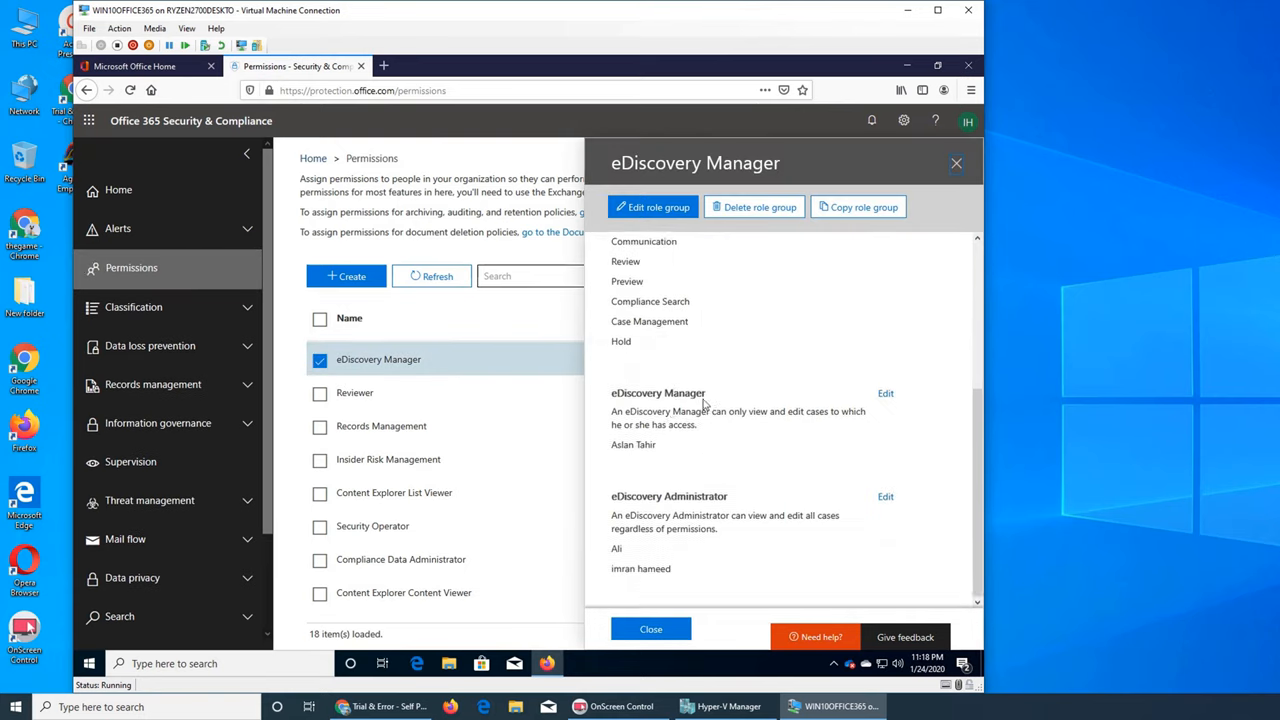
pyautogui.moveTo(688, 572)
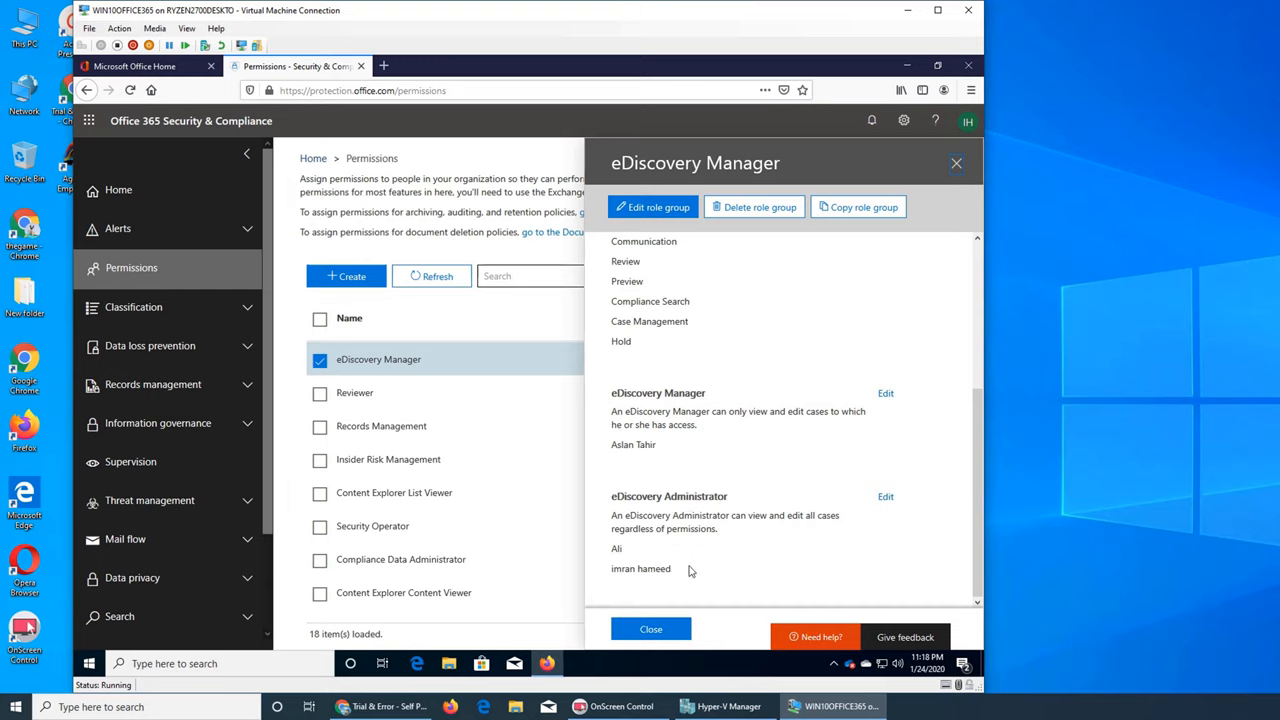
pyautogui.moveTo(868, 452)
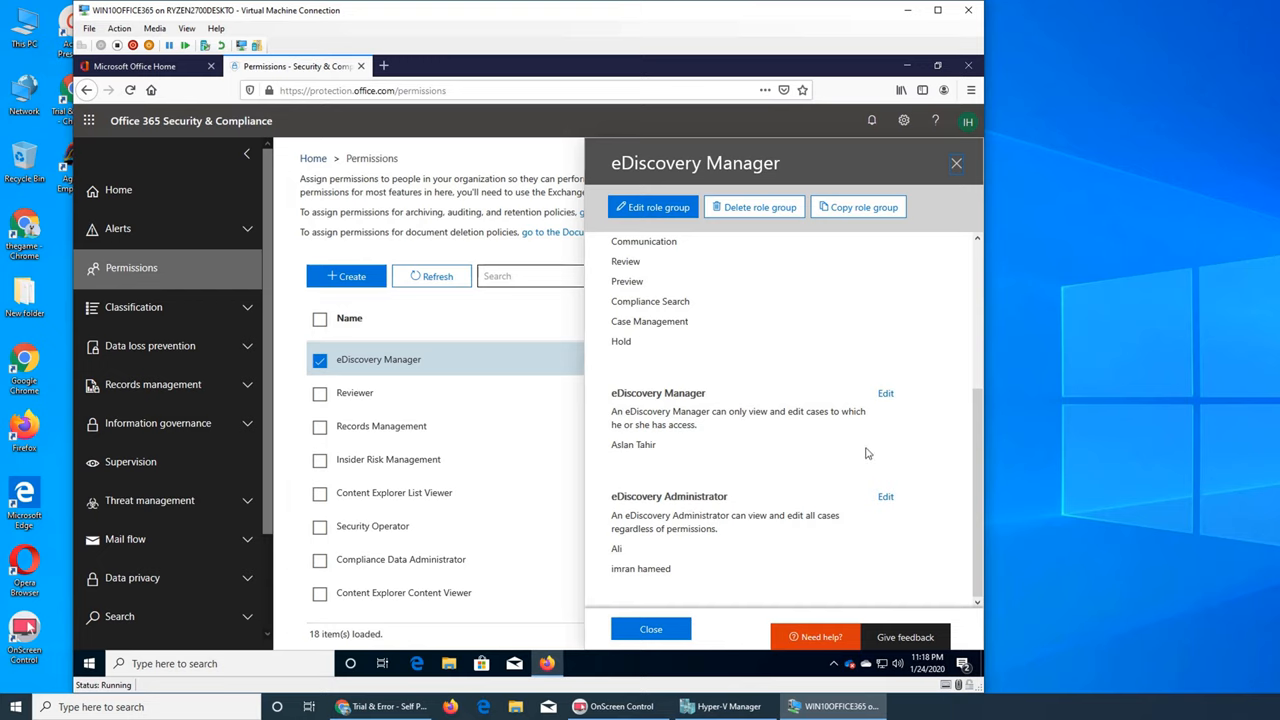
pyautogui.moveTo(616, 368)
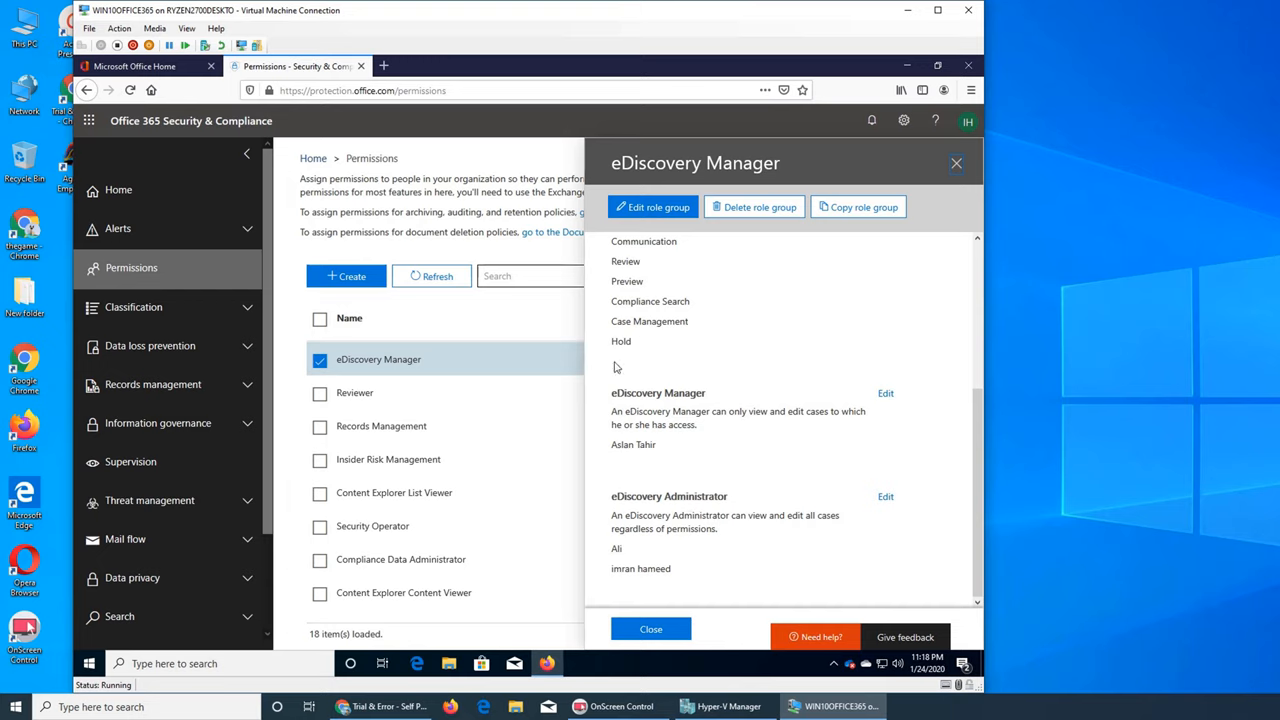
pyautogui.moveTo(660, 468)
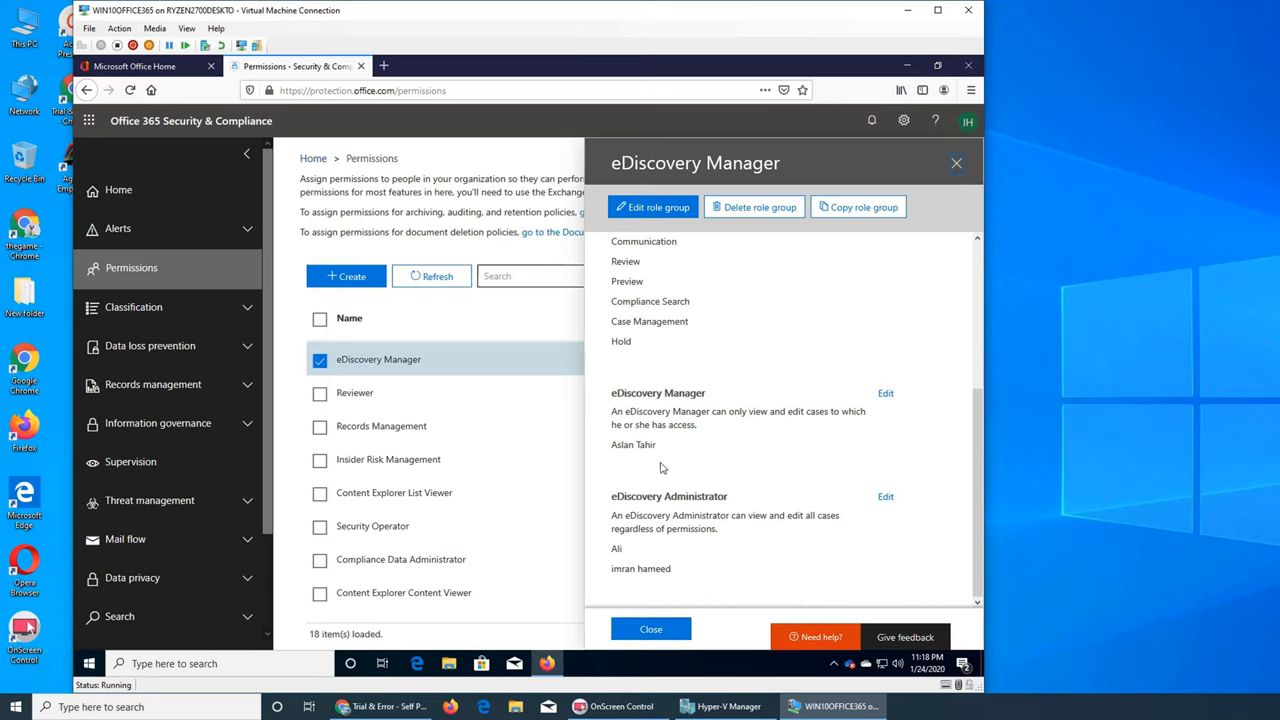
pyautogui.moveTo(778, 428)
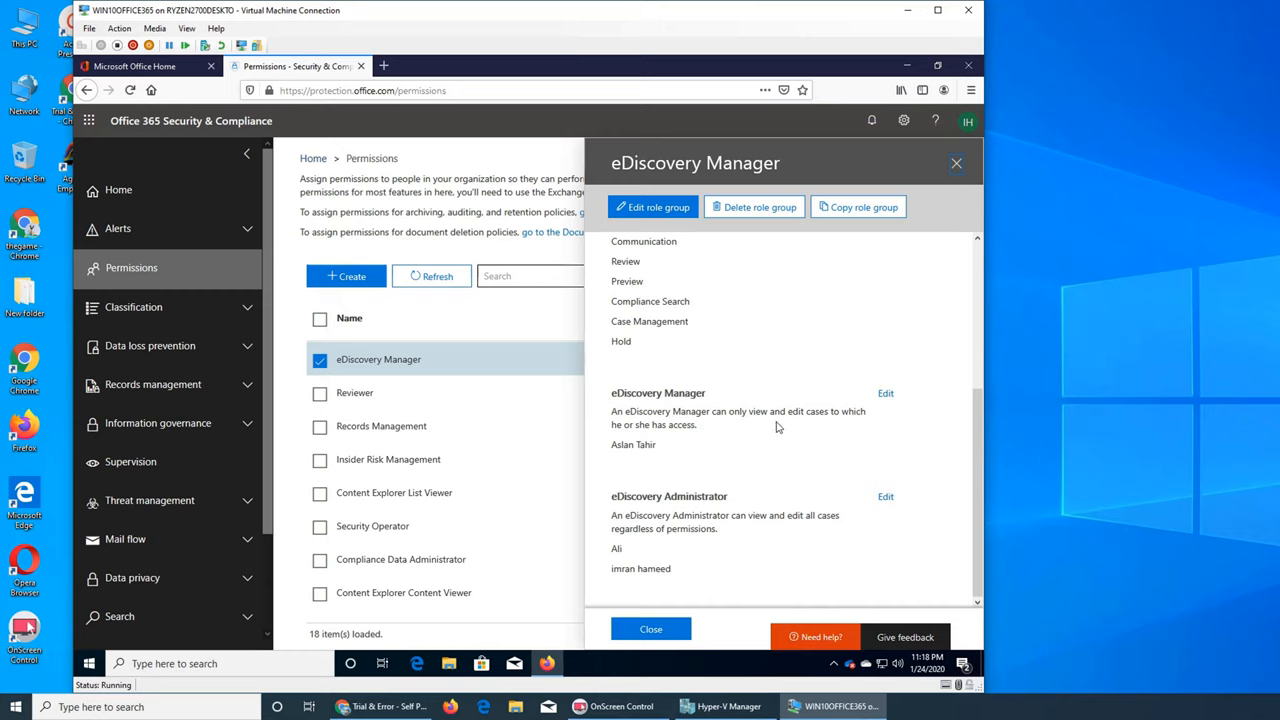
pyautogui.moveTo(944, 178)
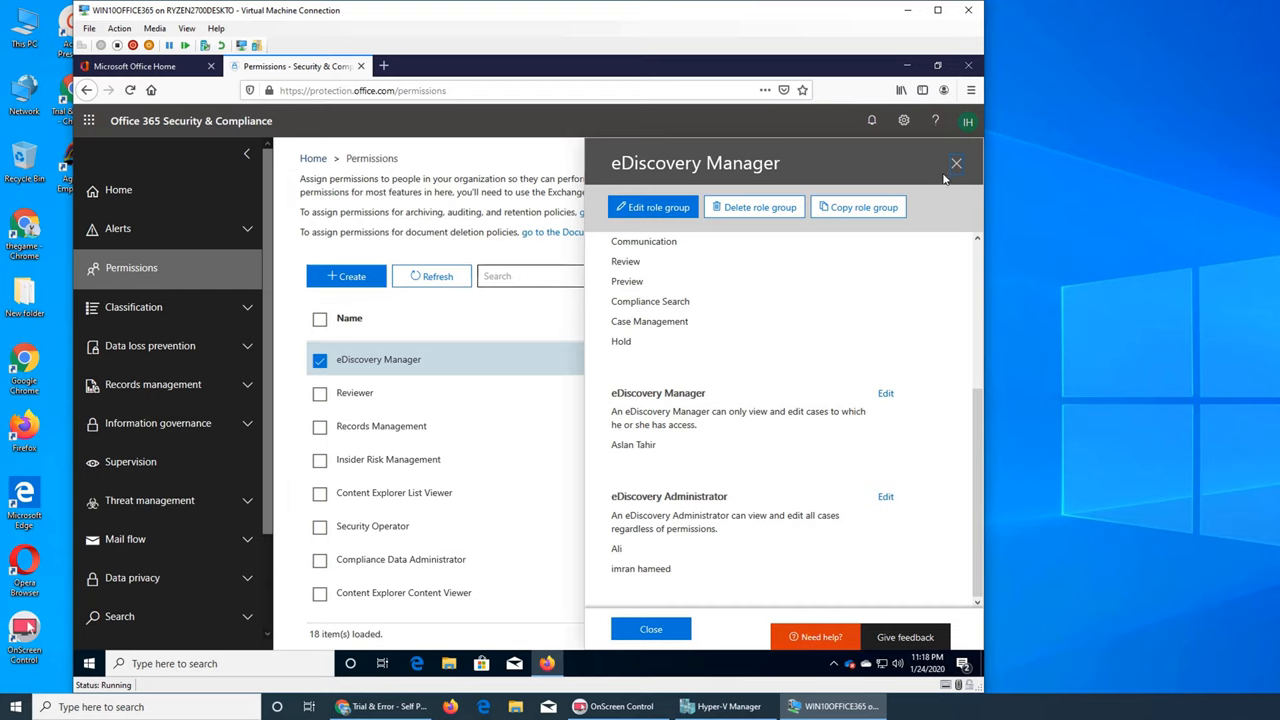
pyautogui.click(956, 162)
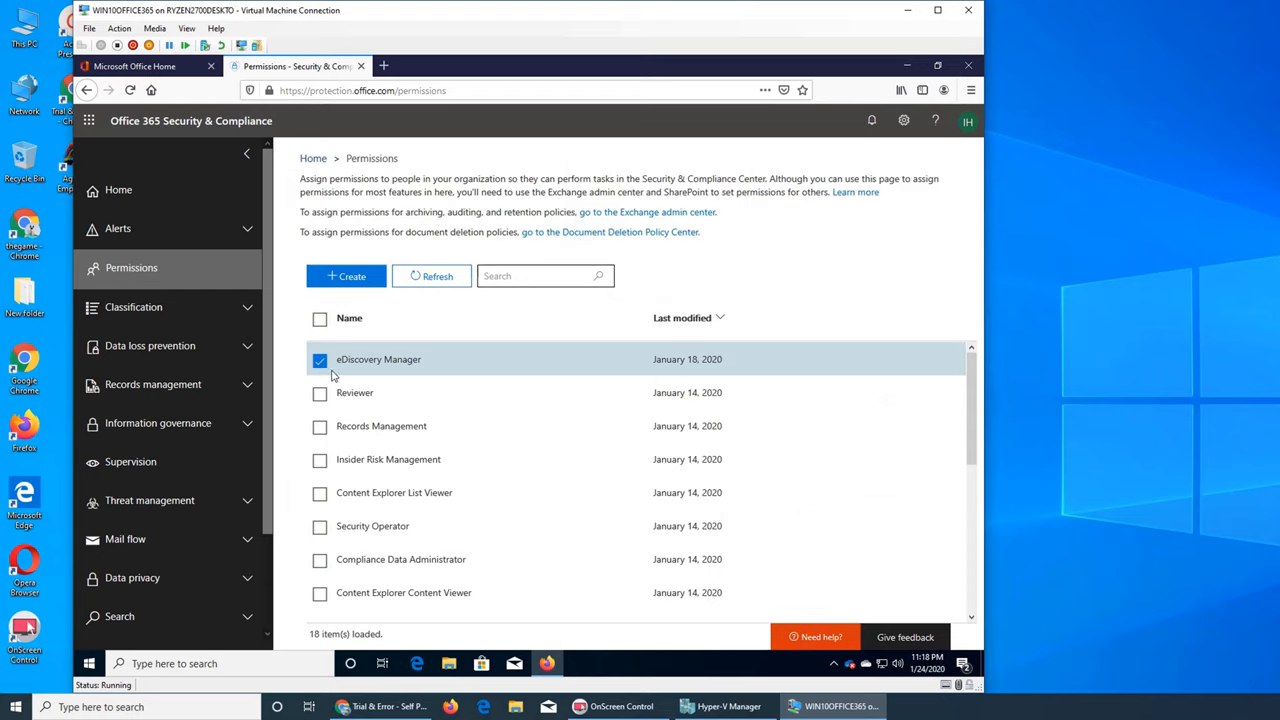
pyautogui.click(320, 360)
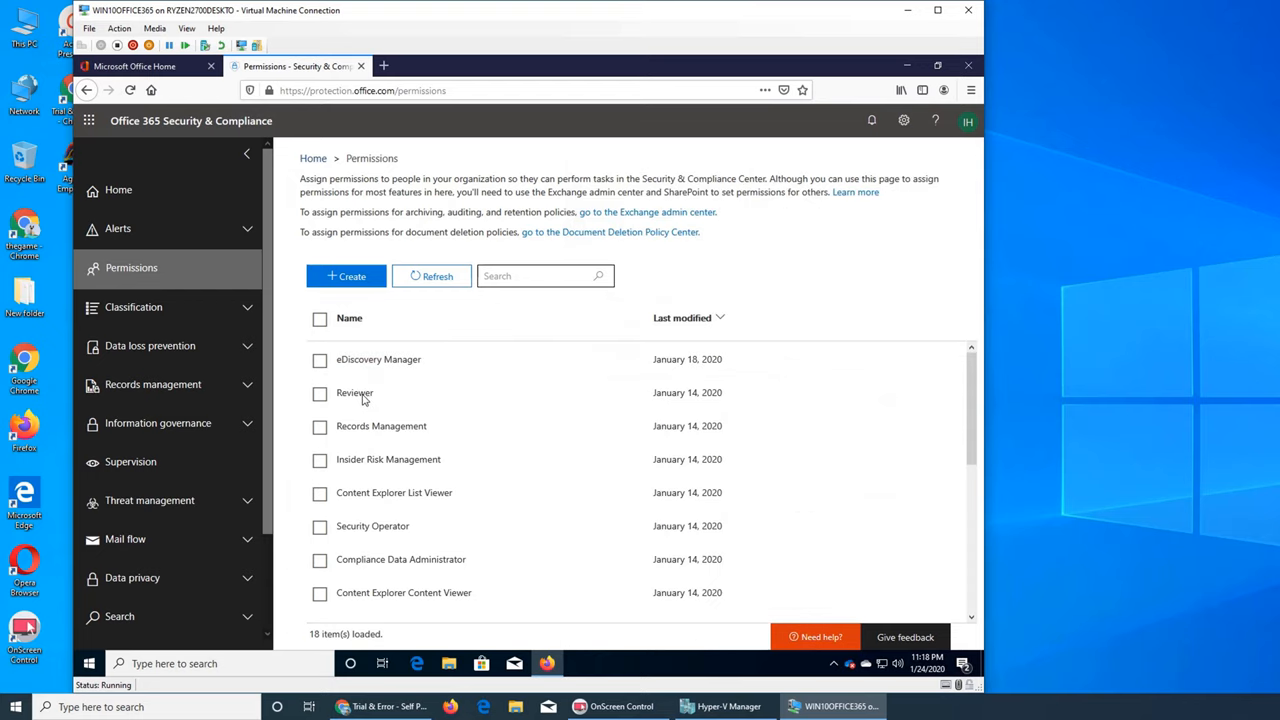
pyautogui.click(356, 392)
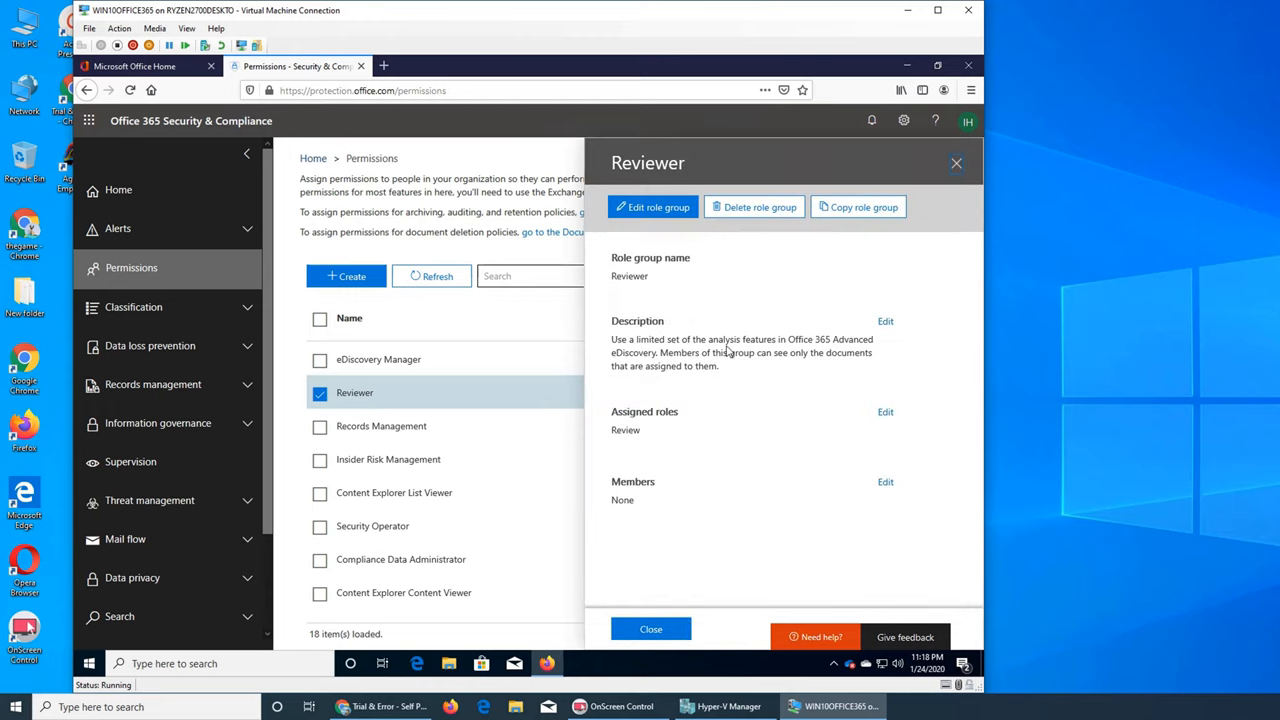
pyautogui.moveTo(770, 352)
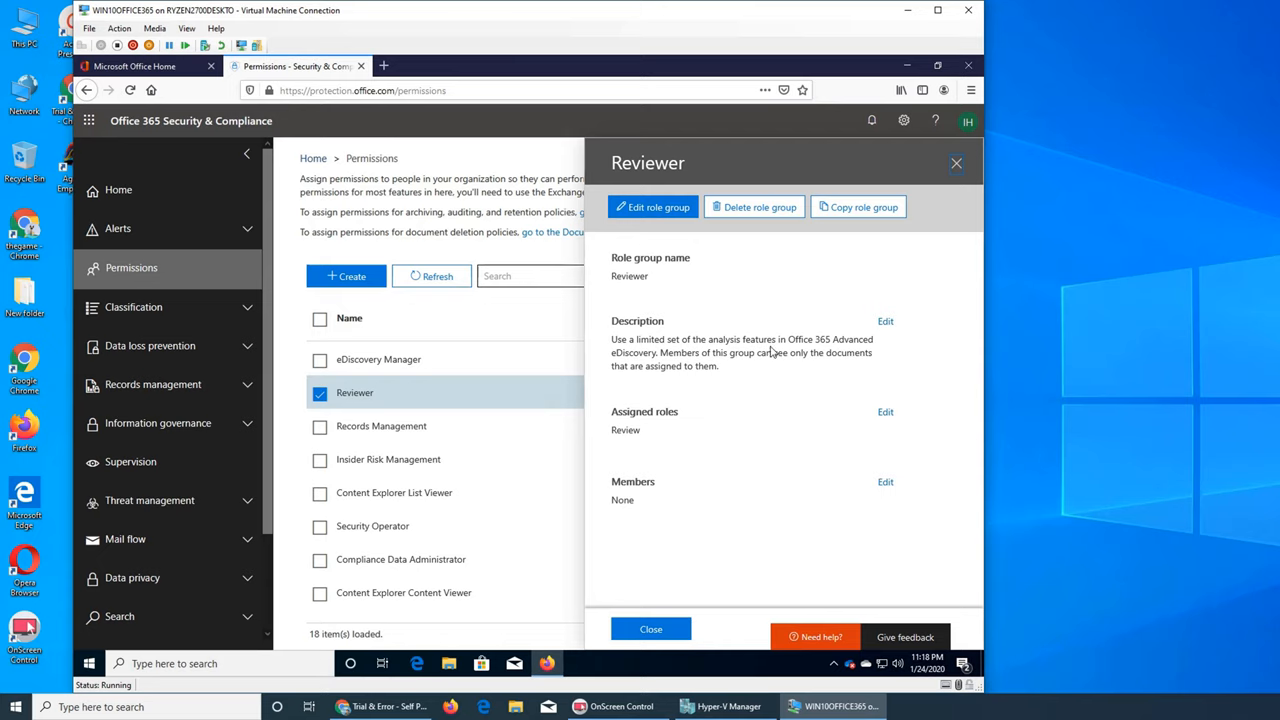
pyautogui.moveTo(772, 352)
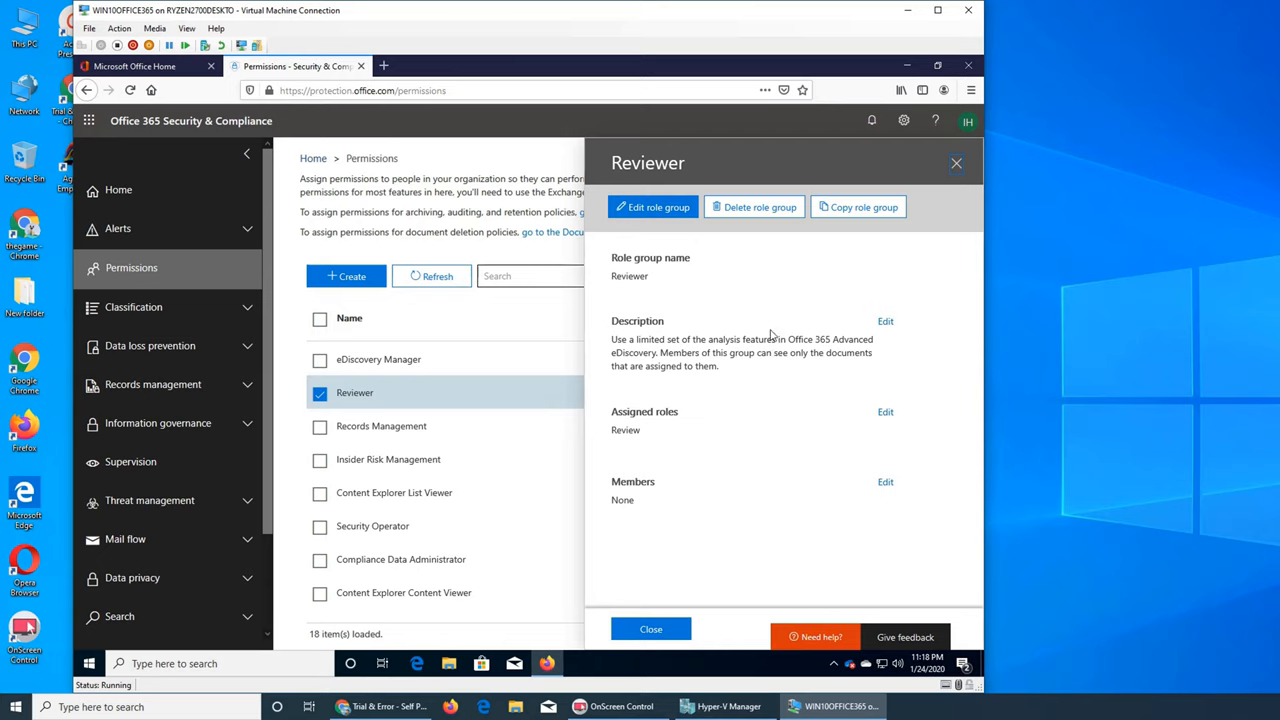
pyautogui.moveTo(668, 388)
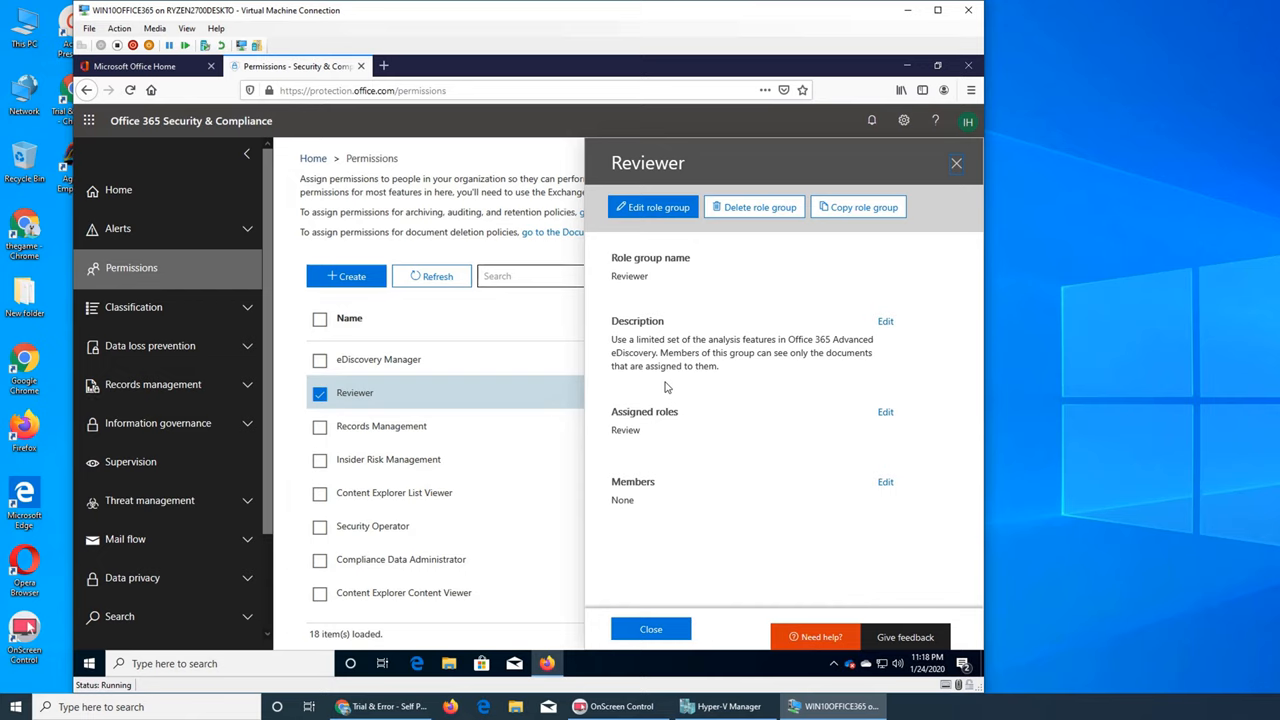
pyautogui.moveTo(770, 252)
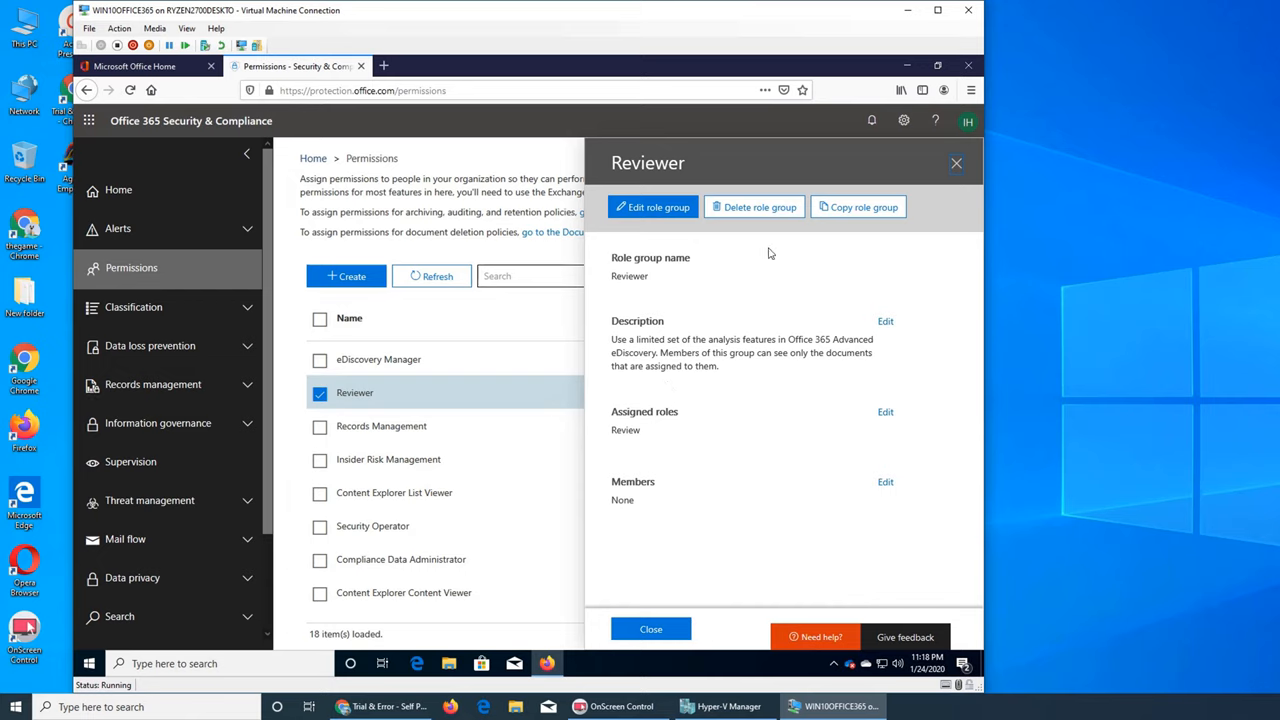
pyautogui.click(652, 628)
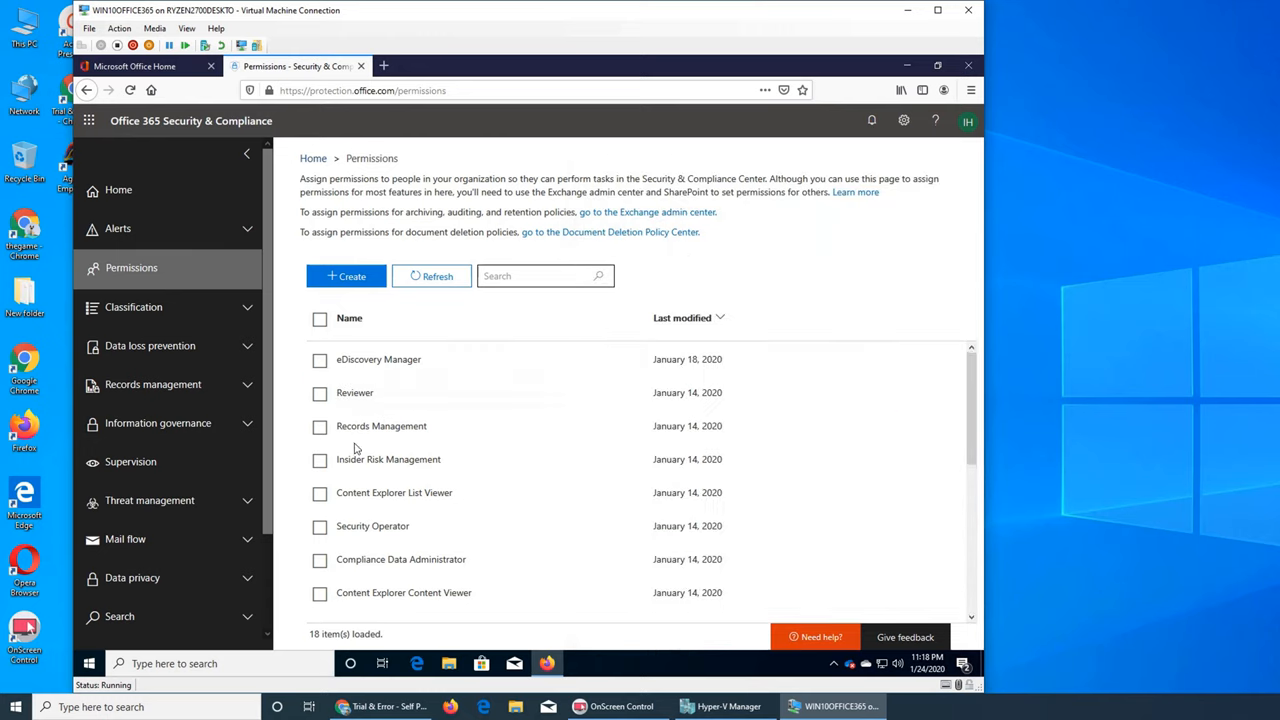
# Show the Records Management role group details with its RecordManagement role and no members.
pyautogui.click(380, 424)
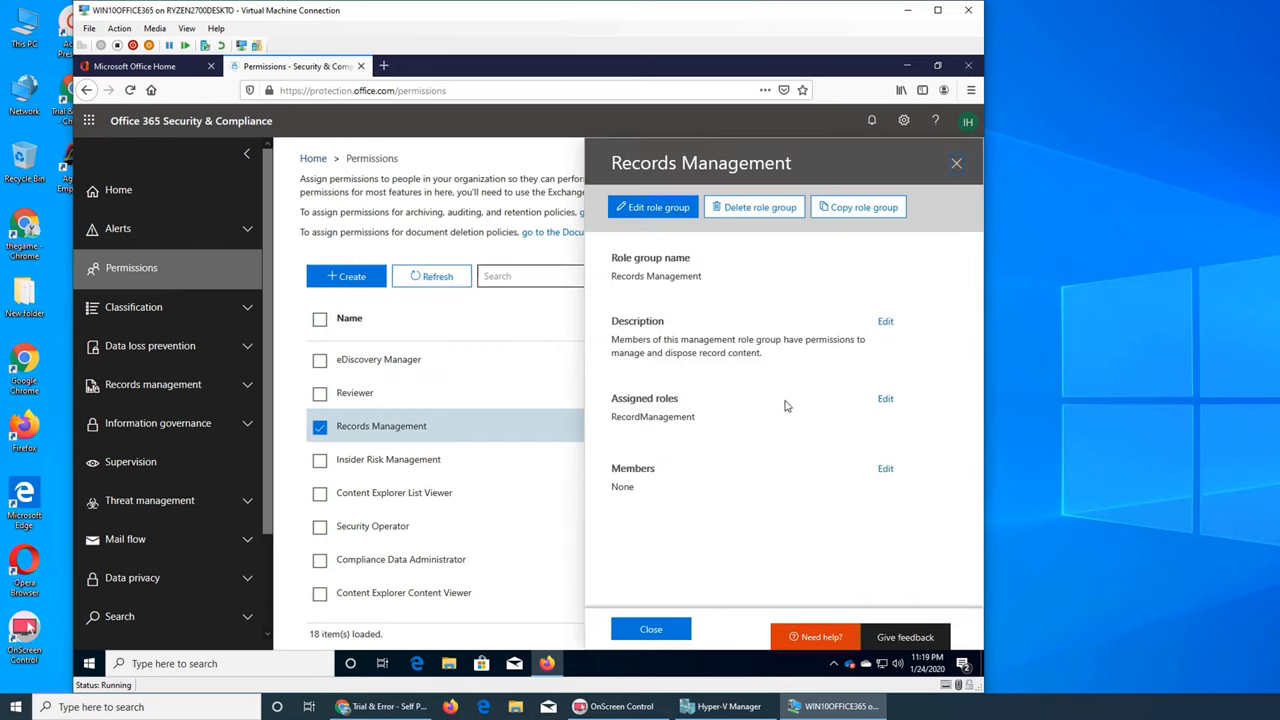
pyautogui.moveTo(736, 380)
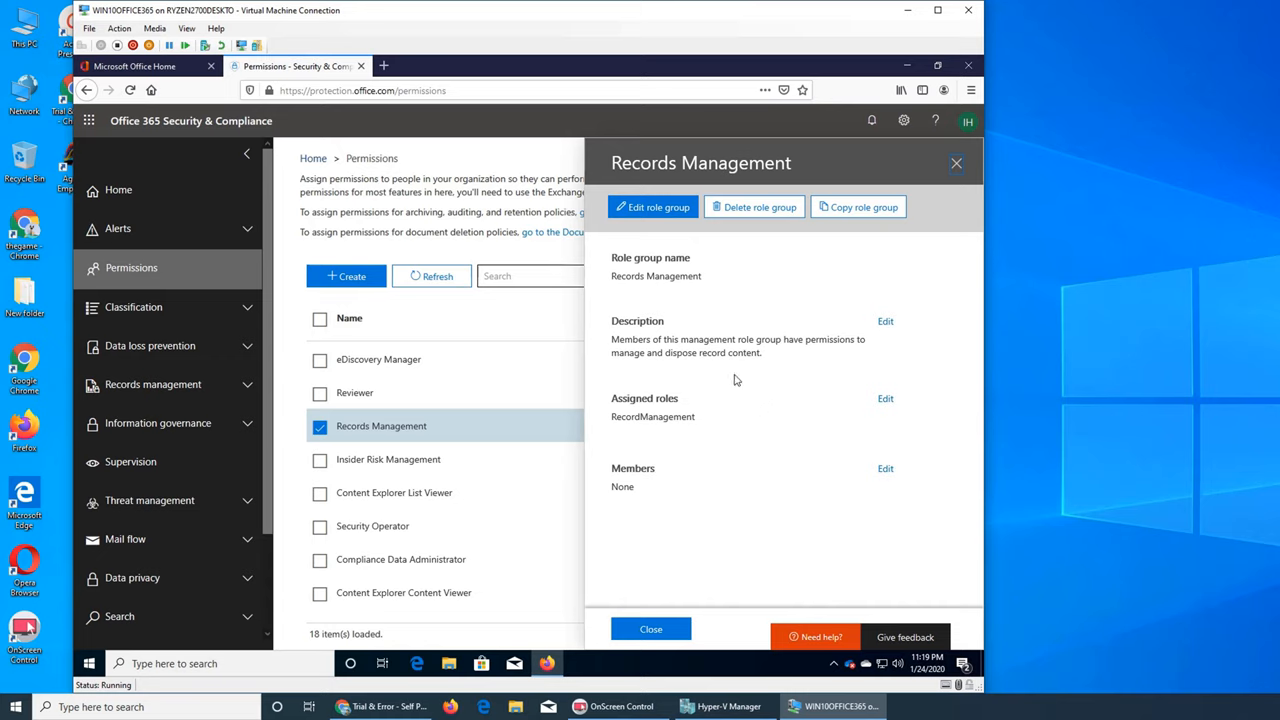
pyautogui.moveTo(358, 440)
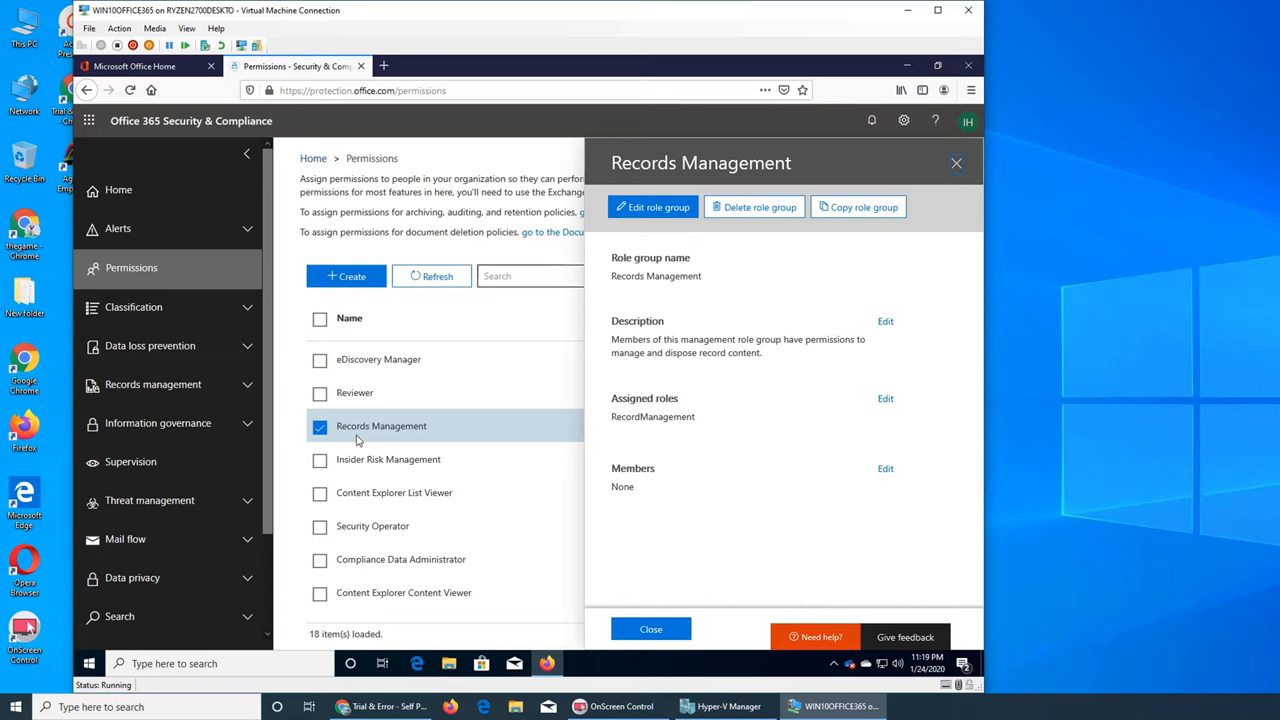
# Close the Records Management details and scroll further down the role group list.
pyautogui.click(650, 628)
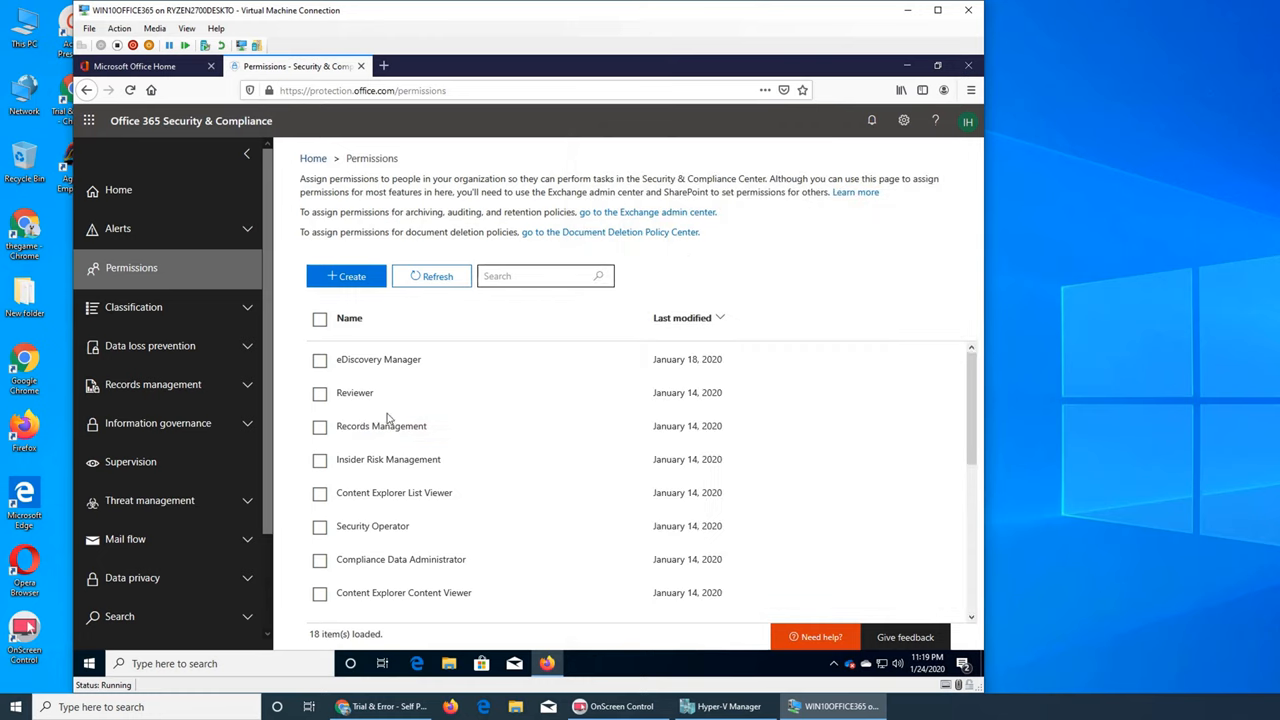
pyautogui.moveTo(1096, 458)
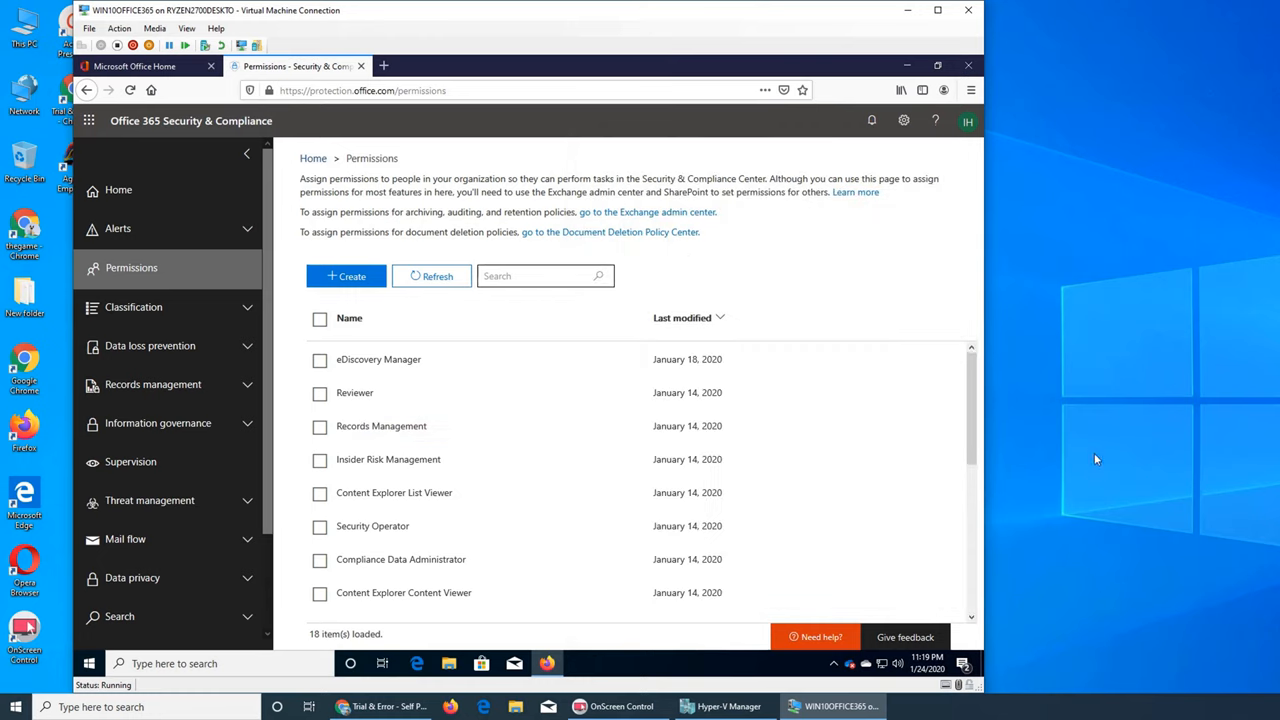
pyautogui.moveTo(826, 540)
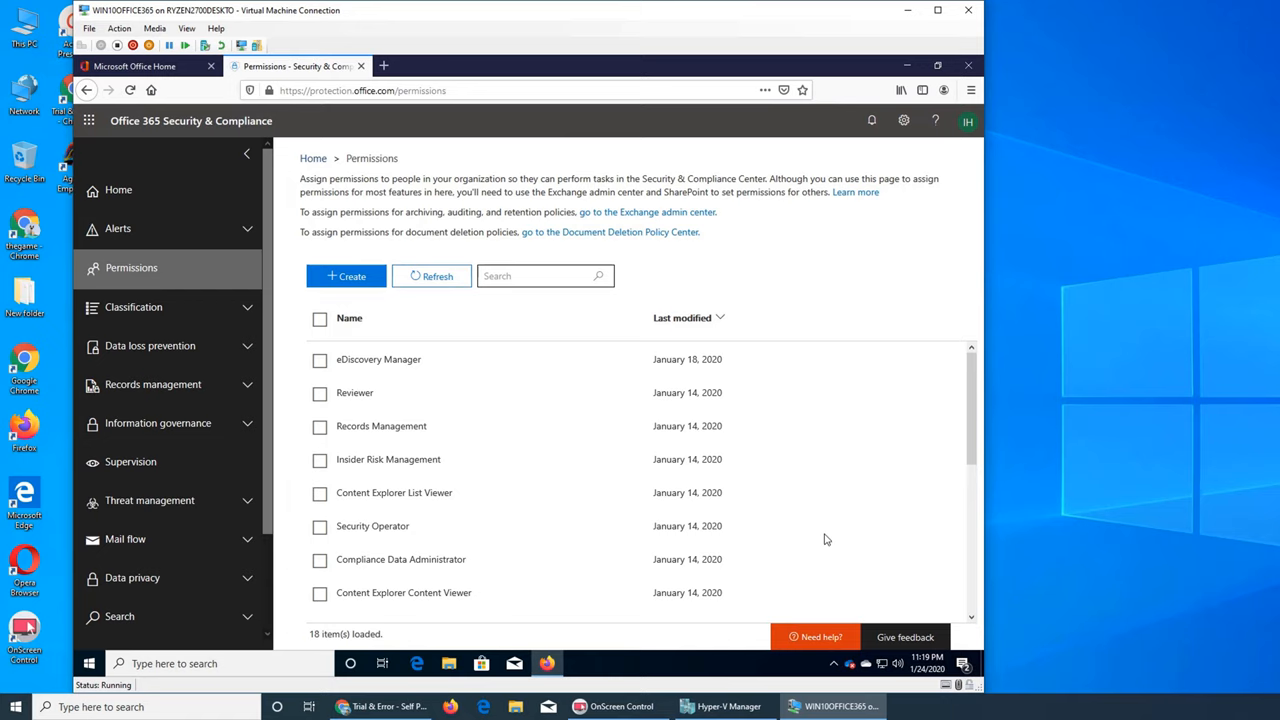
pyautogui.moveTo(466, 486)
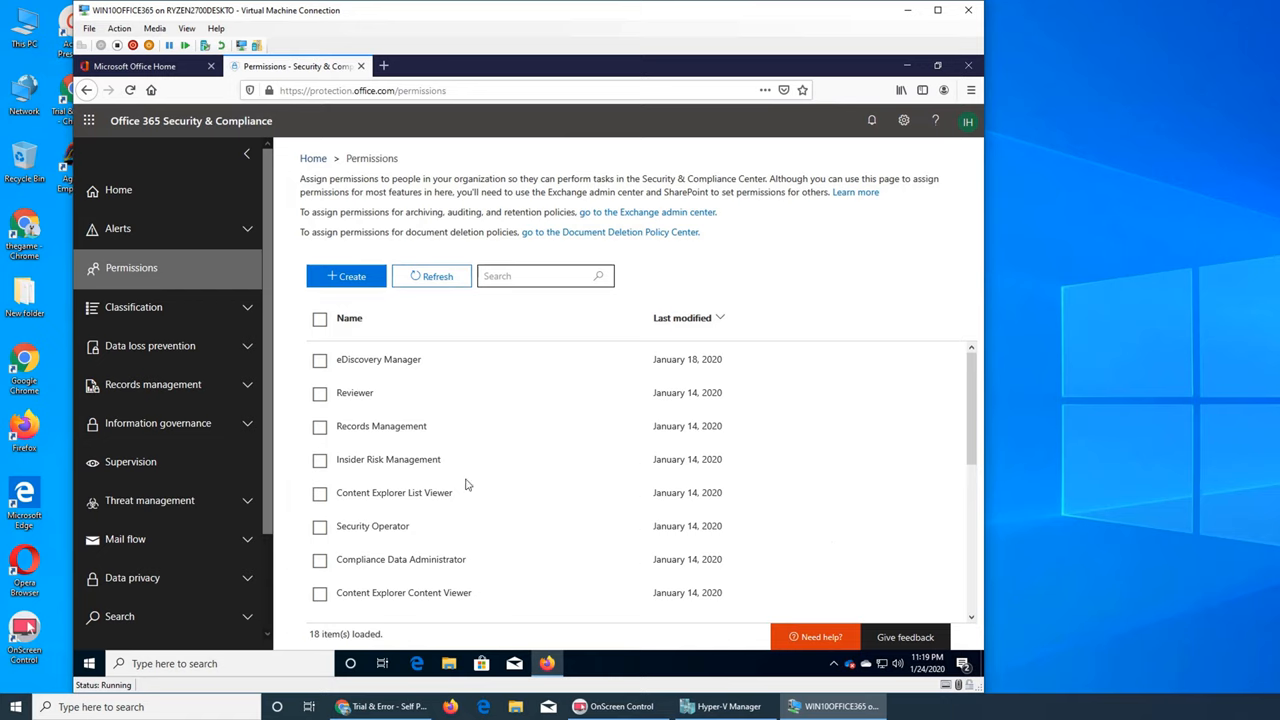
pyautogui.moveTo(352, 404)
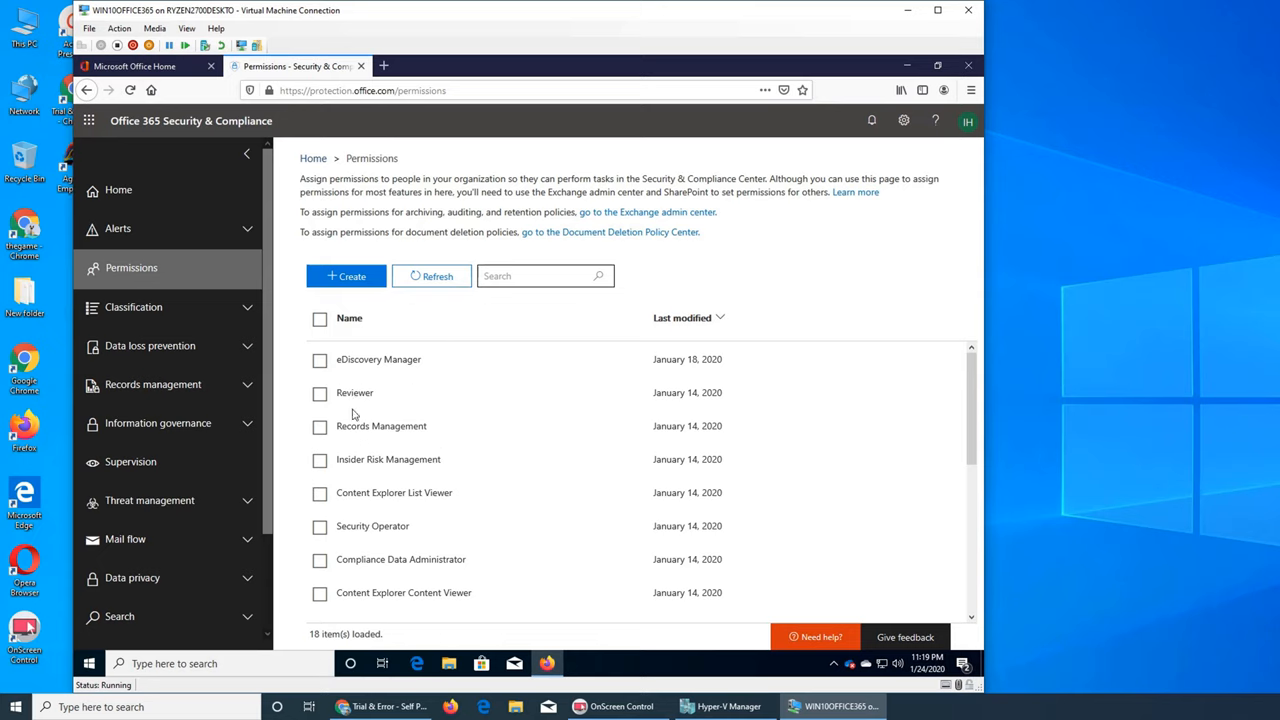
pyautogui.moveTo(392, 432)
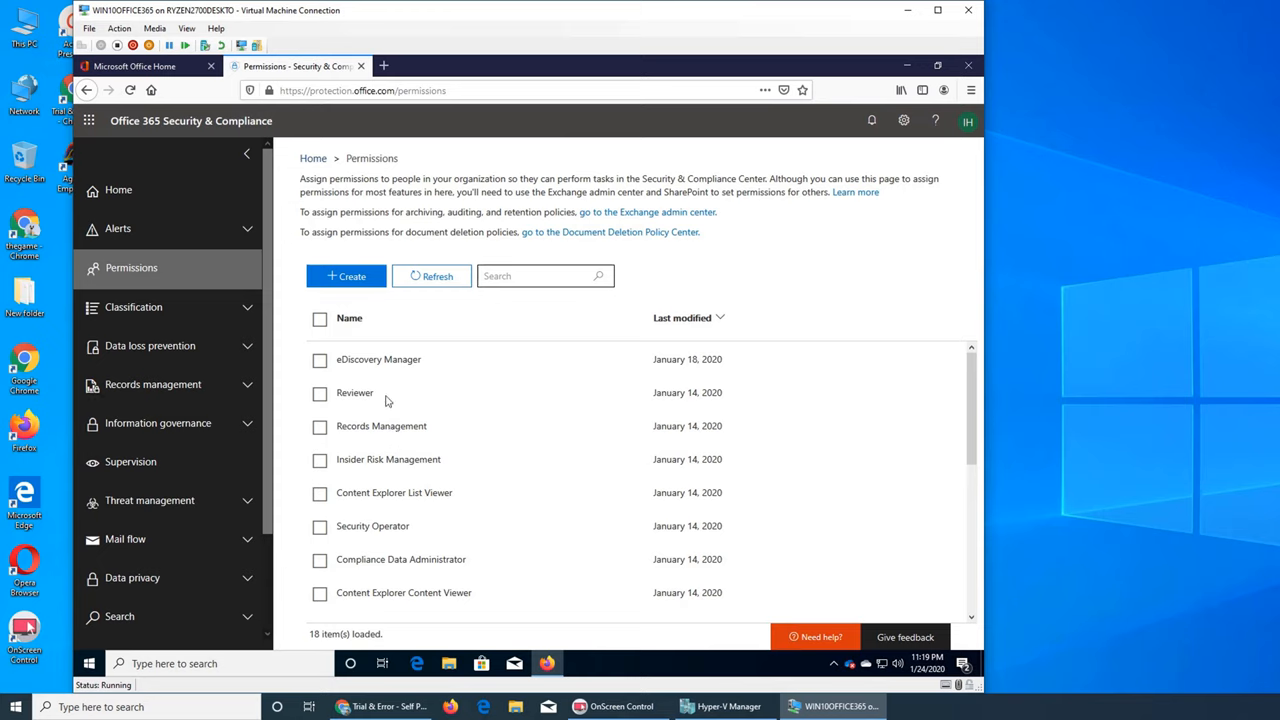
pyautogui.moveTo(356, 402)
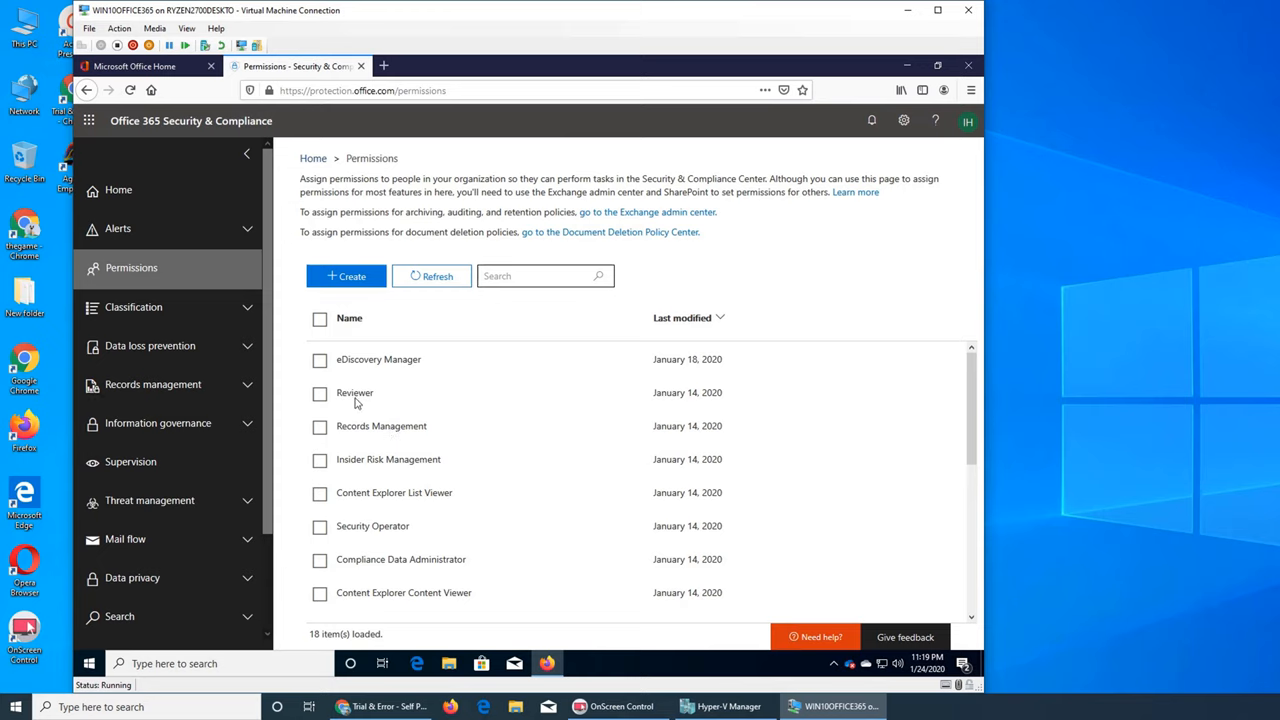
pyautogui.moveTo(370, 400)
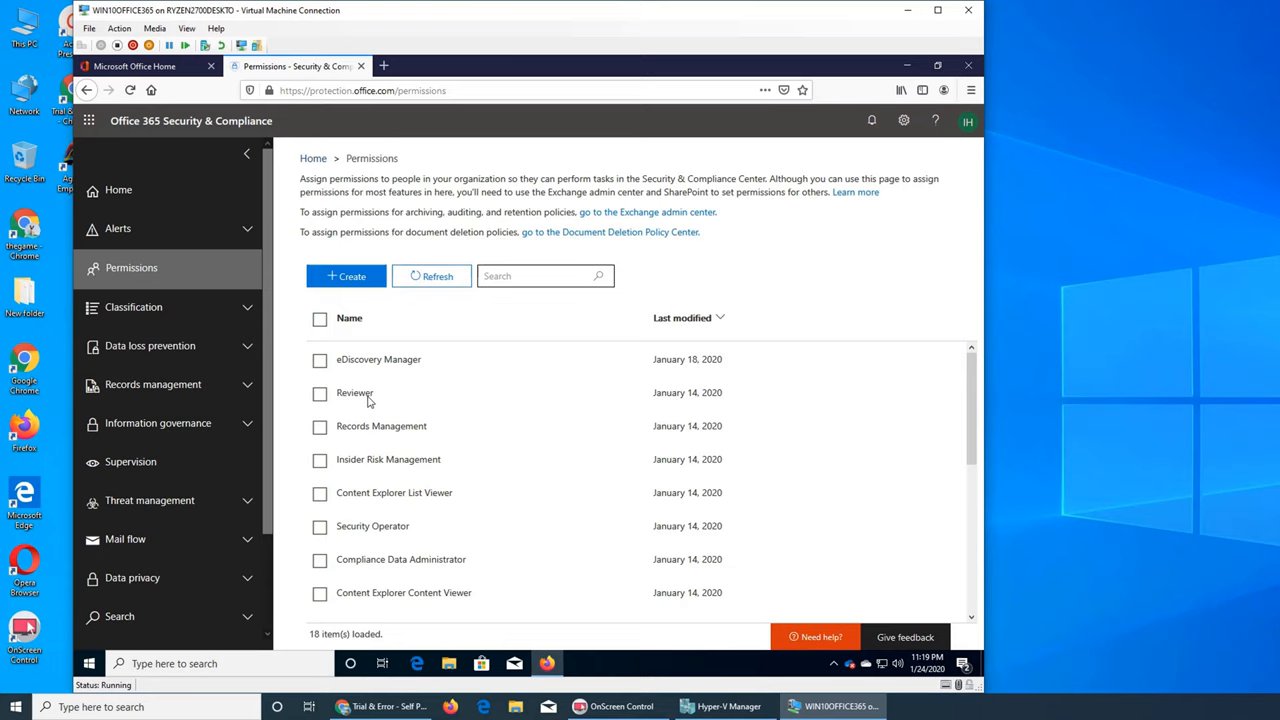
pyautogui.scroll(-3)
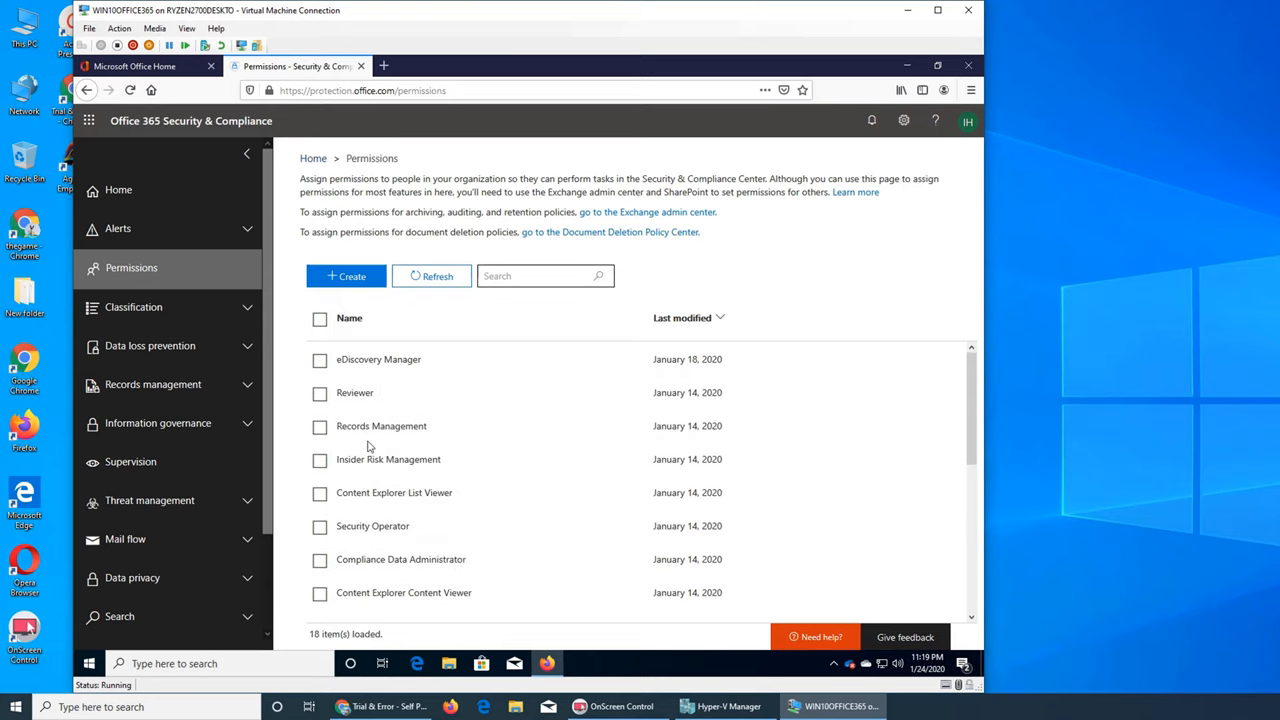
pyautogui.moveTo(384, 466)
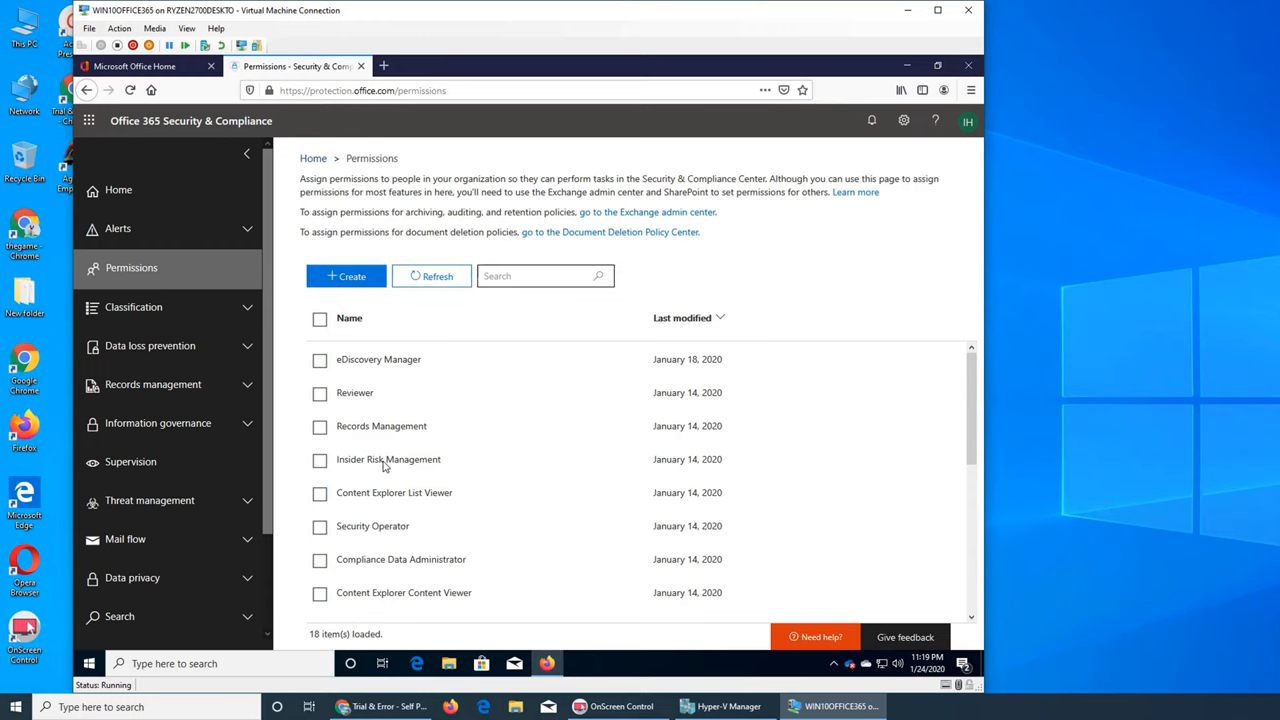
# Show the Insider Risk Management role group's eight assigned roles and empty membership.
pyautogui.click(388, 458)
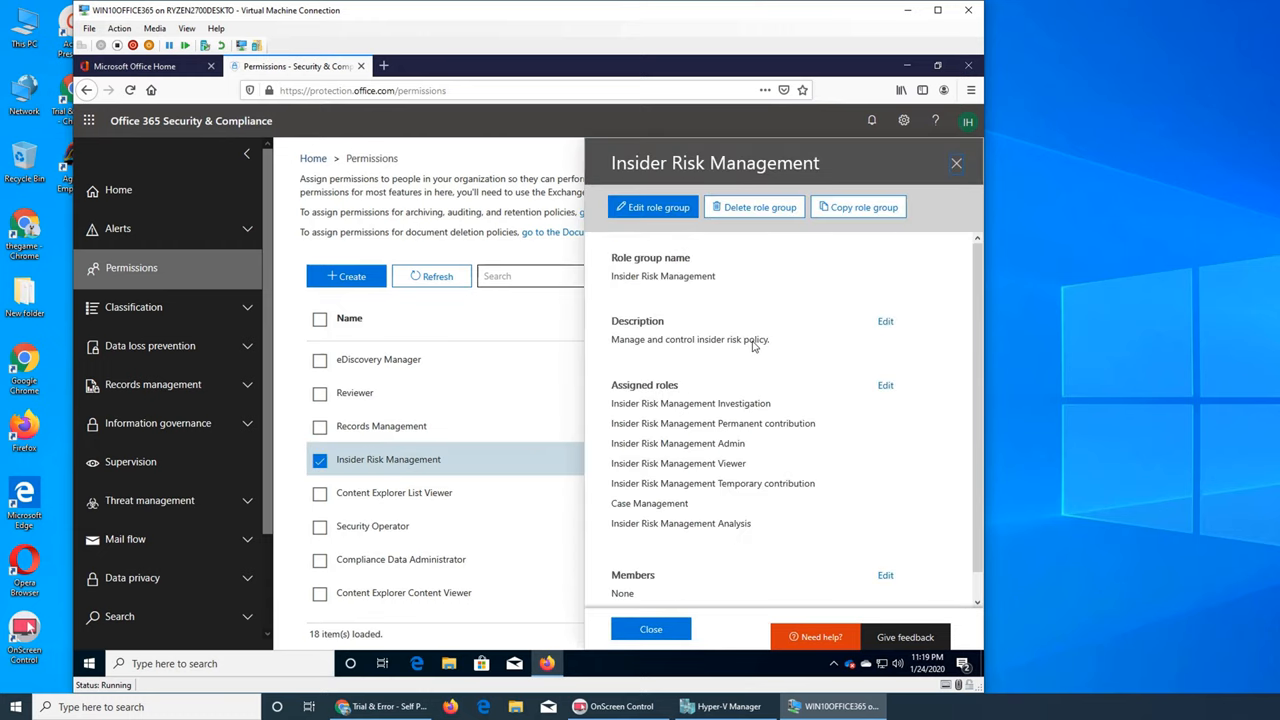
pyautogui.moveTo(756, 452)
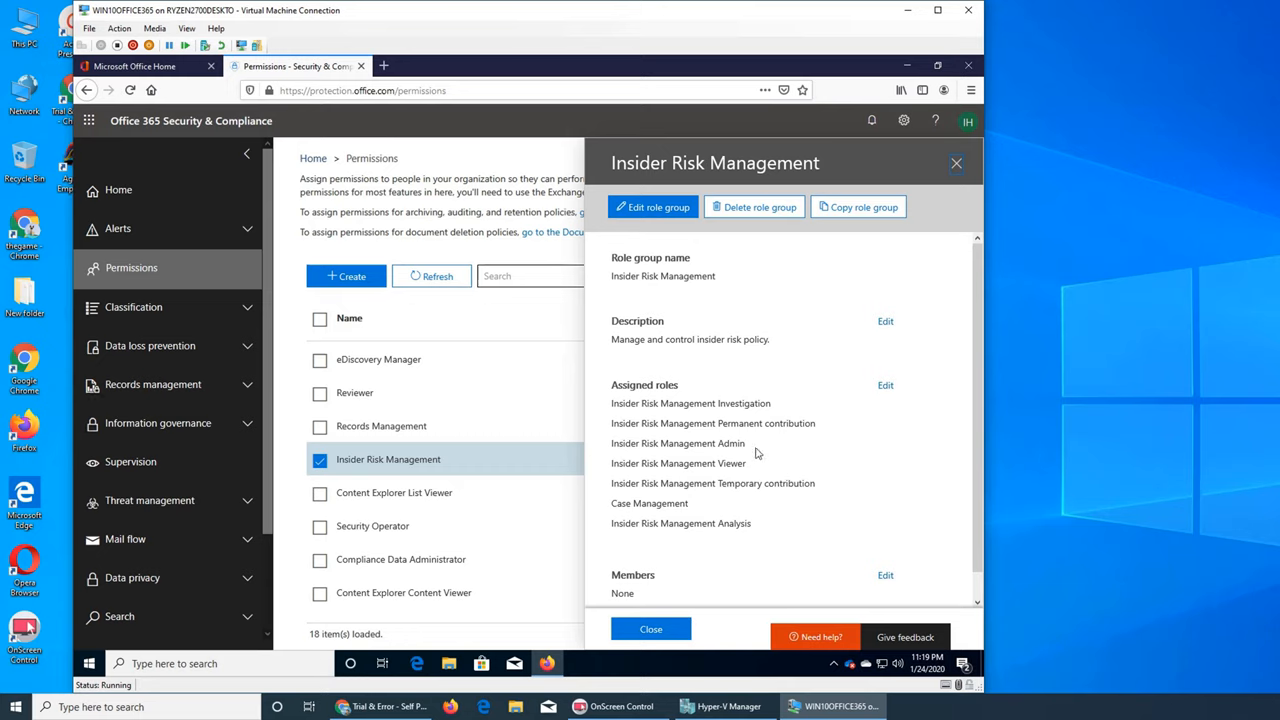
pyautogui.moveTo(714, 528)
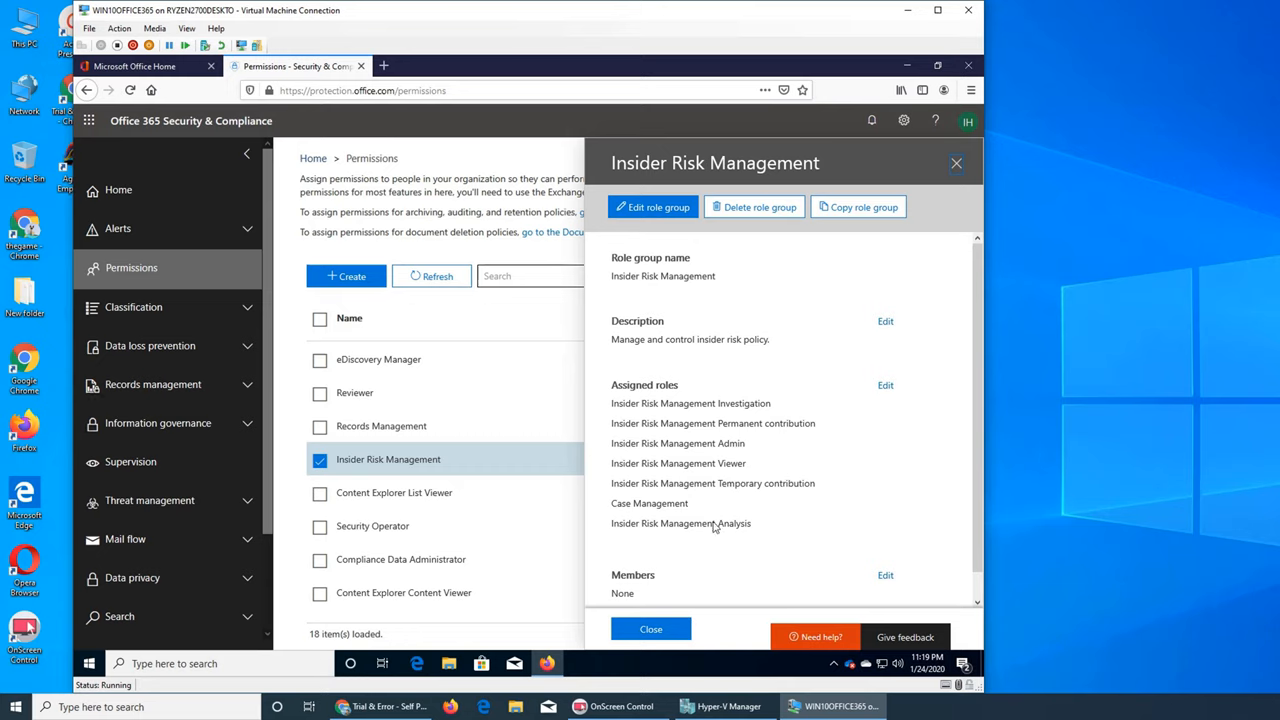
pyautogui.scroll(-3)
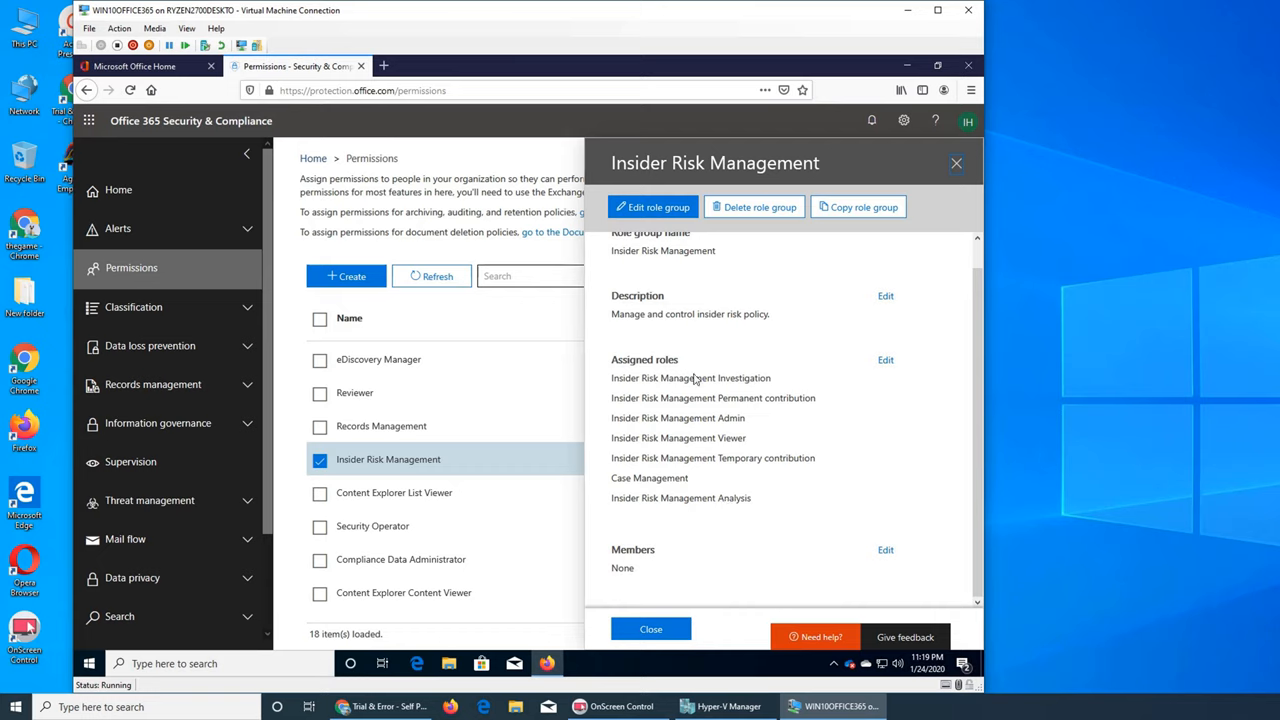
pyautogui.moveTo(652, 458)
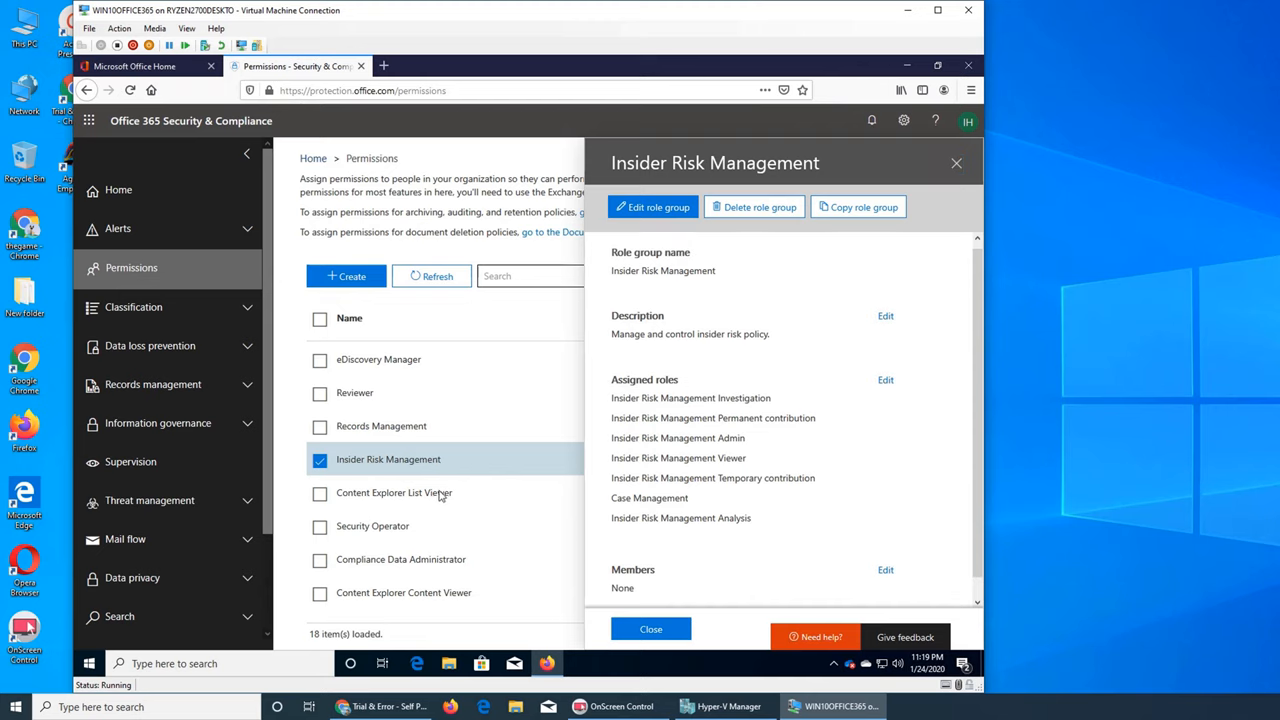
pyautogui.moveTo(404, 516)
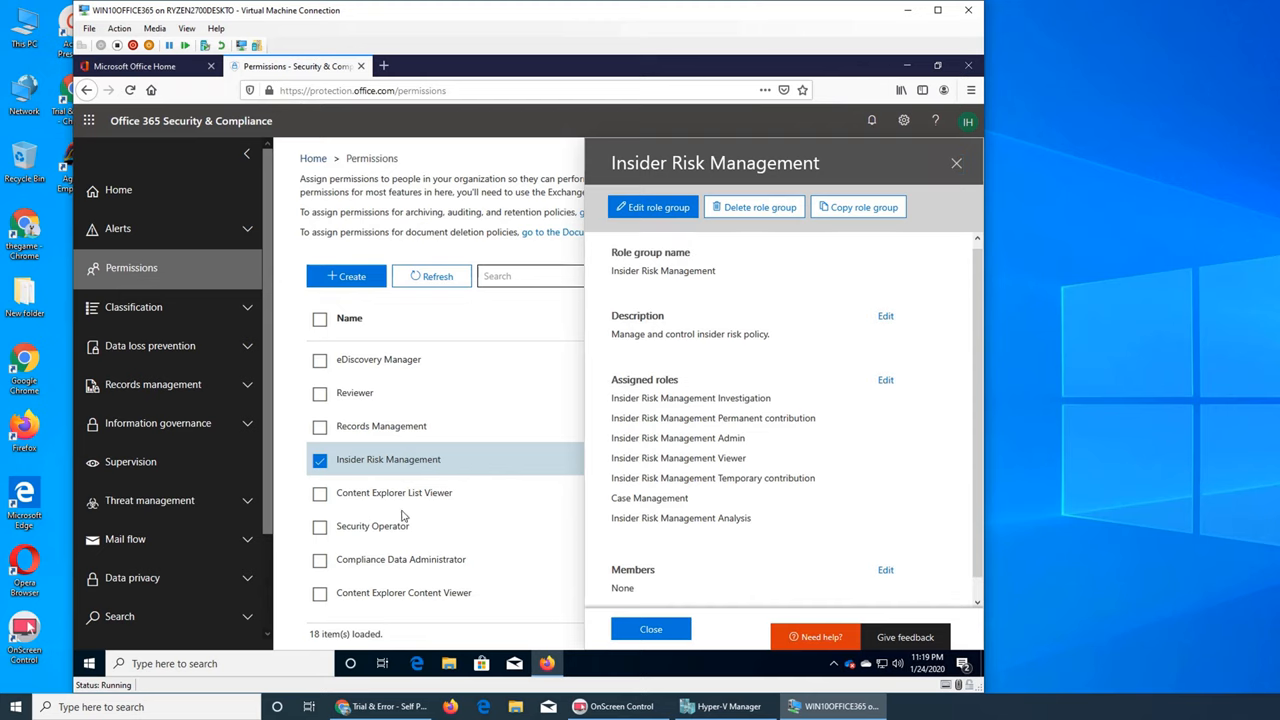
# Review the Security Operator group's eight assigned roles and empty Members list.
pyautogui.click(372, 524)
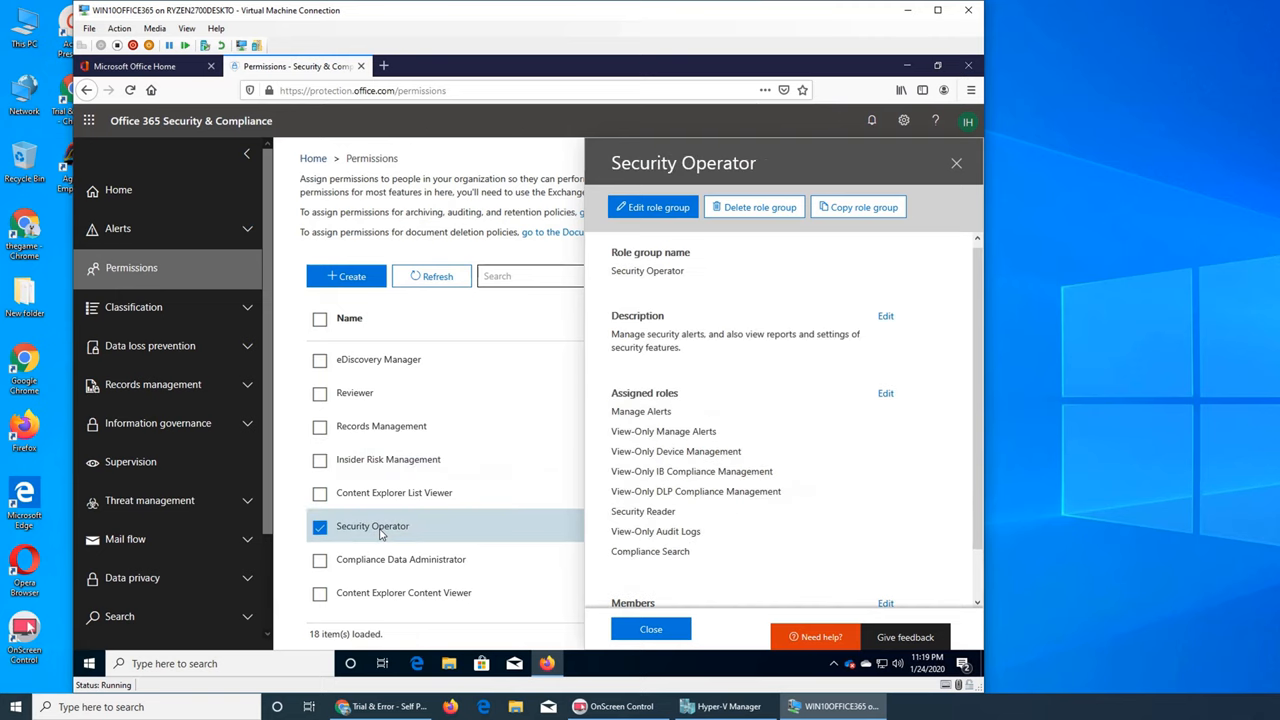
pyautogui.moveTo(776, 552)
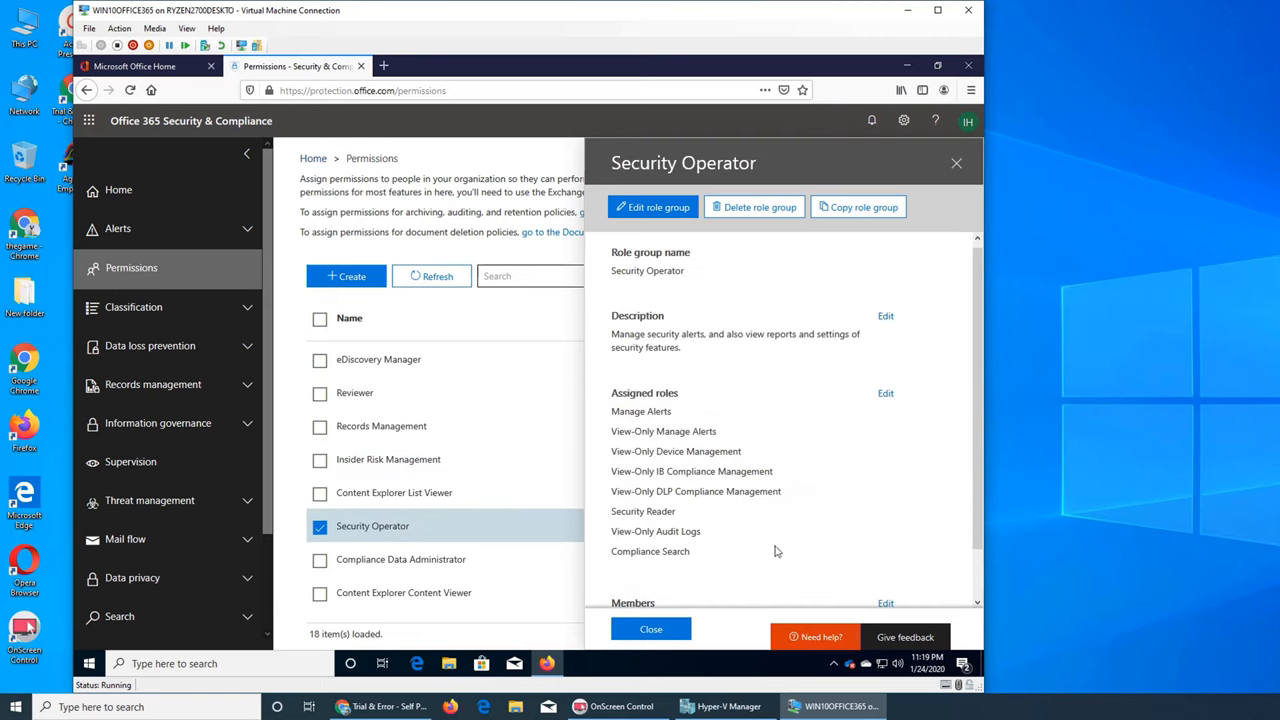
pyautogui.moveTo(708, 524)
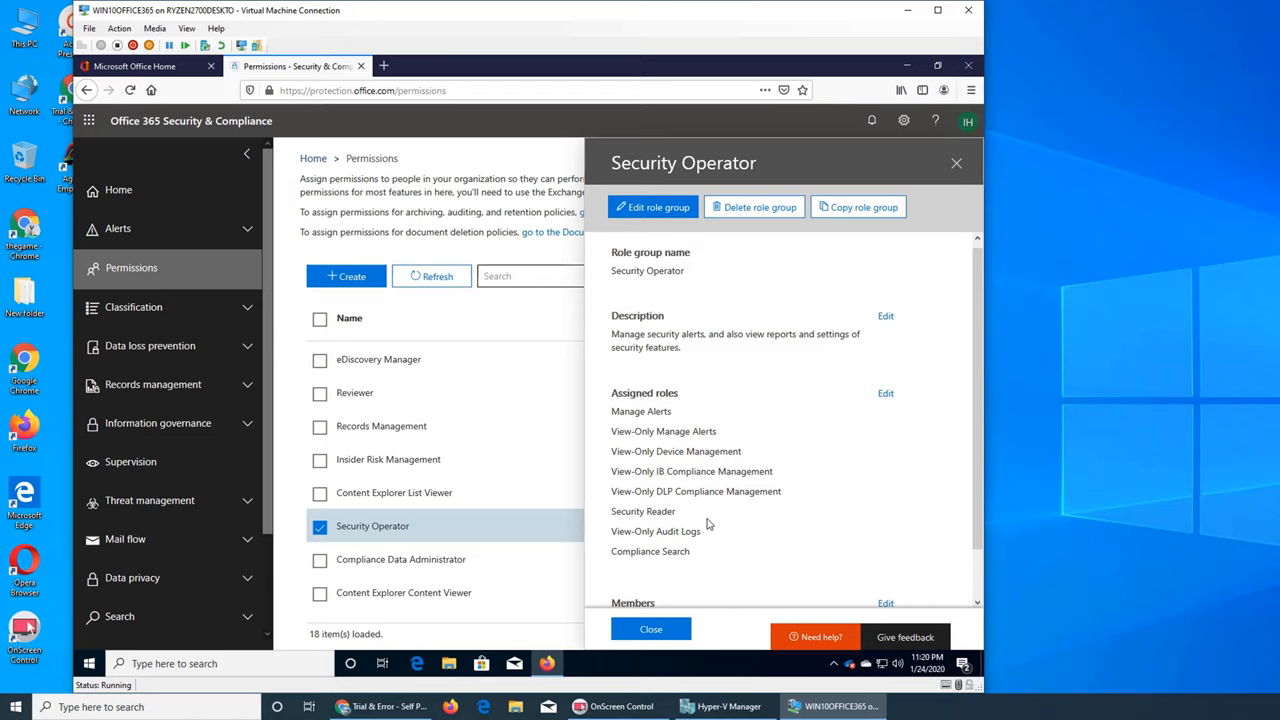
pyautogui.moveTo(672, 442)
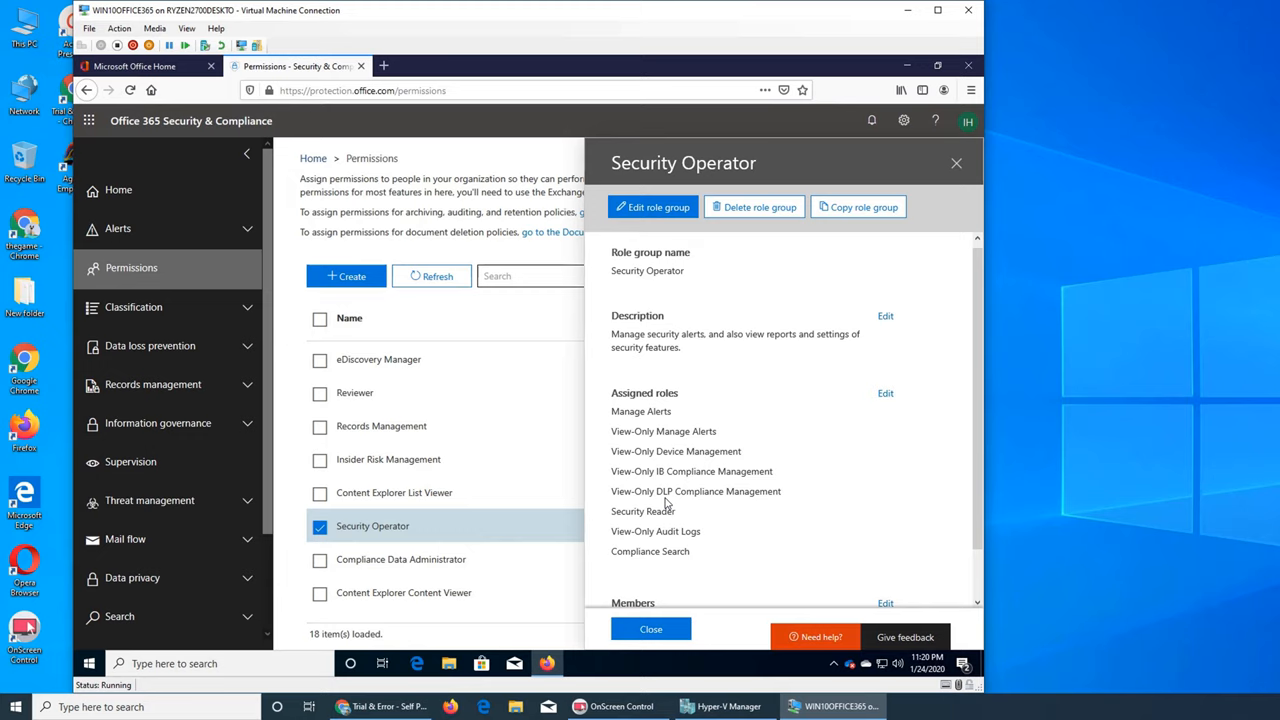
pyautogui.moveTo(662, 496)
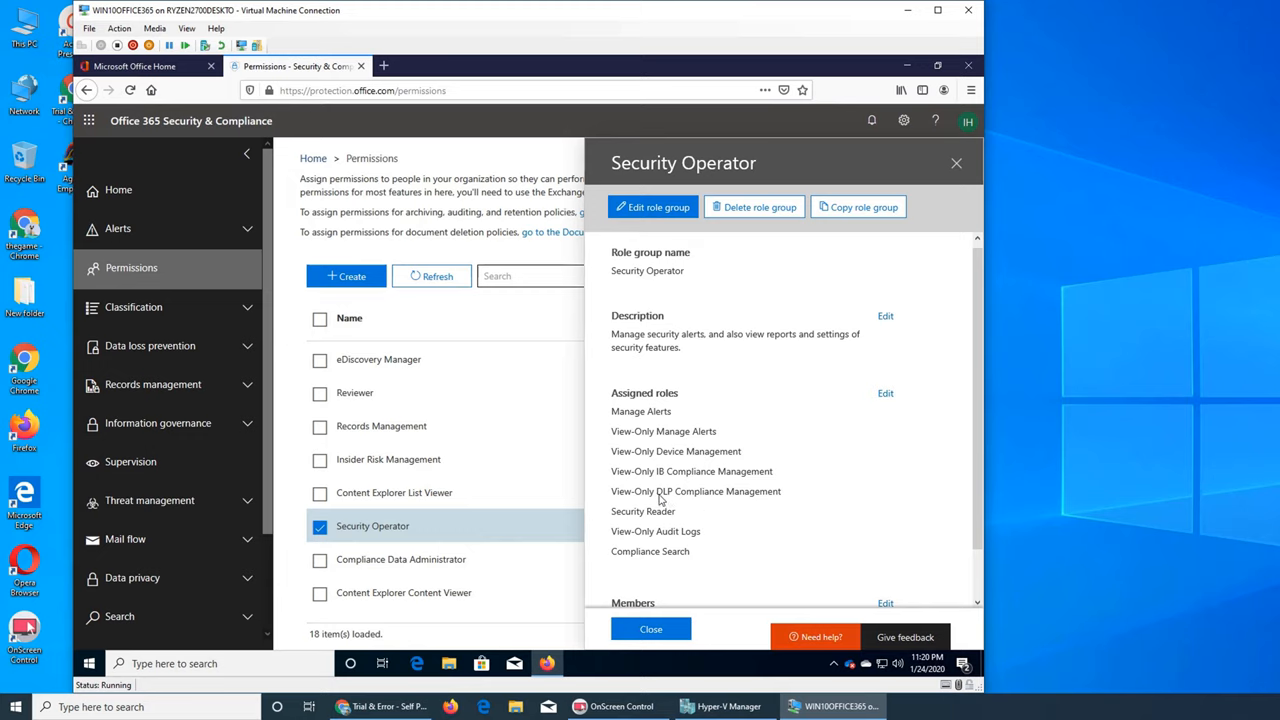
pyautogui.moveTo(672, 464)
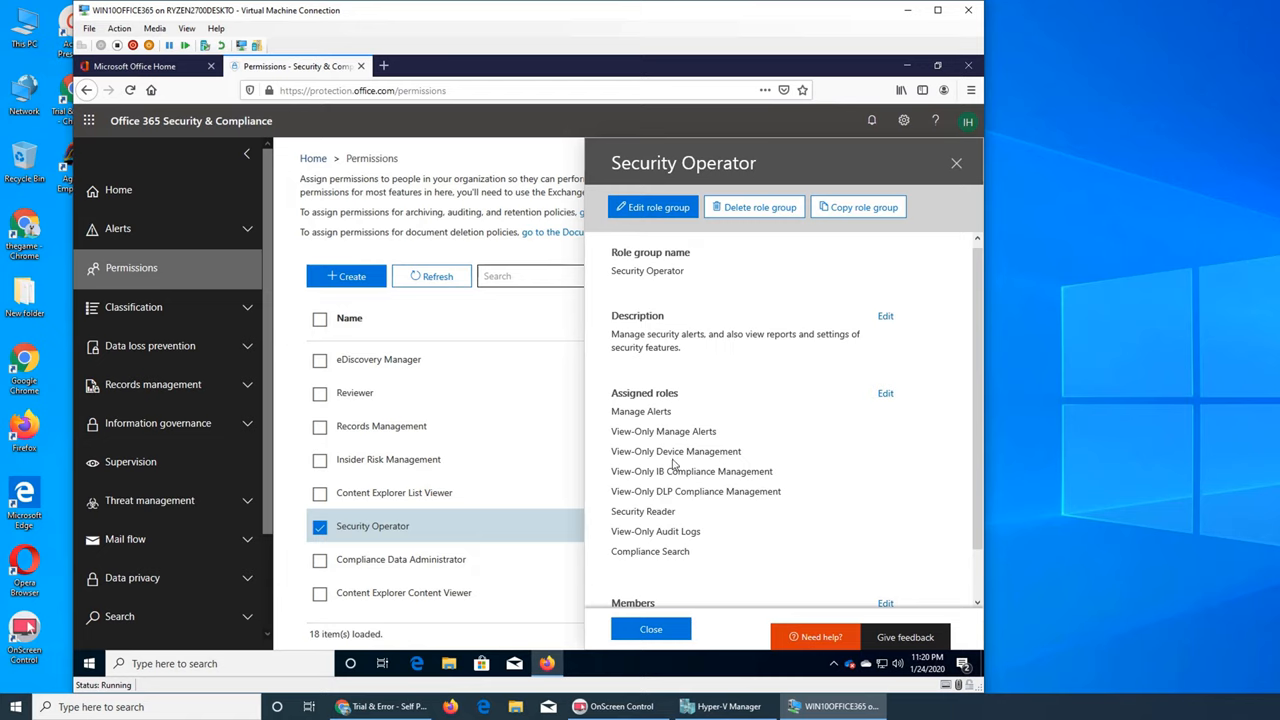
pyautogui.moveTo(674, 556)
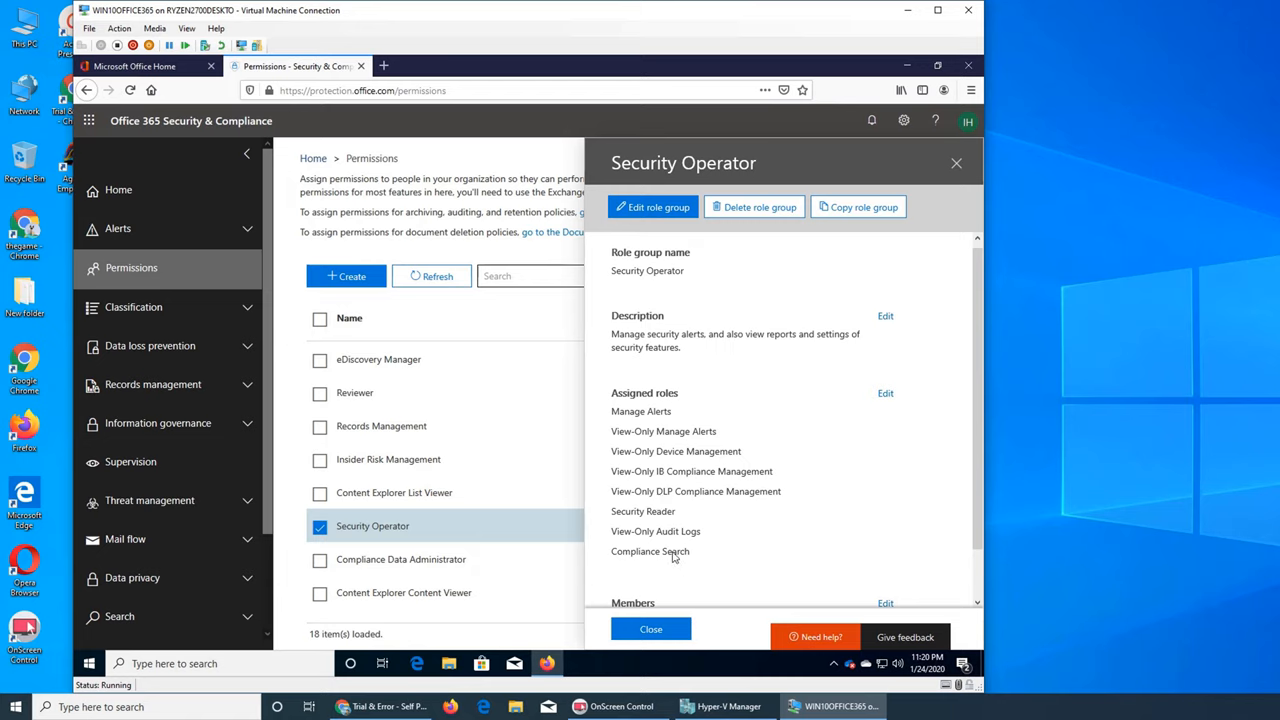
pyautogui.moveTo(678, 564)
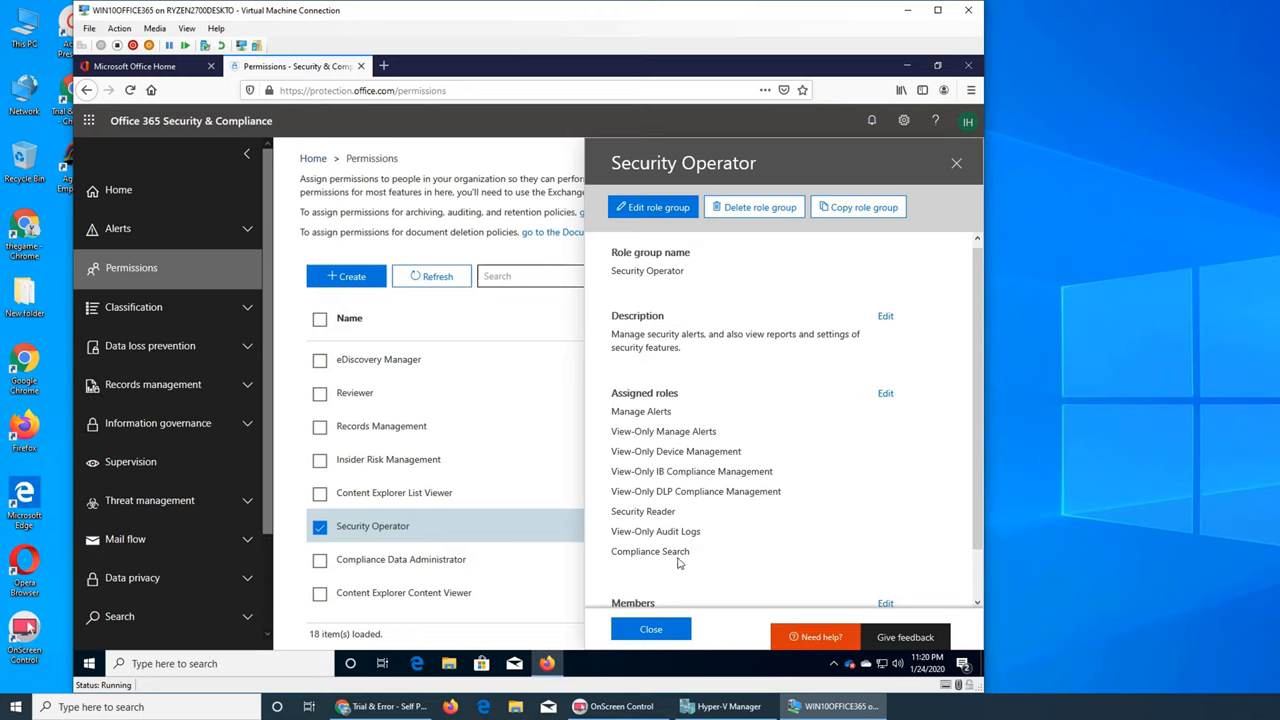
pyautogui.moveTo(666, 548)
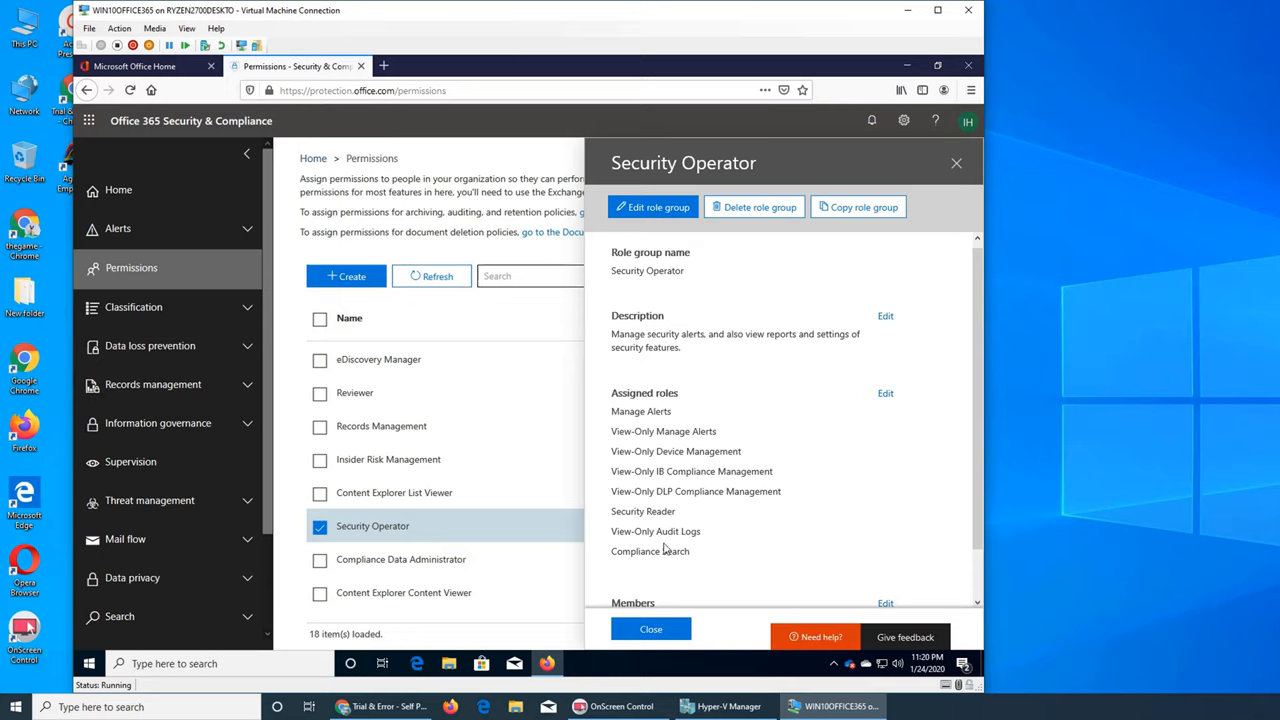
pyautogui.moveTo(656, 532)
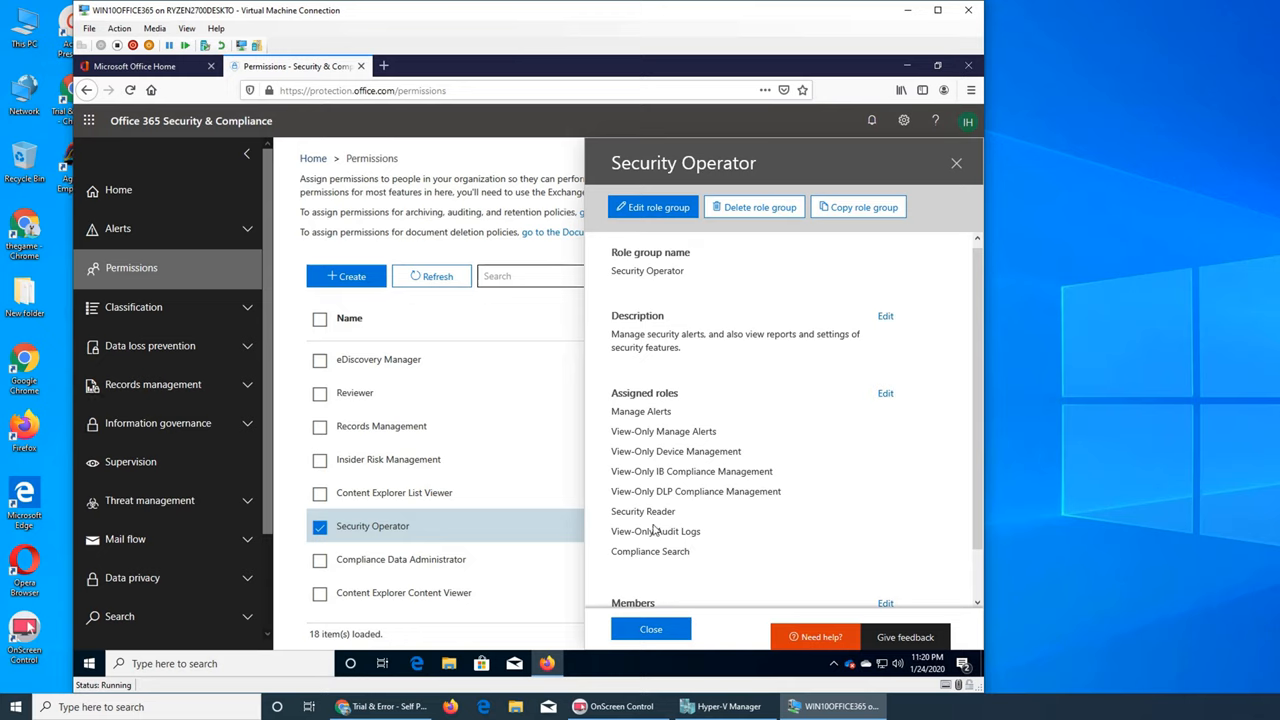
pyautogui.scroll(-3)
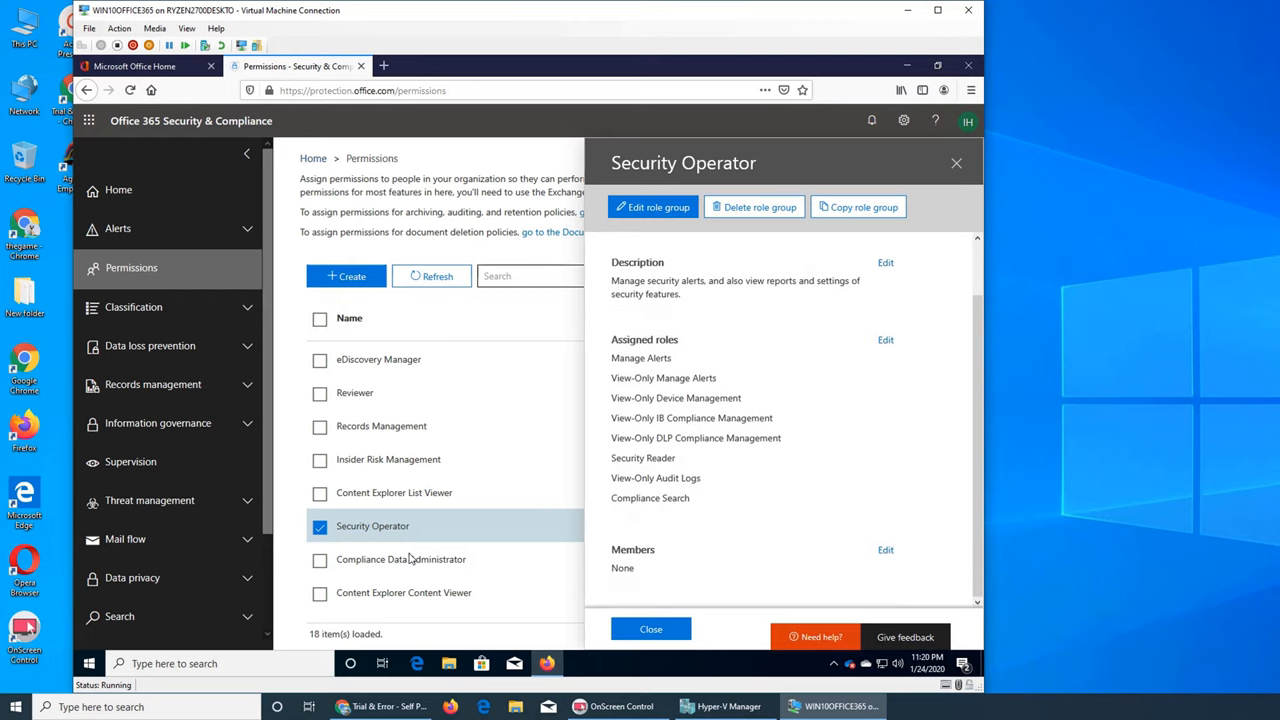
pyautogui.scroll(-3)
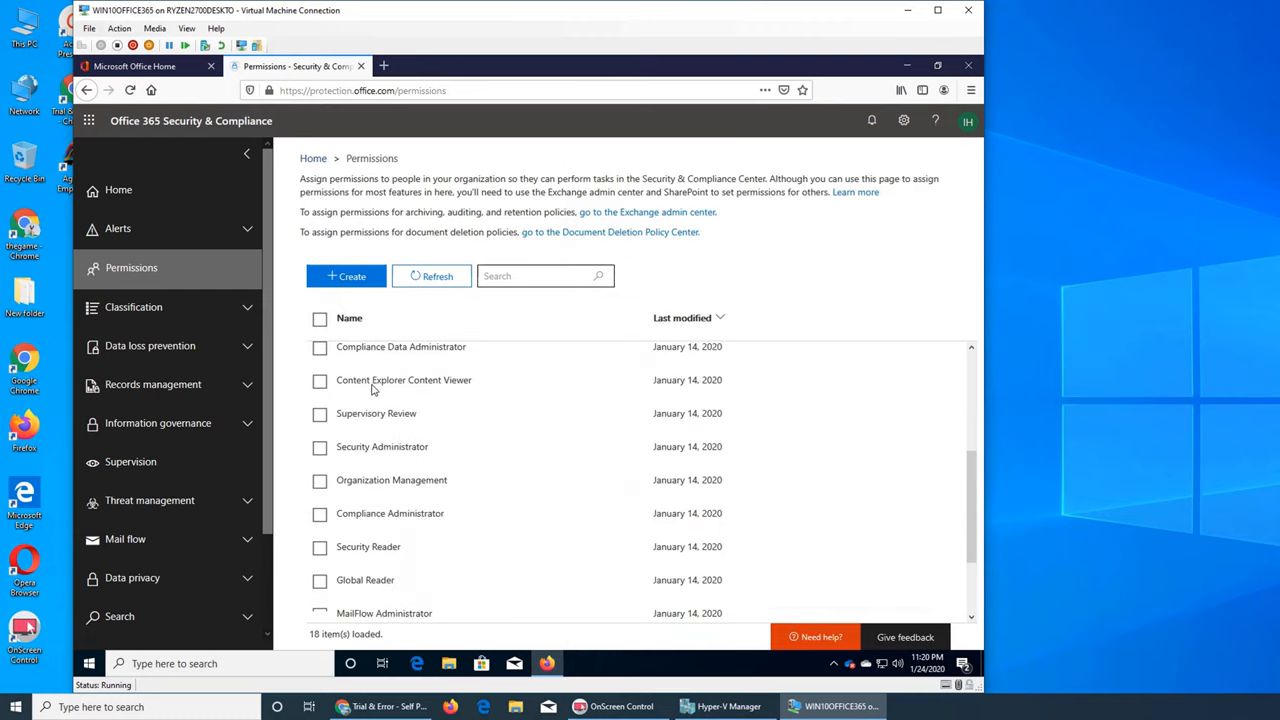
# Scroll the list down to MailFlow Administrator, then switch to the YouTube channel window.
pyautogui.scroll(-3)
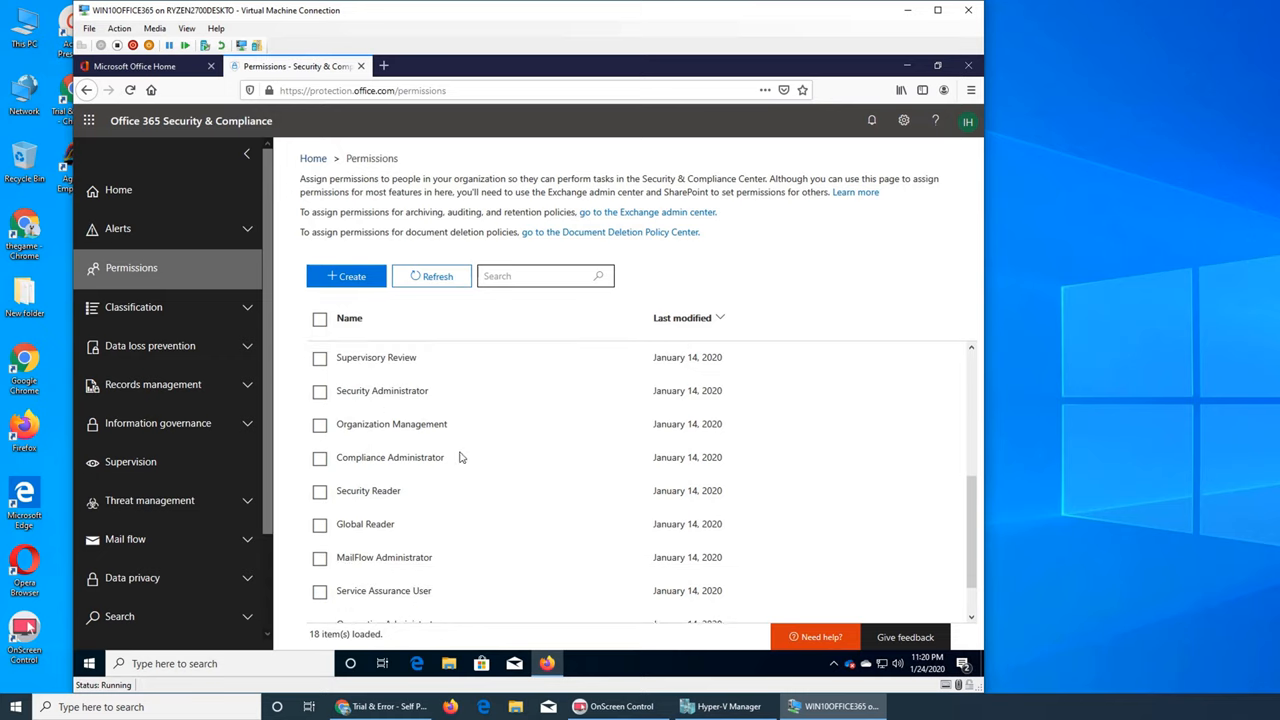
pyautogui.moveTo(430, 468)
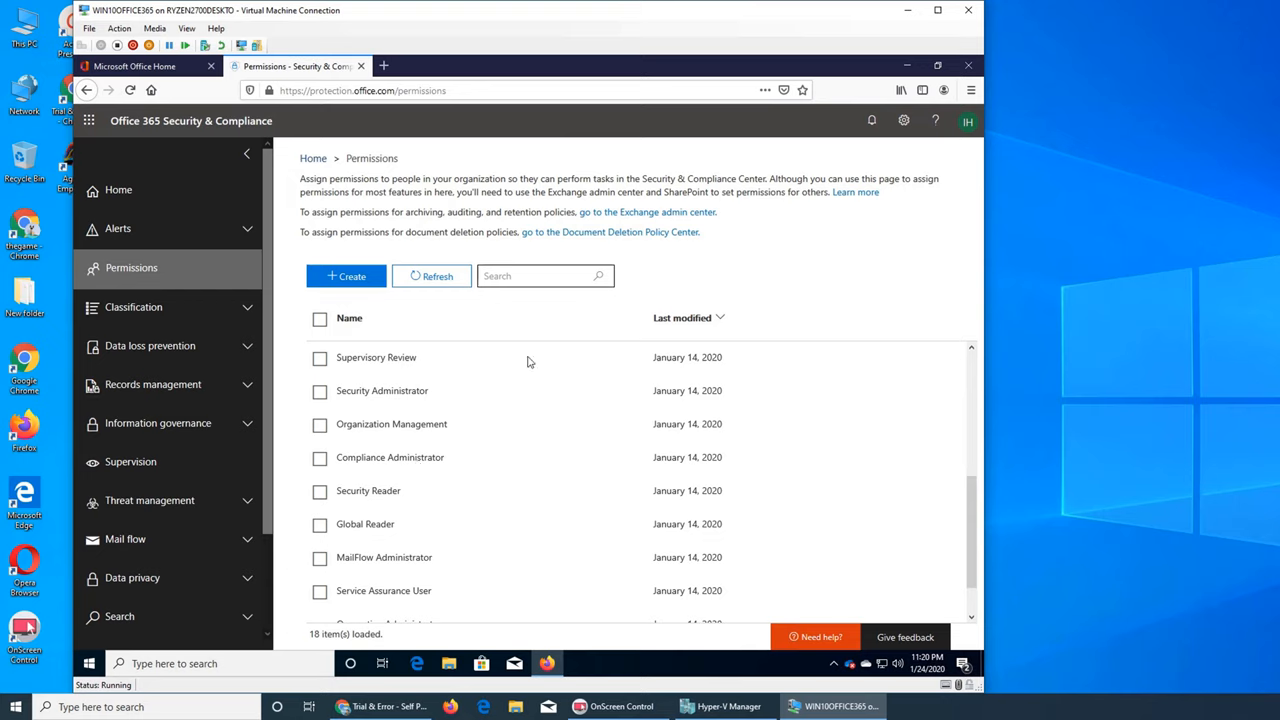
pyautogui.moveTo(590, 268)
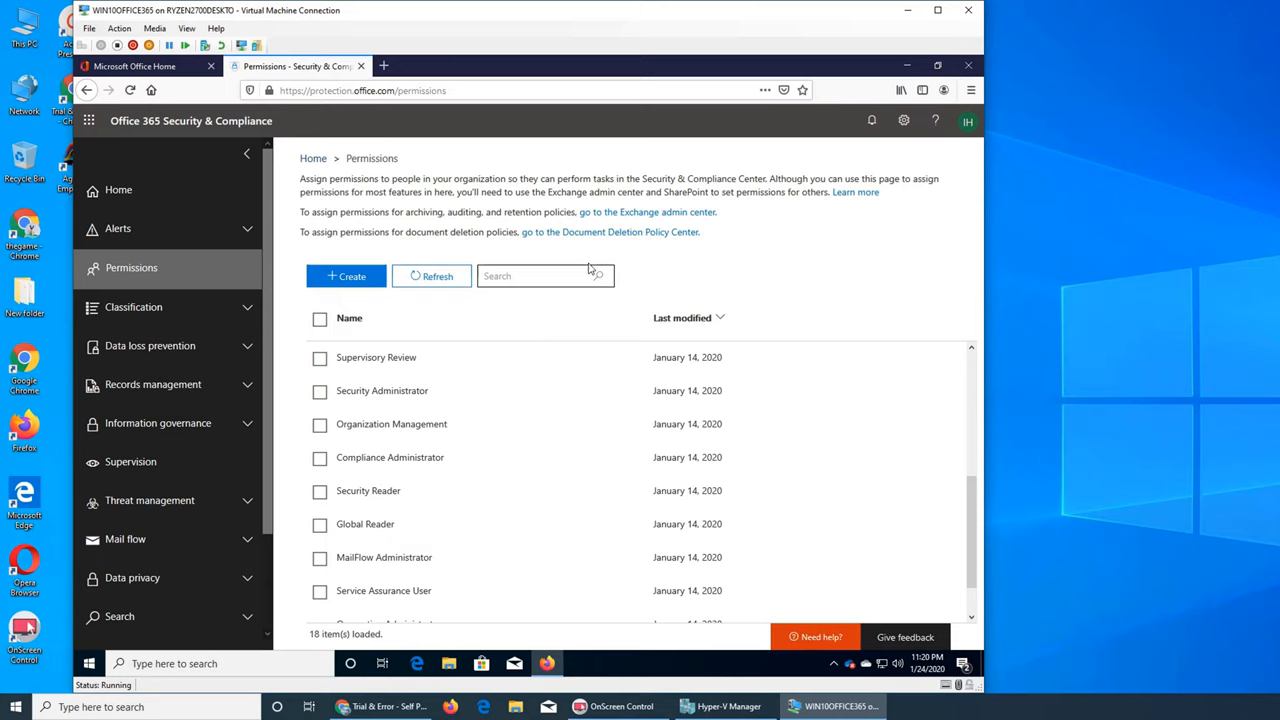
pyautogui.moveTo(572, 322)
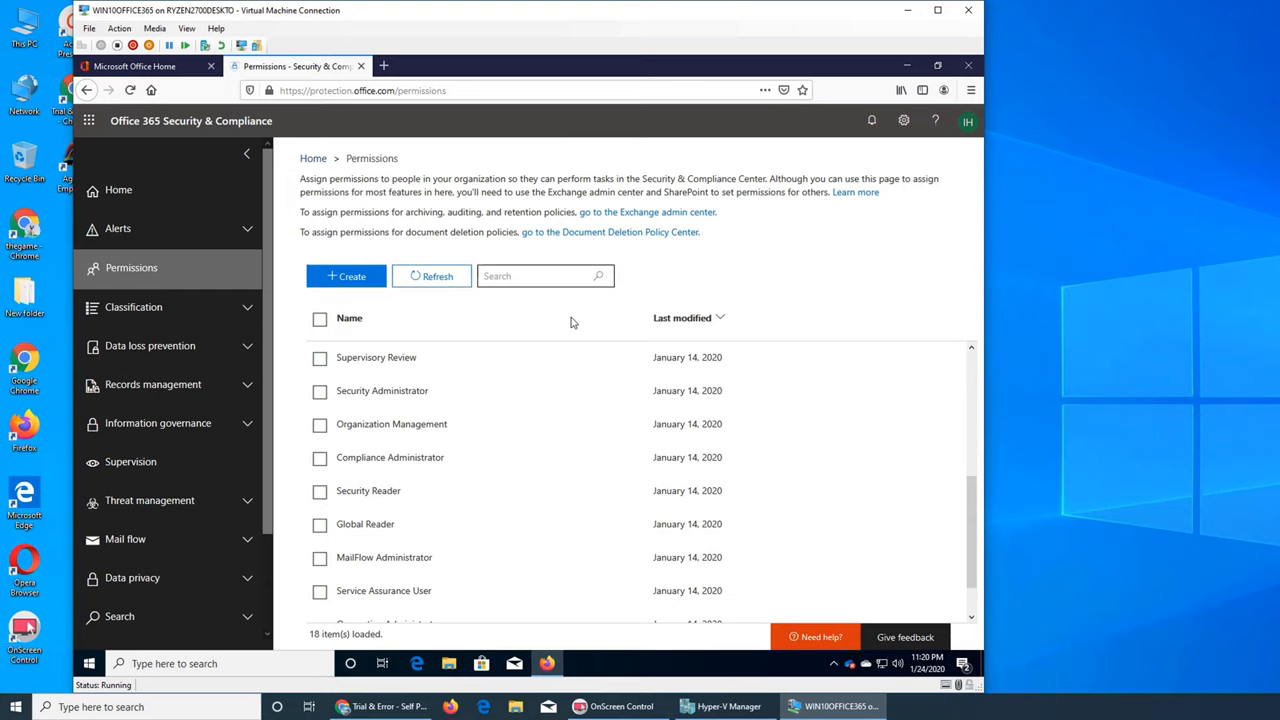
pyautogui.moveTo(380, 568)
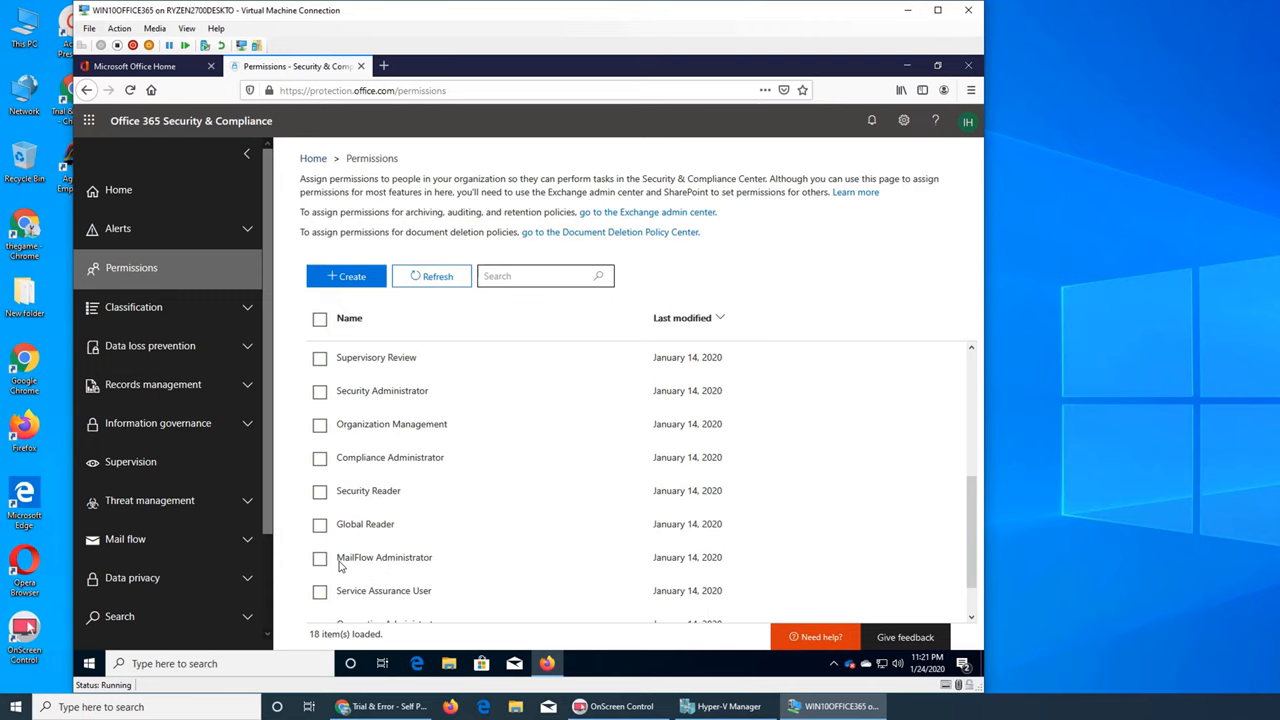
pyautogui.click(380, 708)
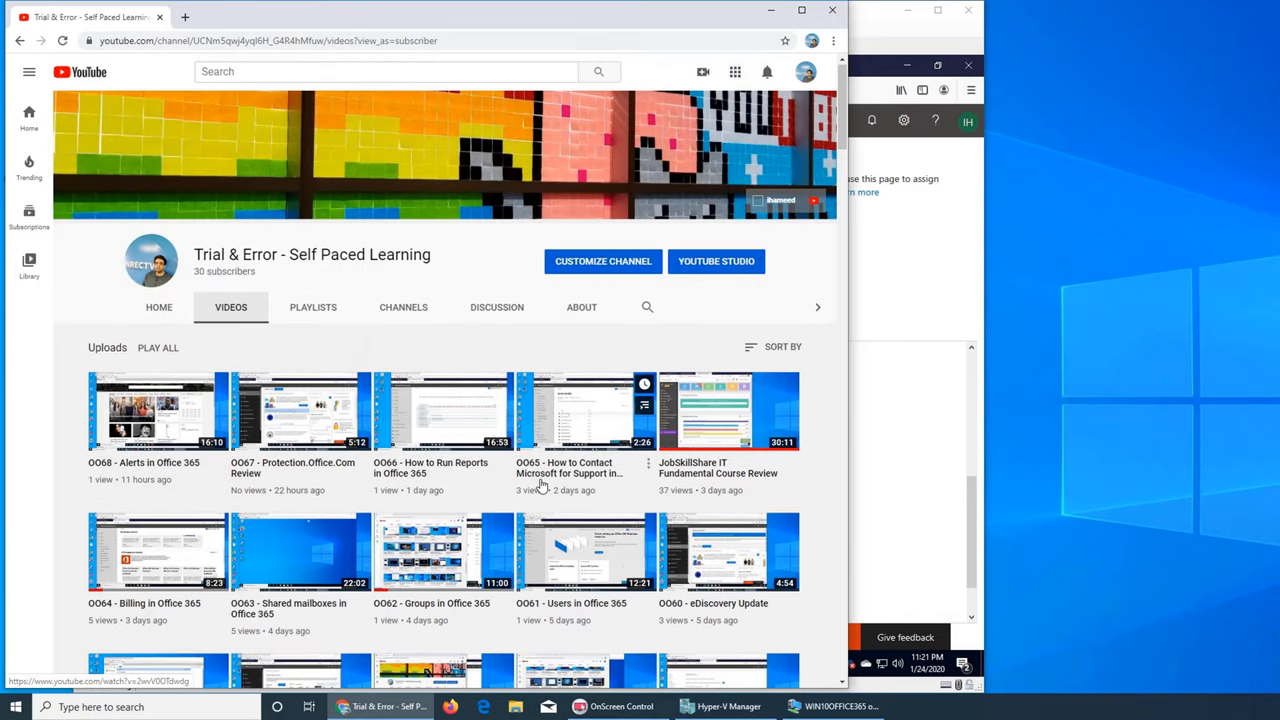
# Scroll the channel's Videos tab down to older uploads like 'O011 - Permissions & Roles'.
pyautogui.scroll(-3)
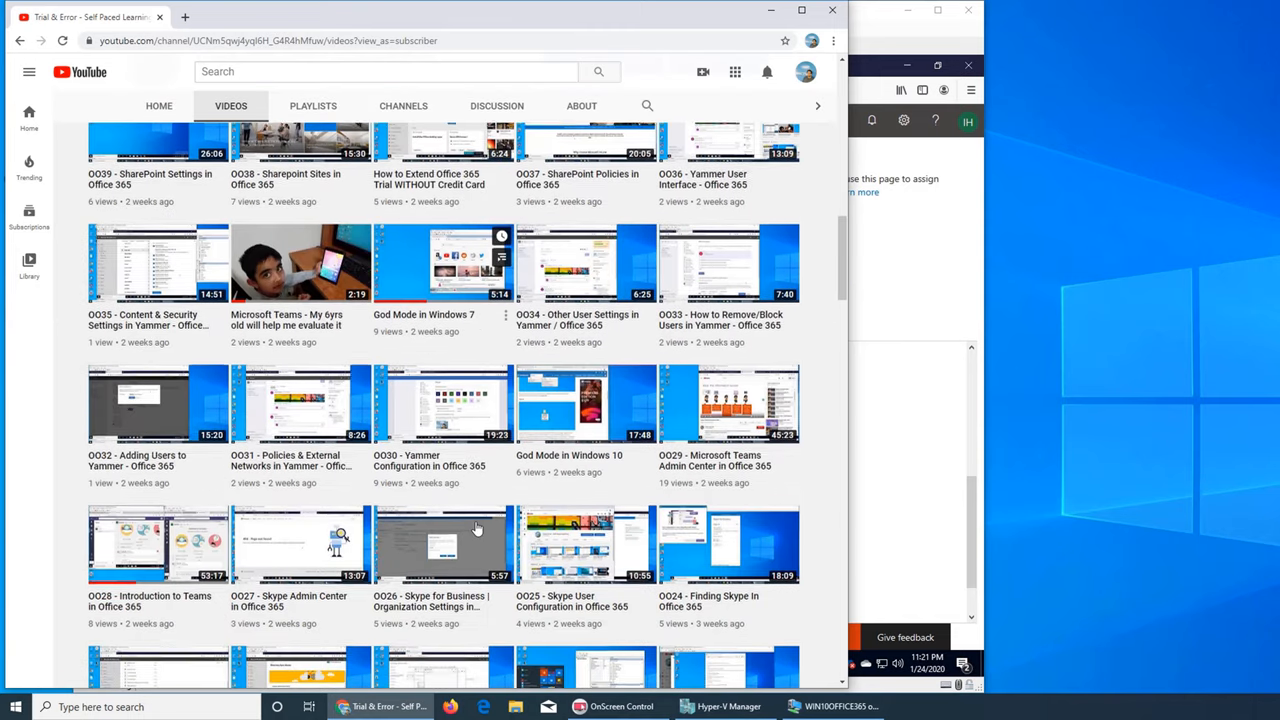
pyautogui.scroll(-3)
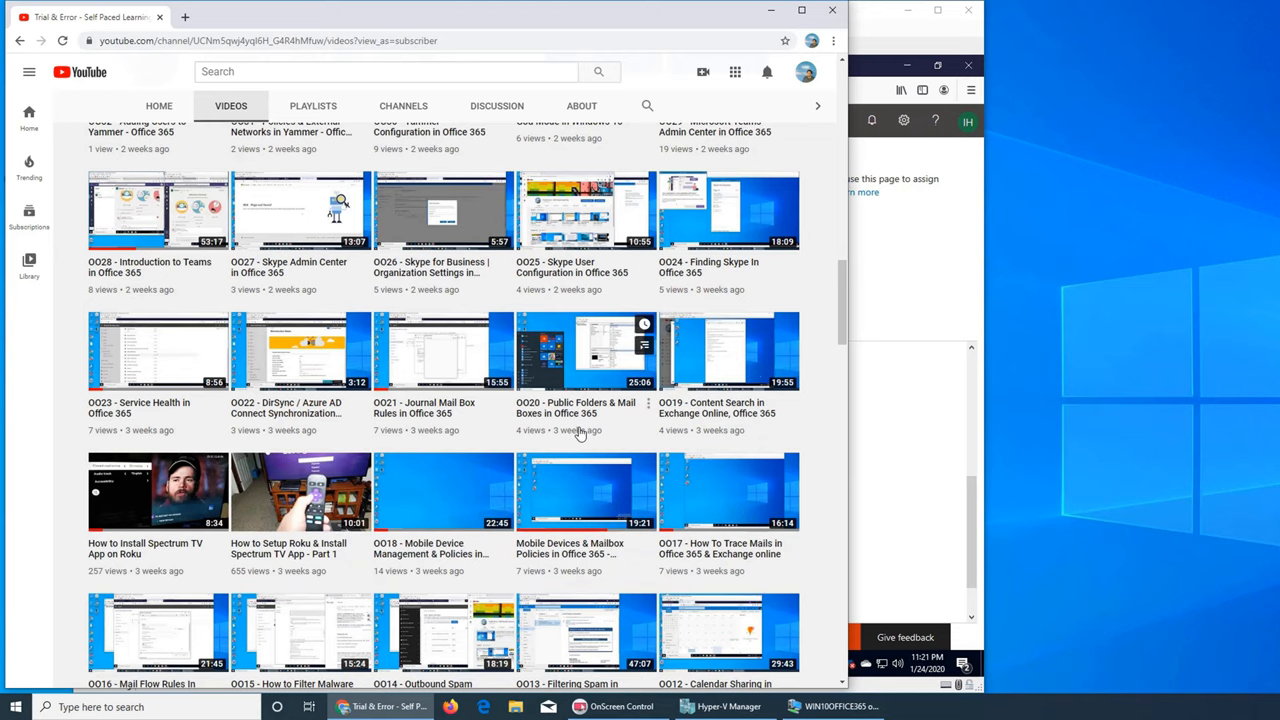
pyautogui.scroll(-3)
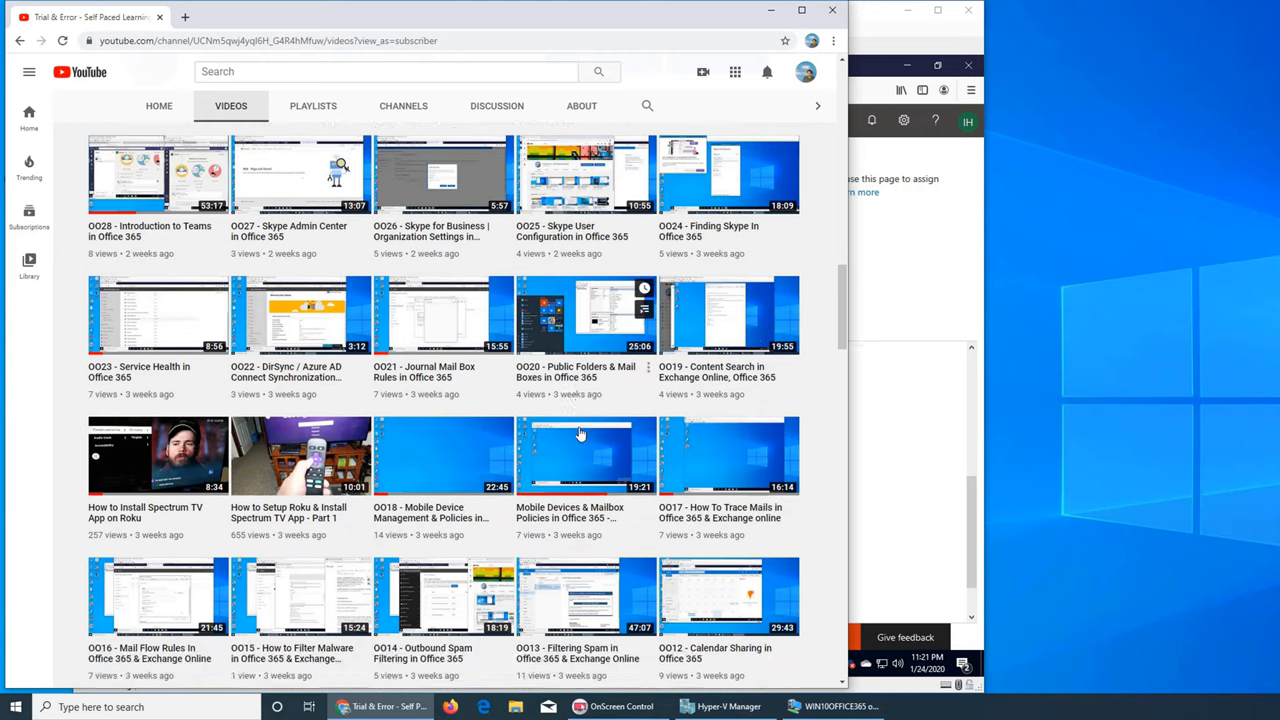
pyautogui.scroll(-3)
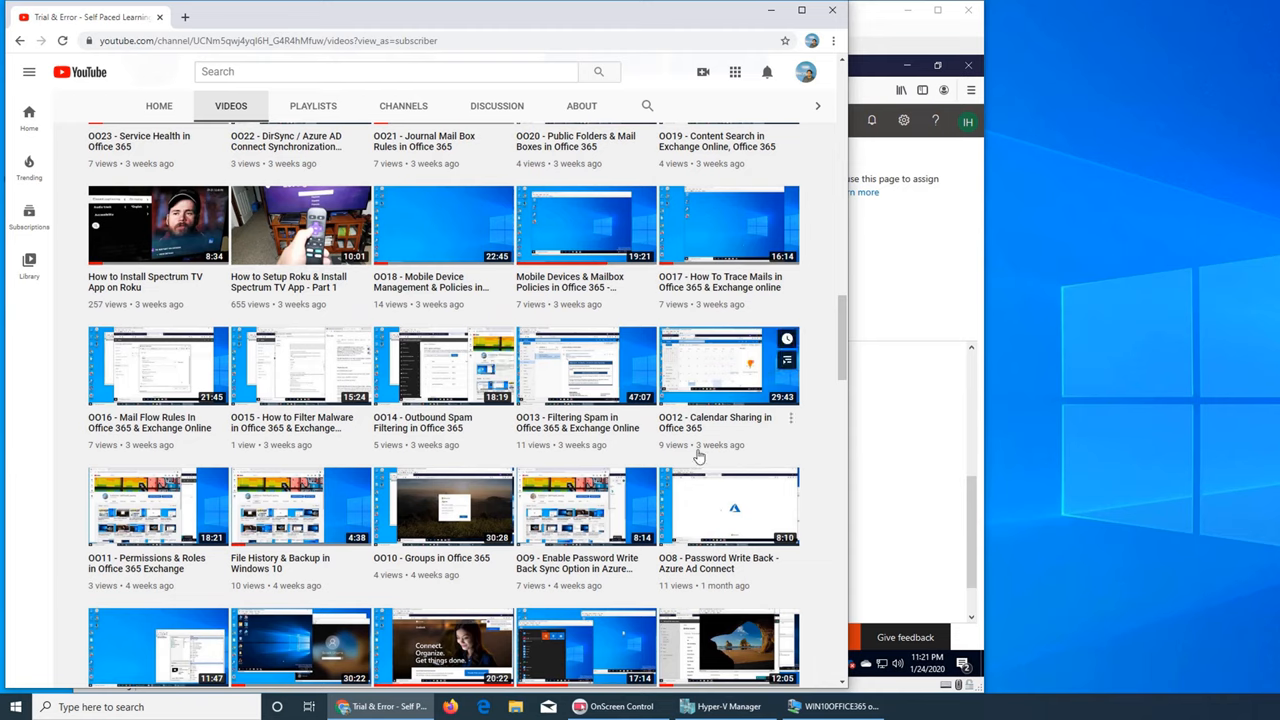
pyautogui.moveTo(164, 440)
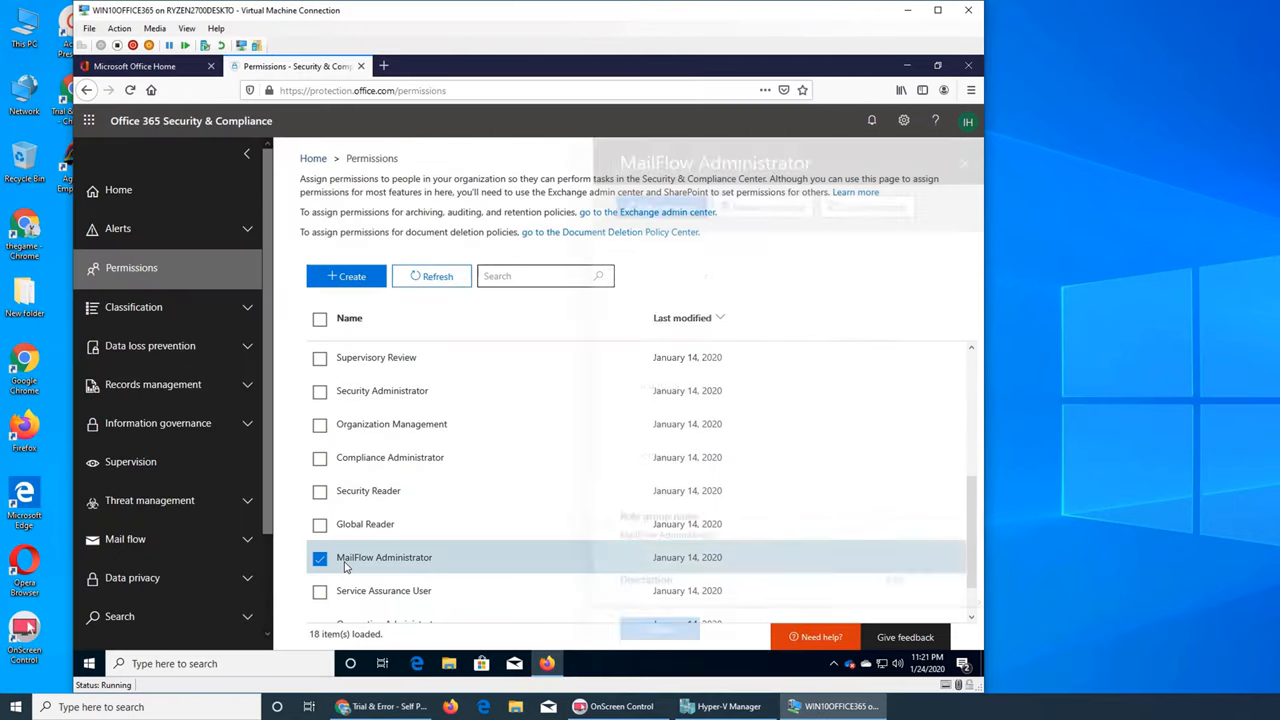
# Review MailFlow Administrator's details — View-Only Recipients role, no members — and close them.
pyautogui.click(384, 556)
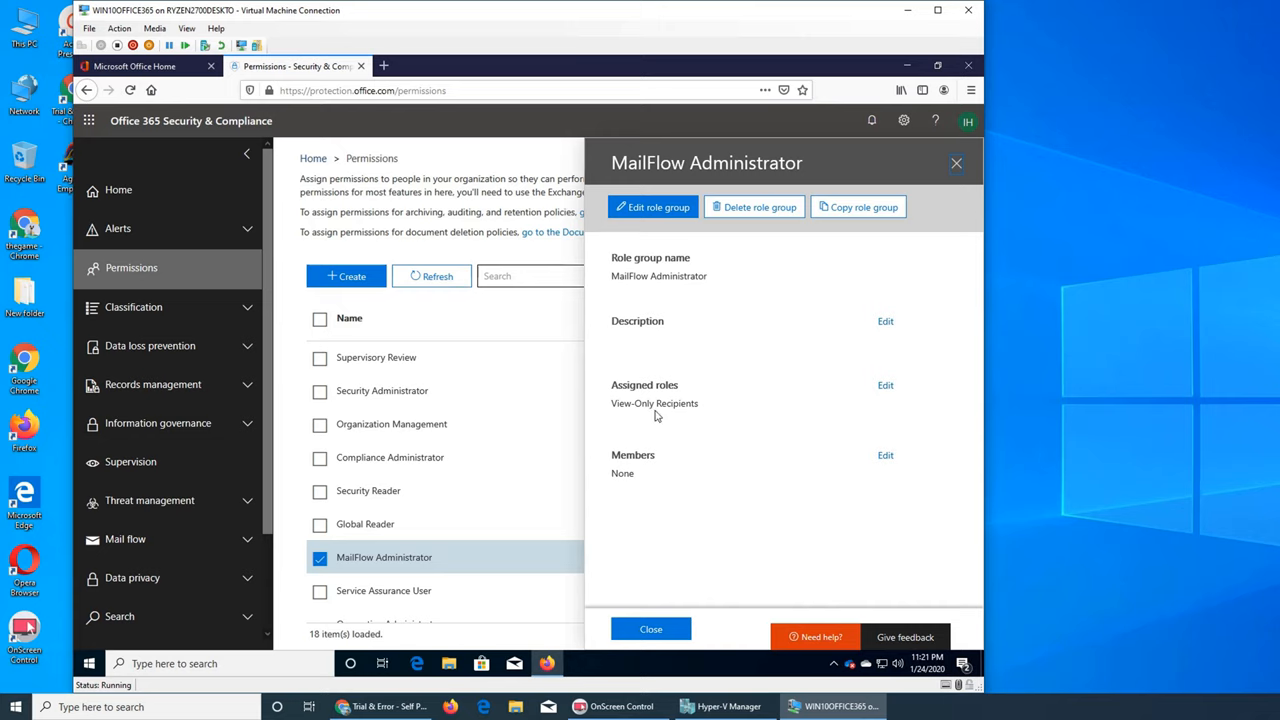
pyautogui.moveTo(794, 468)
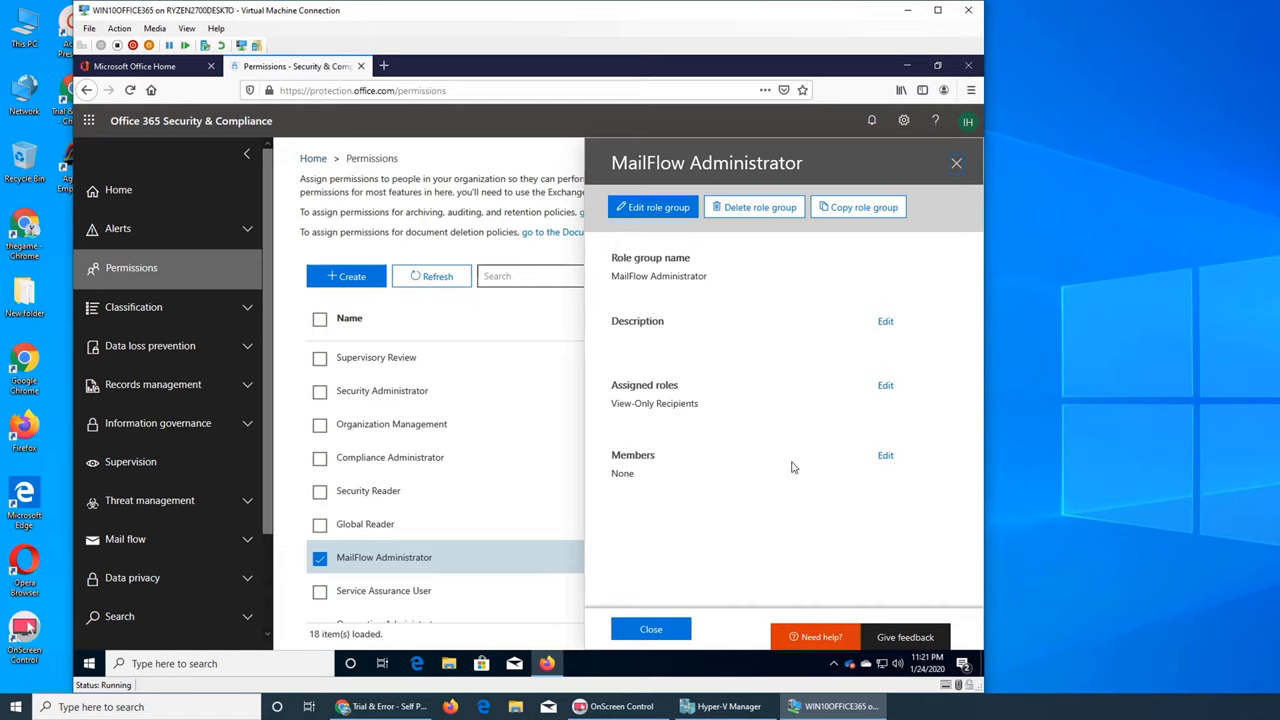
pyautogui.moveTo(586, 540)
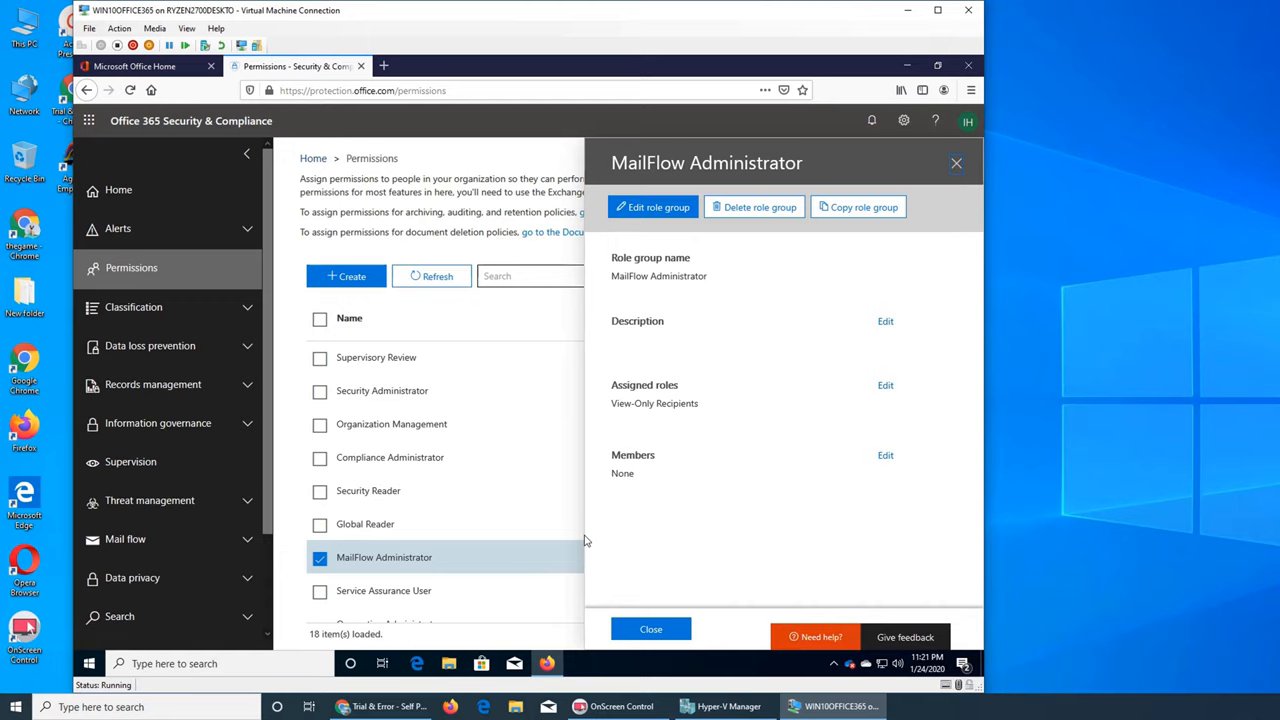
pyautogui.click(650, 628)
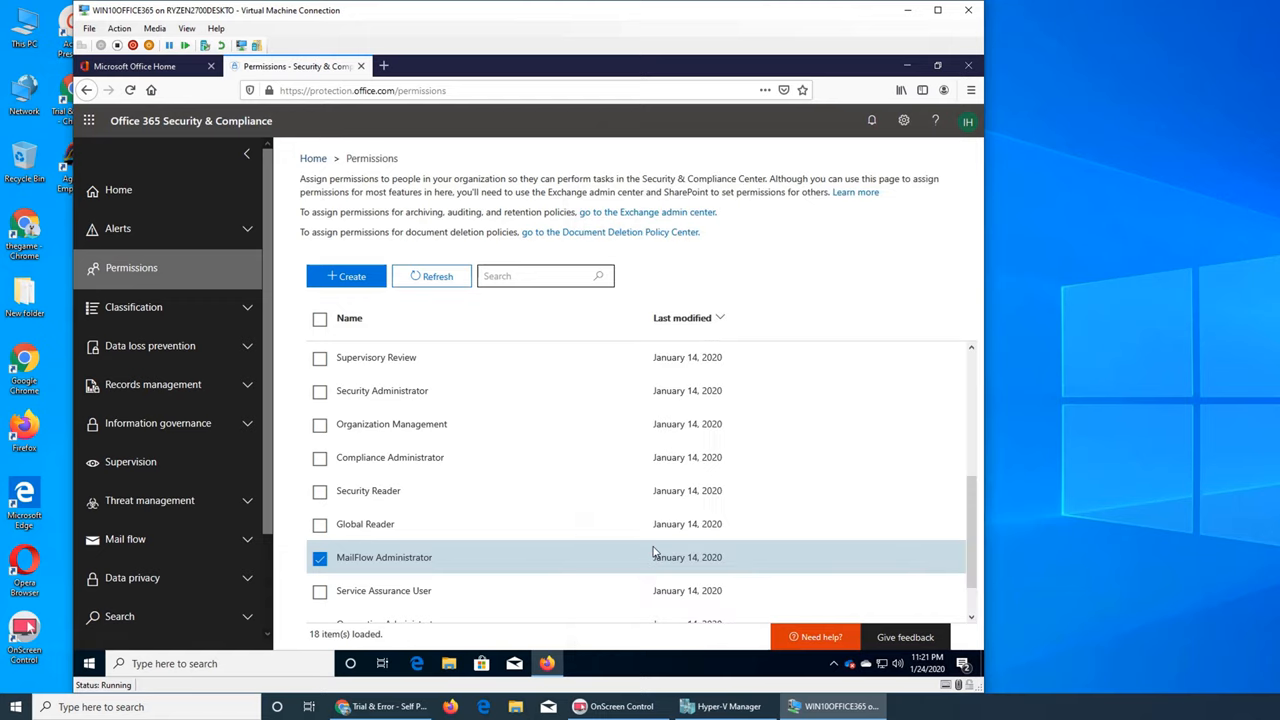
pyautogui.click(320, 556)
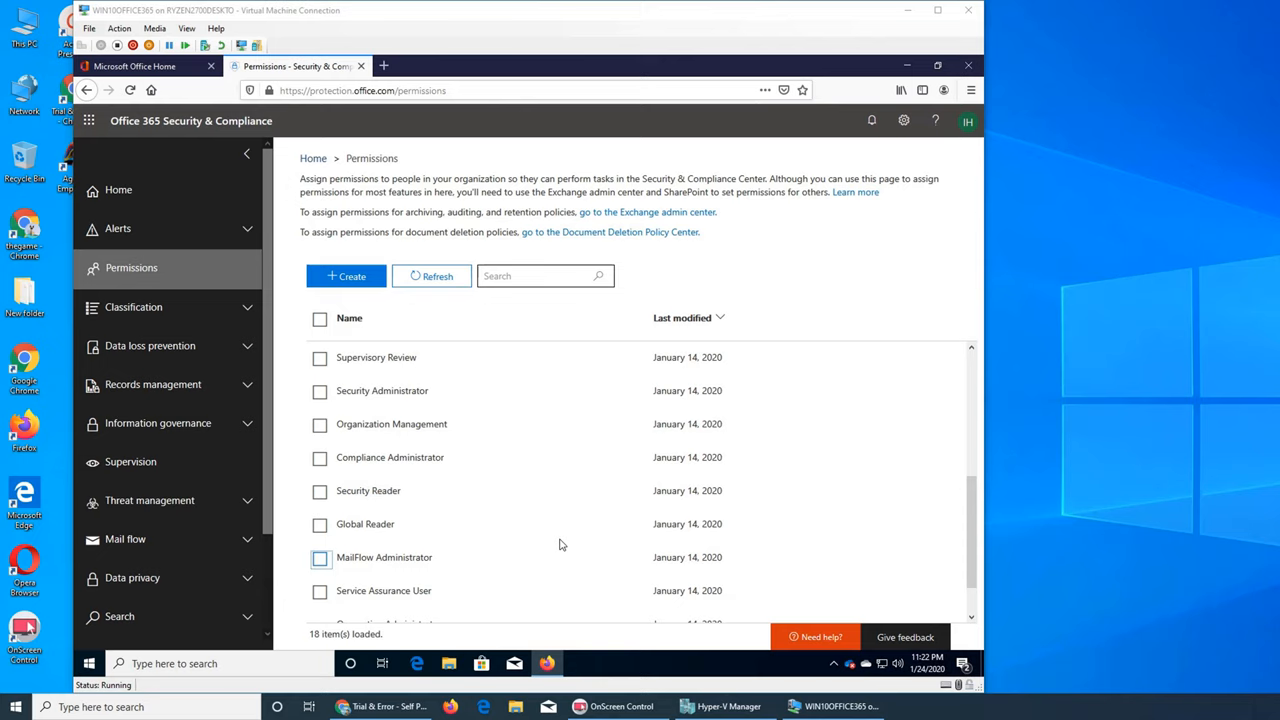
pyautogui.moveTo(556, 564)
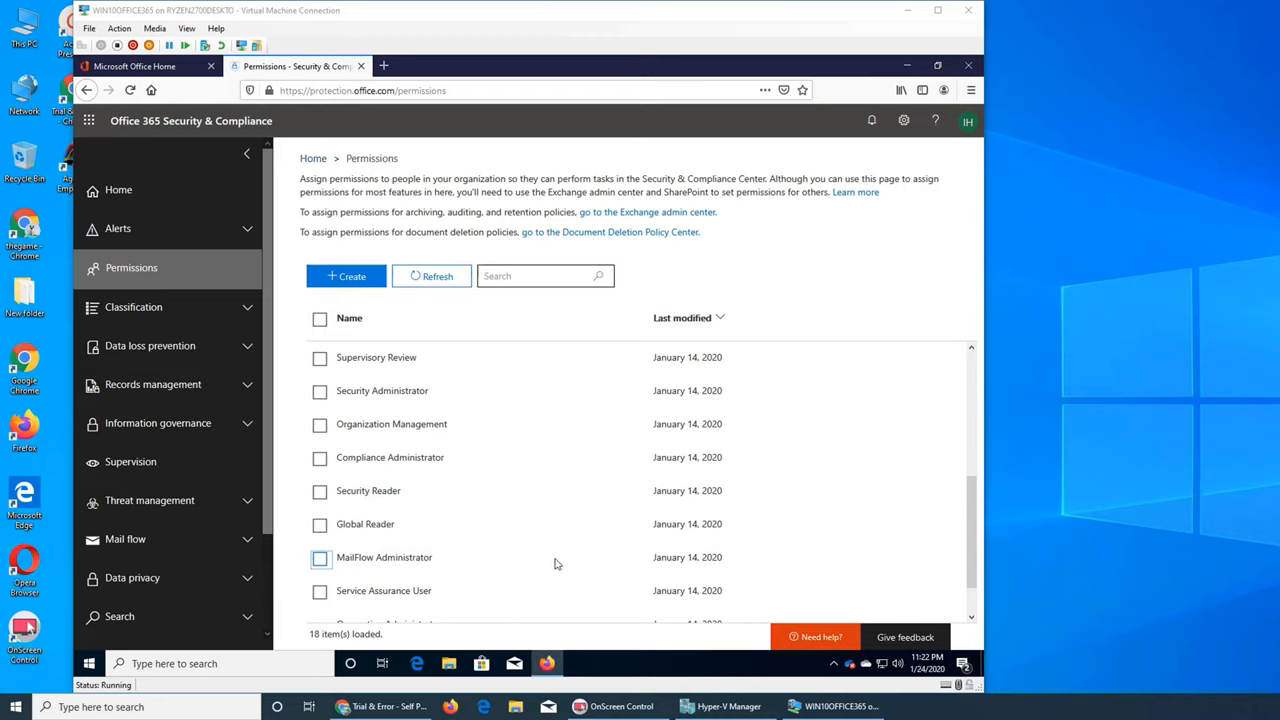
pyautogui.moveTo(996, 548)
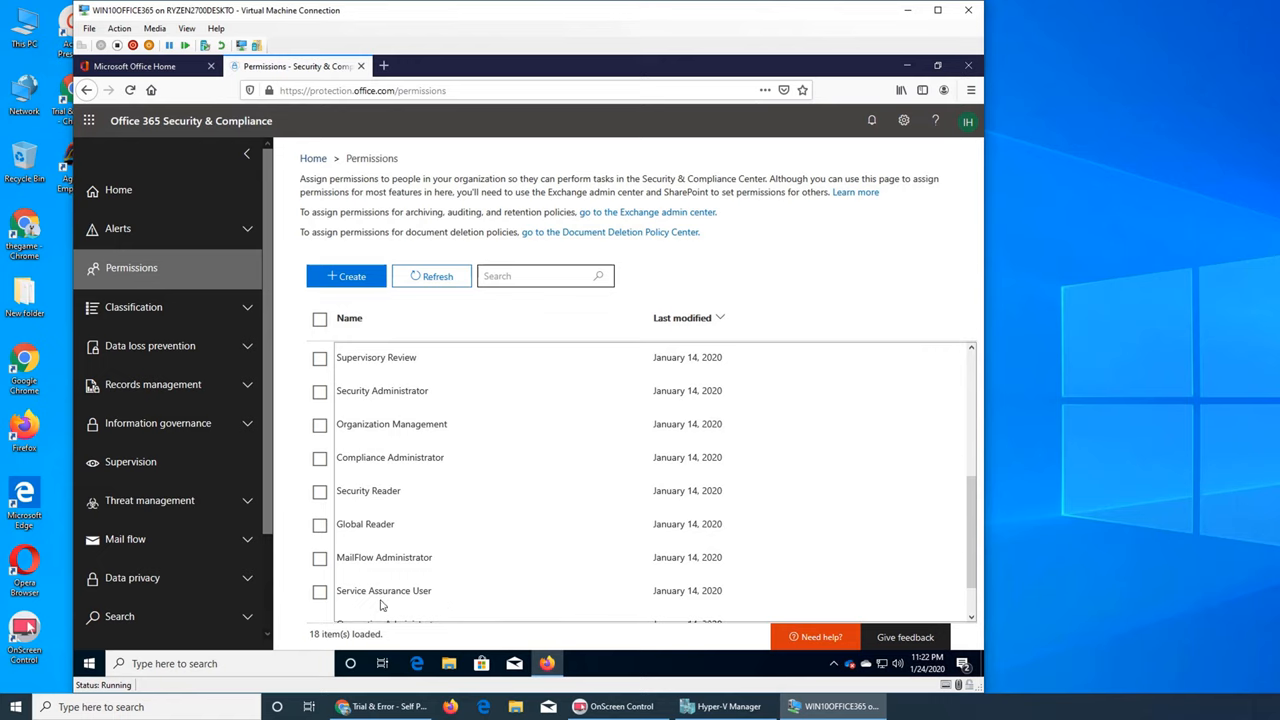
# Review Quarantine Administrator's details — Quarantine role, no members — and close them.
pyautogui.scroll(-3)
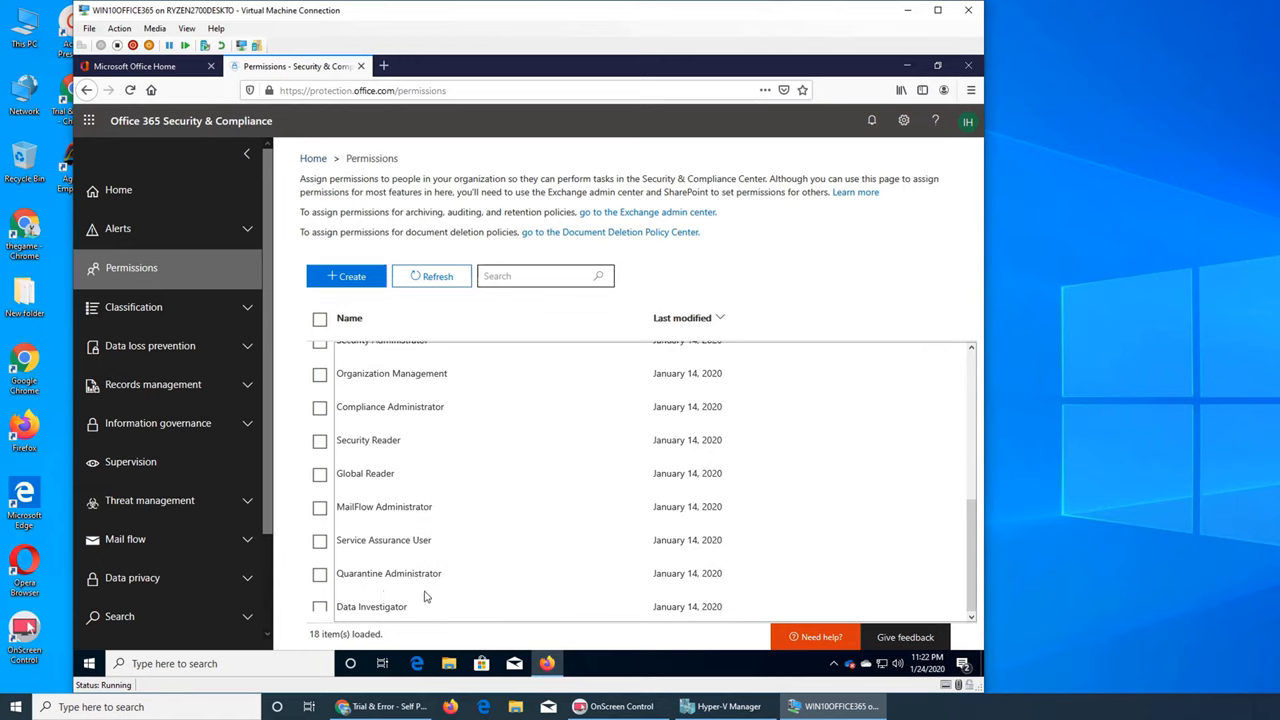
pyautogui.click(388, 572)
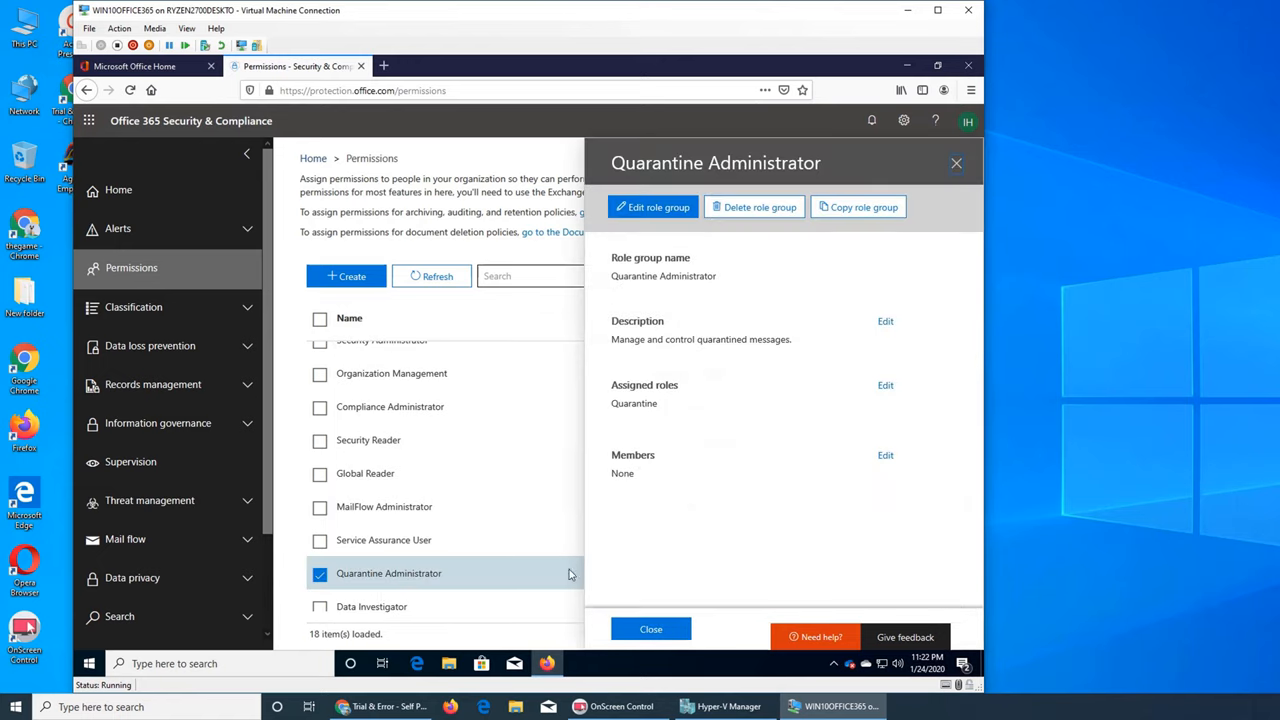
pyautogui.moveTo(790, 558)
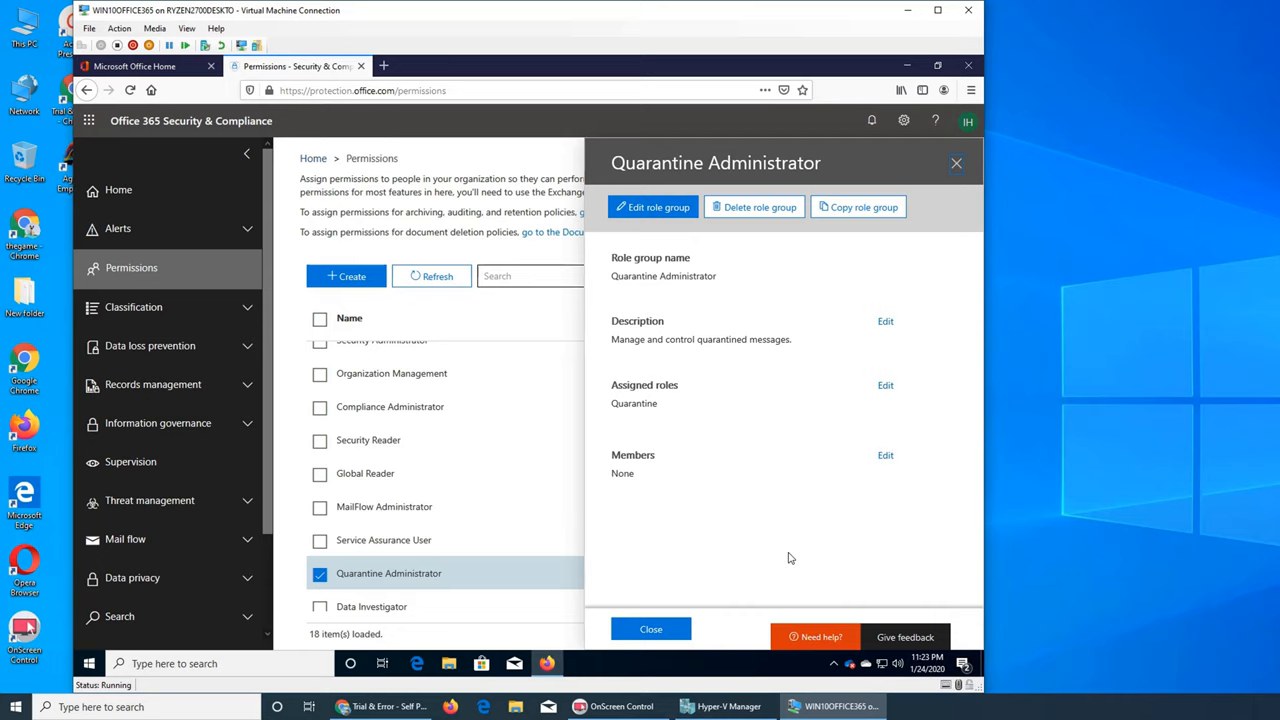
pyautogui.click(650, 628)
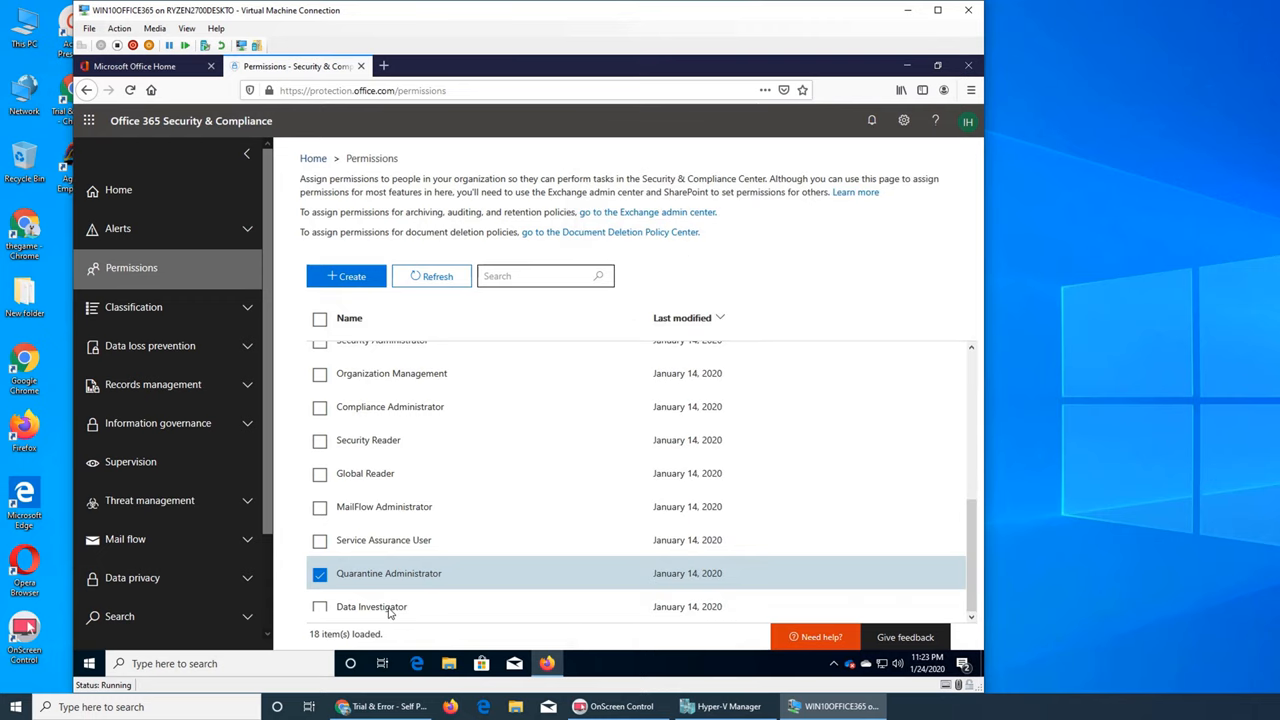
pyautogui.moveTo(600, 606)
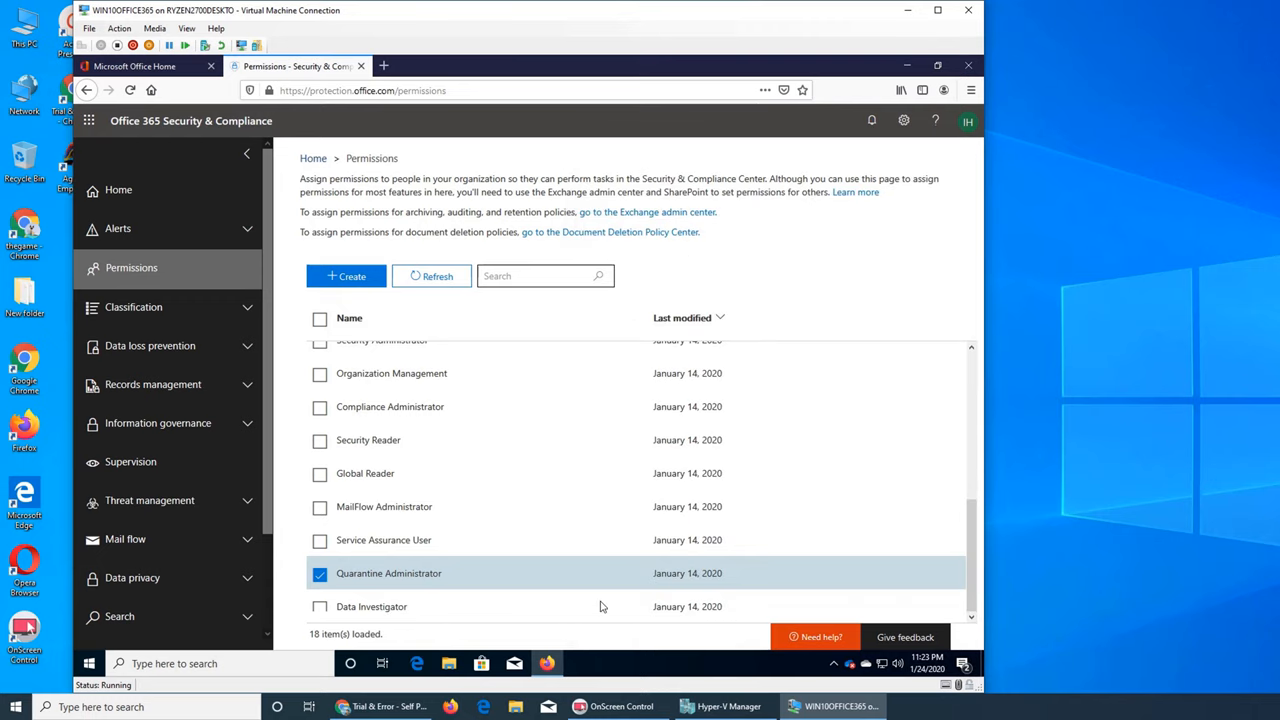
pyautogui.moveTo(656, 548)
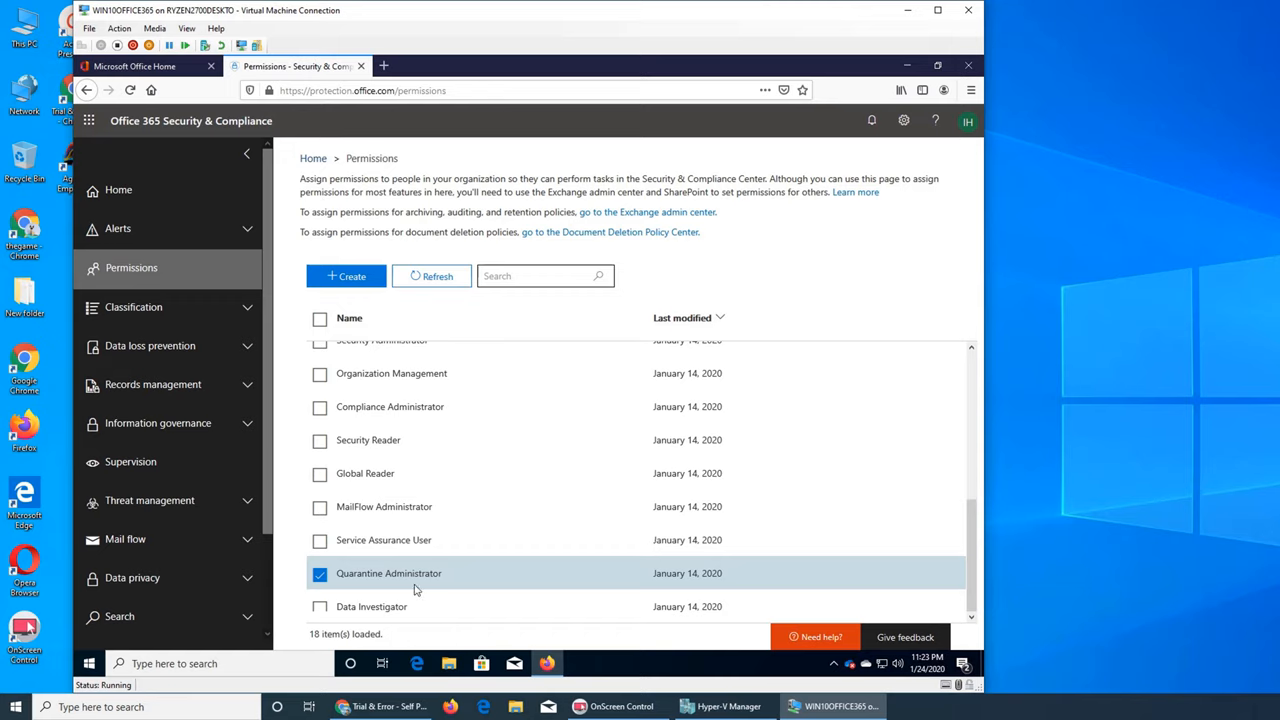
# Deselect Quarantine Administrator and view Security Reader's details with its five assigned roles.
pyautogui.click(320, 572)
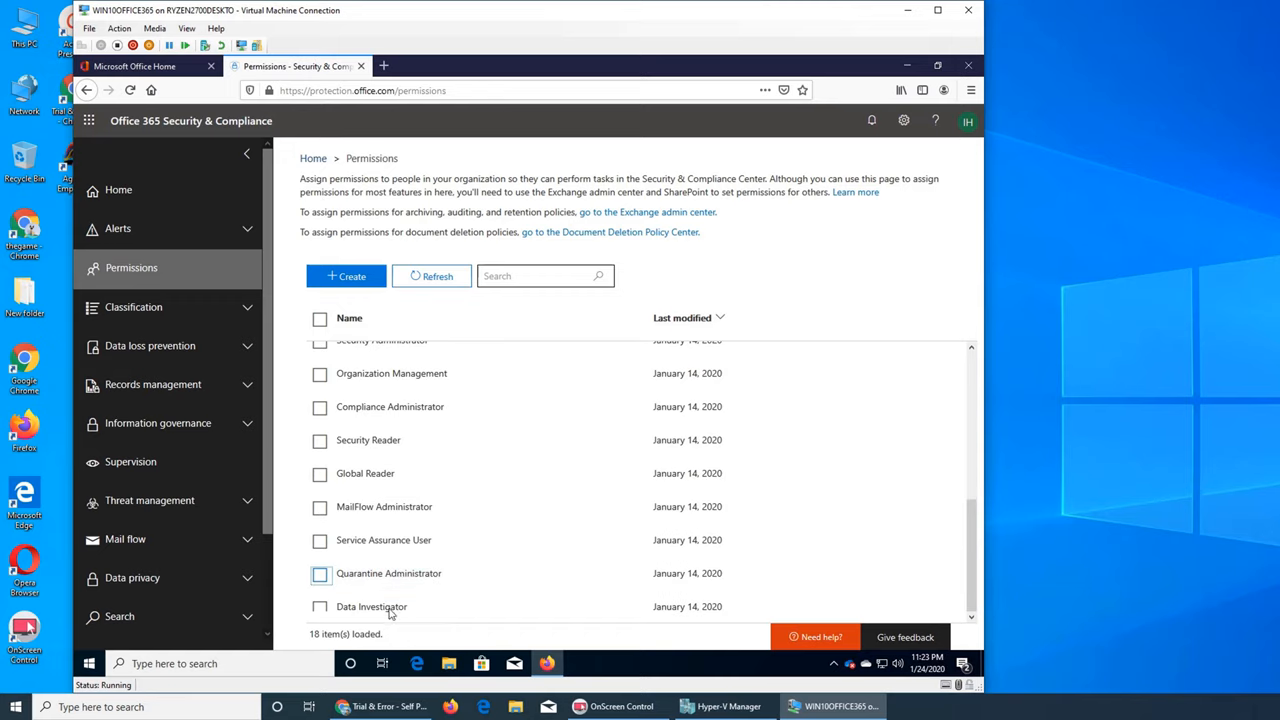
pyautogui.moveTo(364, 610)
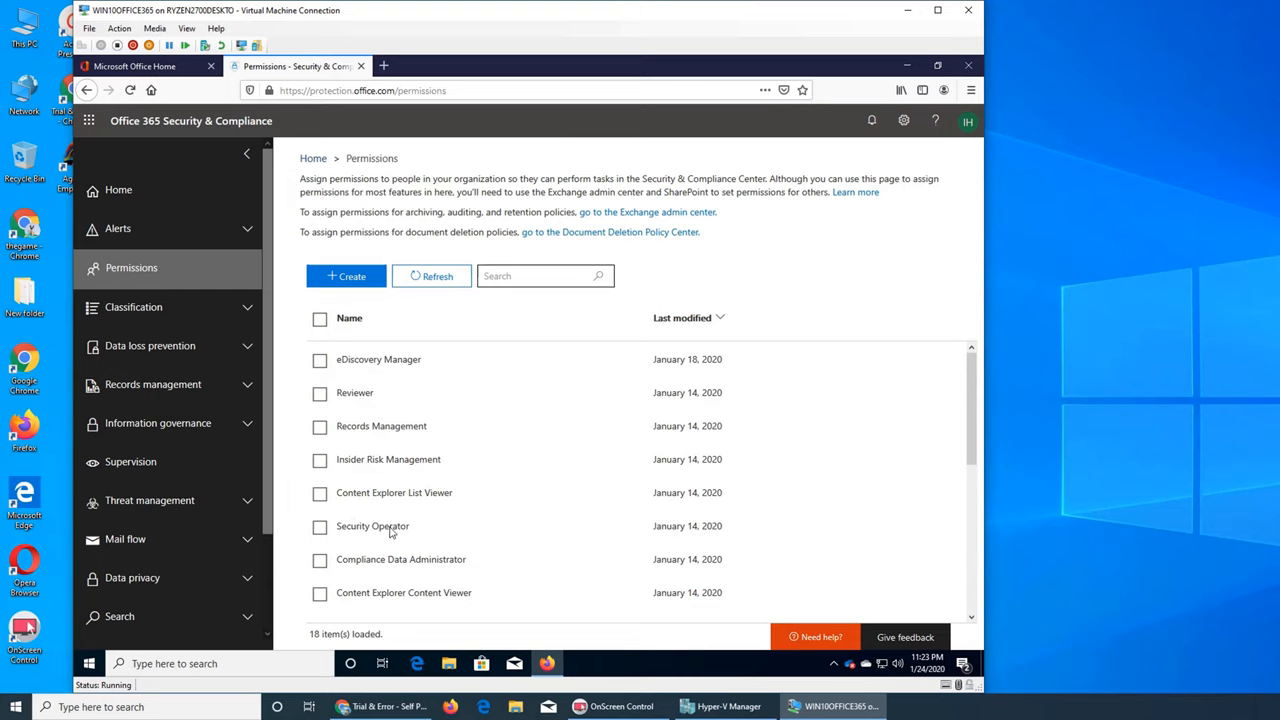
pyautogui.moveTo(348, 452)
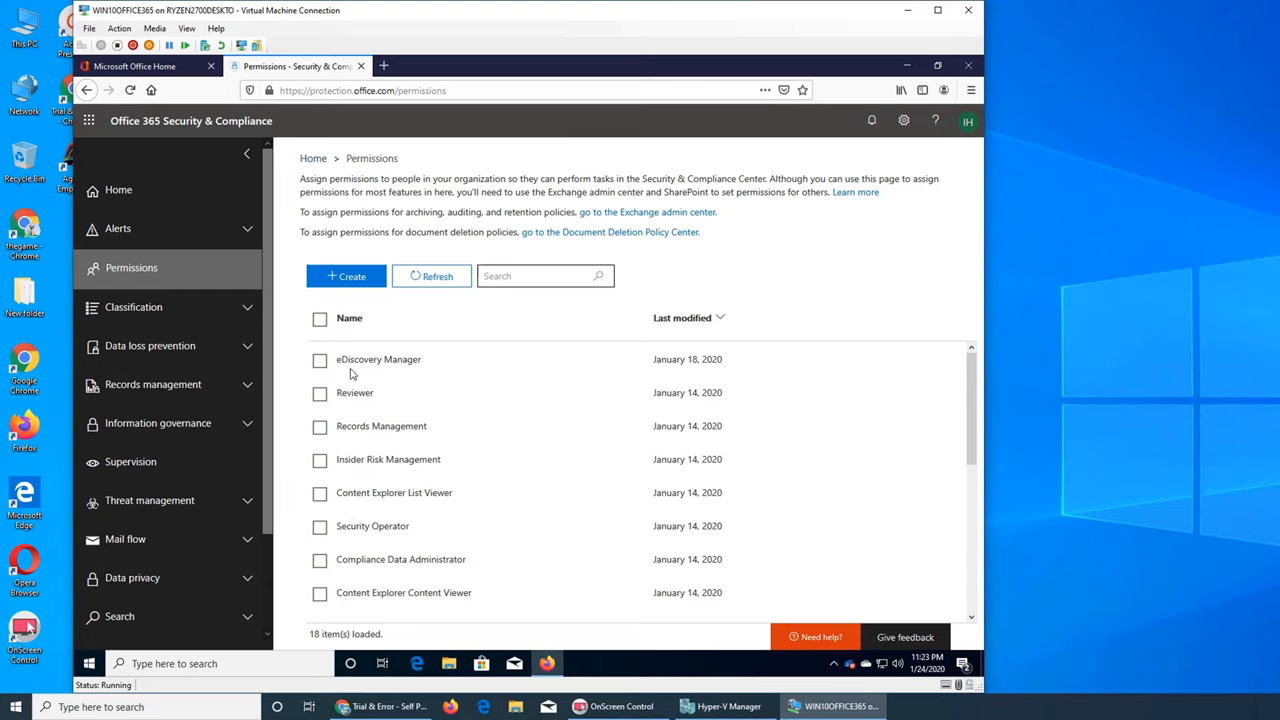
pyautogui.click(378, 360)
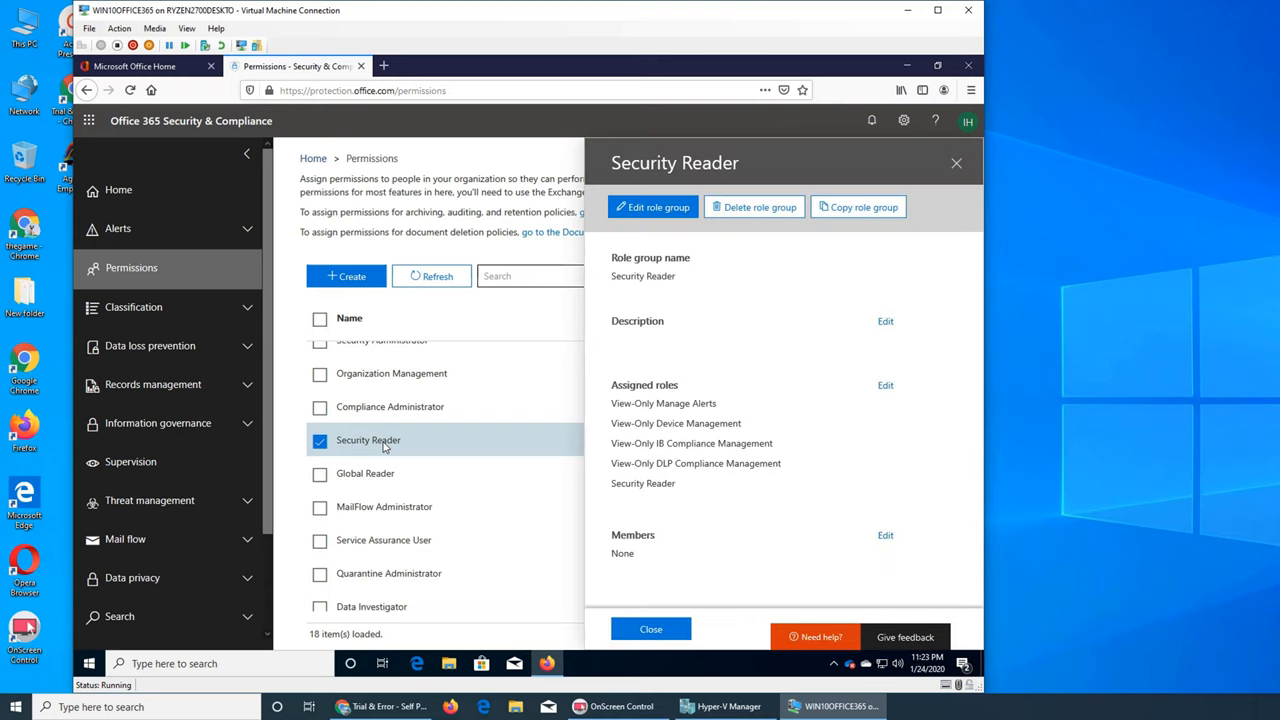
# Bring up the Choose roles editor for MailFlow Administrator, currently listing only View-Only Recipients.
pyautogui.click(384, 508)
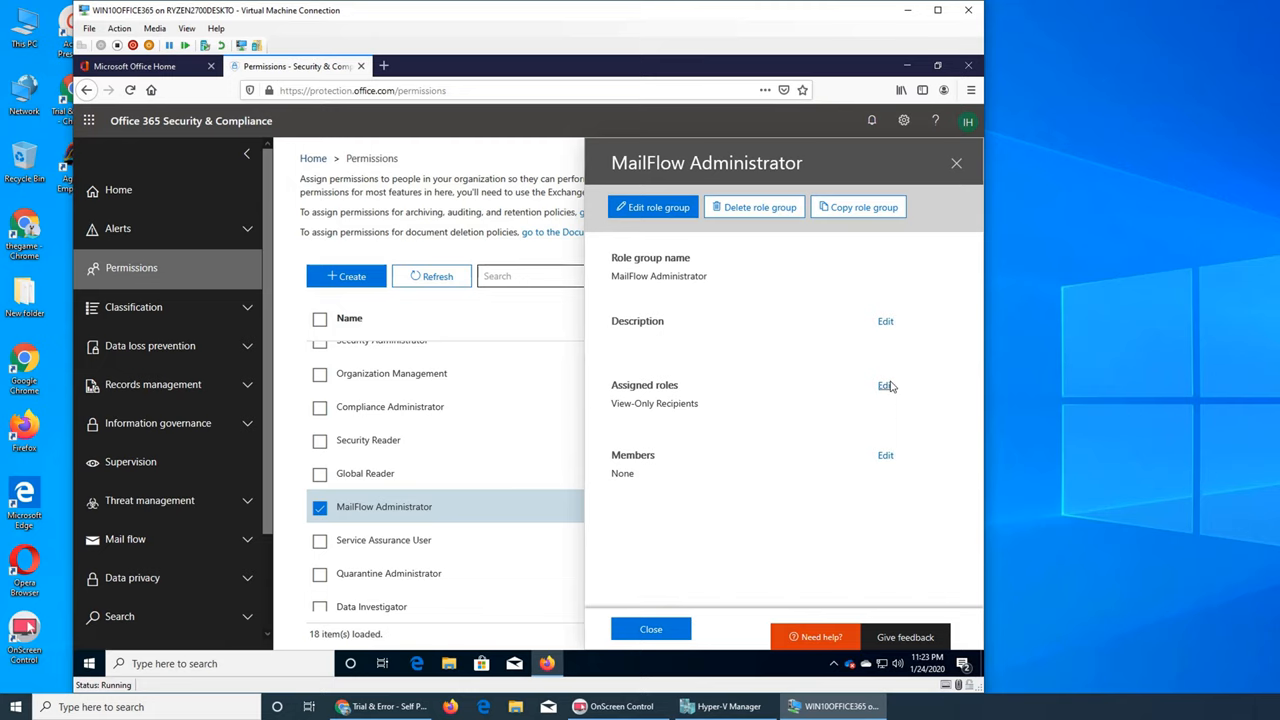
pyautogui.click(884, 384)
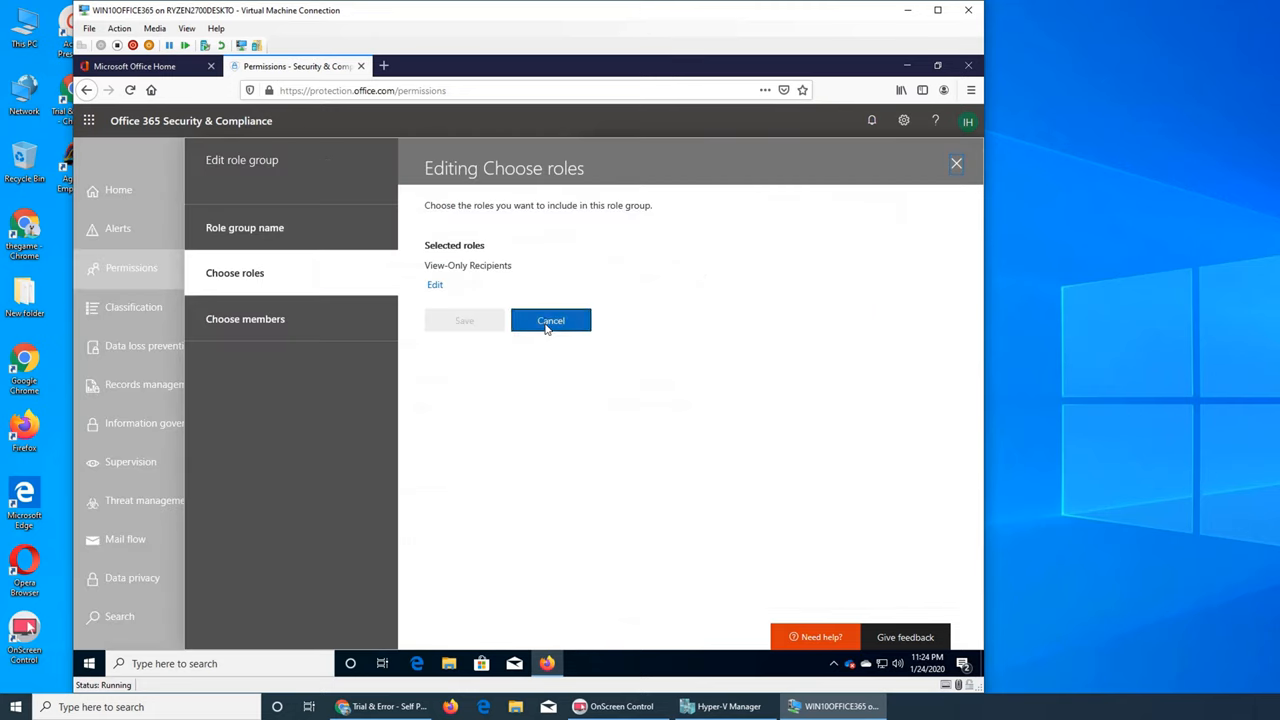
pyautogui.click(552, 320)
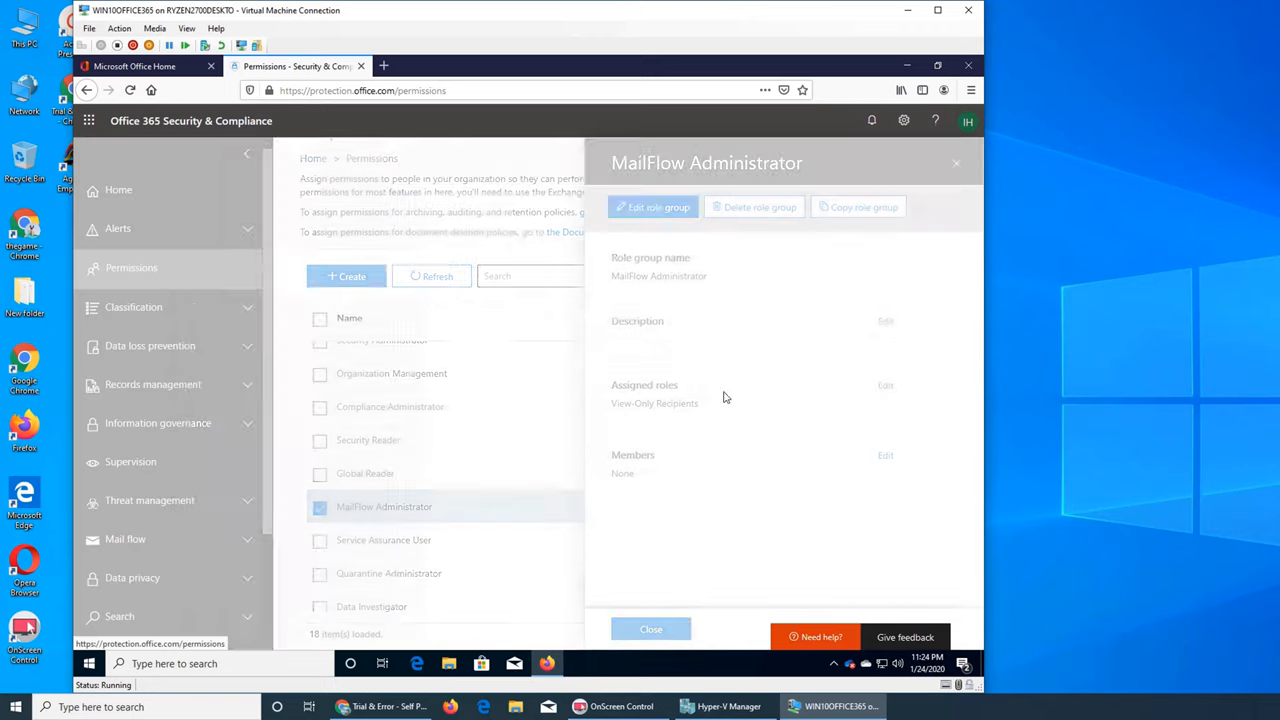
pyautogui.click(884, 384)
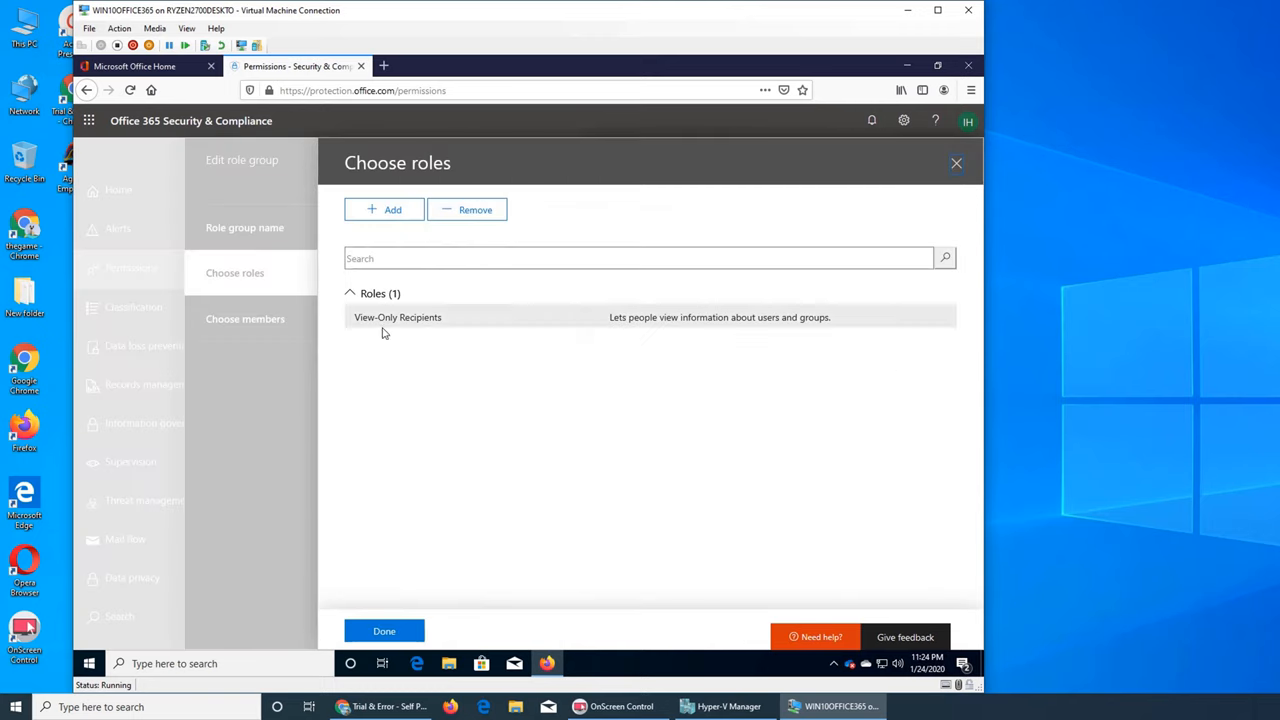
# List the 44 roles available to add to MailFlow Administrator without adding any.
pyautogui.click(384, 210)
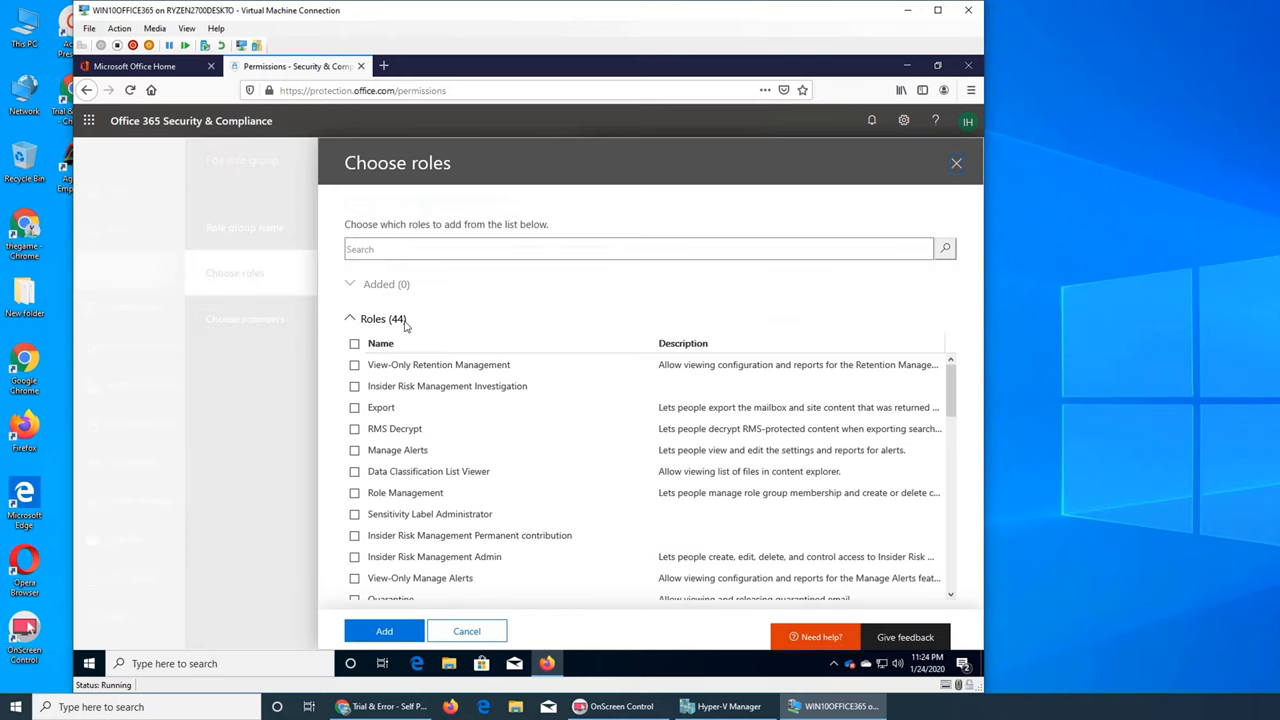
pyautogui.moveTo(392, 560)
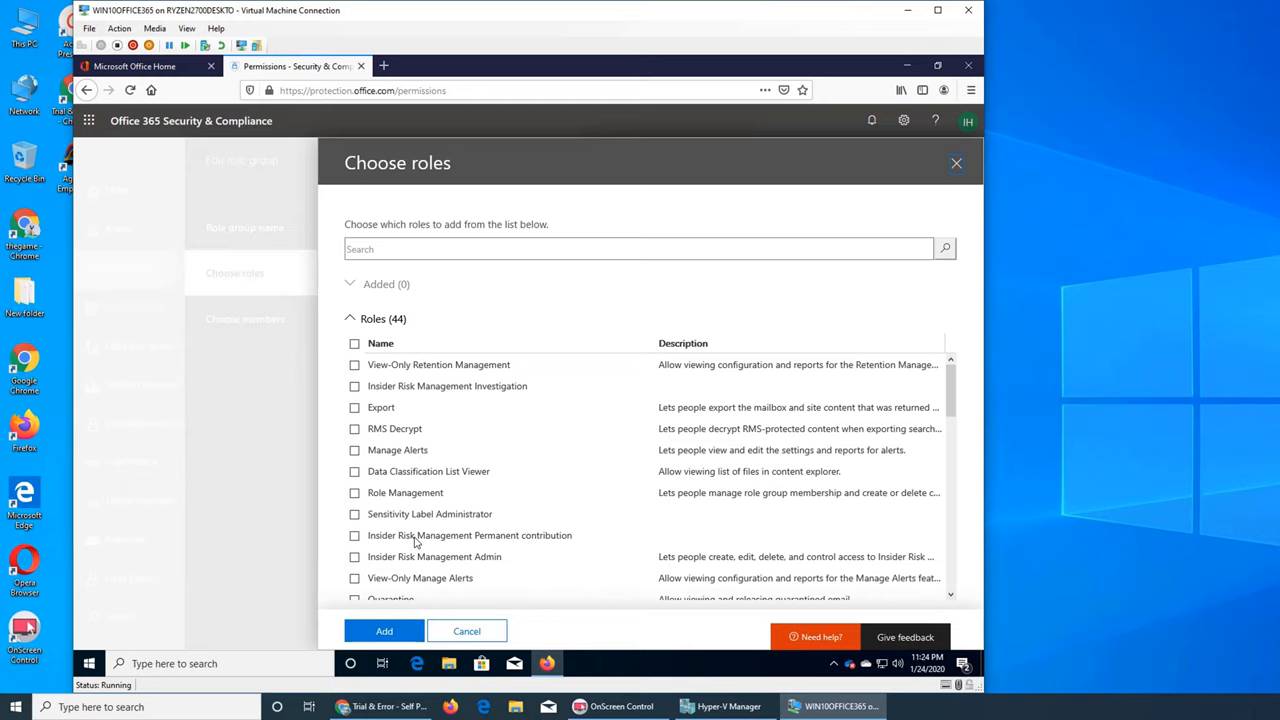
pyautogui.moveTo(784, 420)
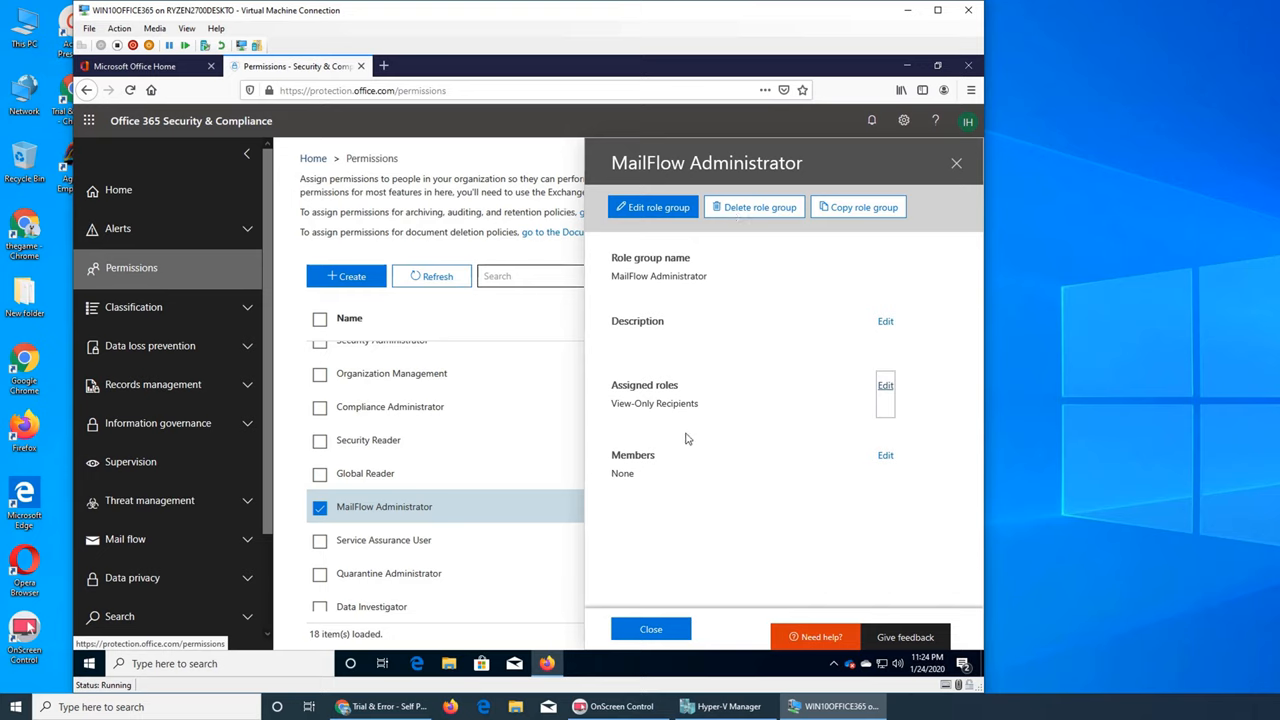
pyautogui.moveTo(888, 392)
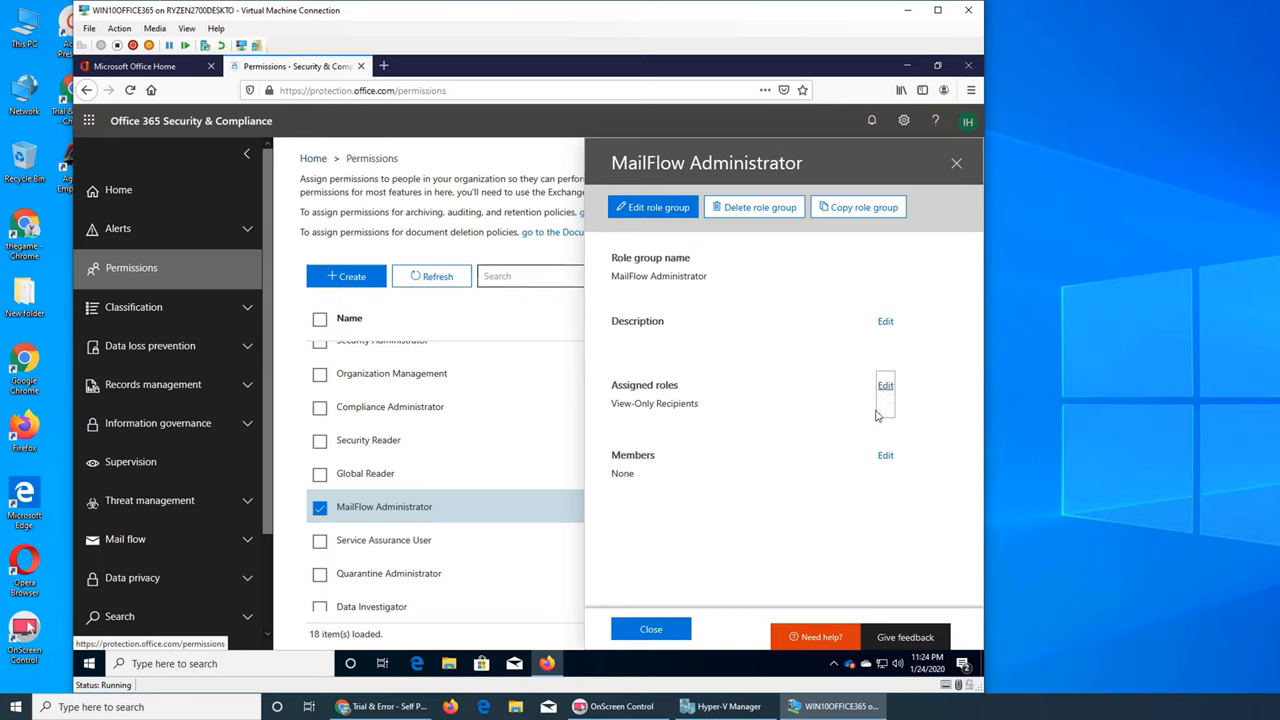
pyautogui.moveTo(720, 460)
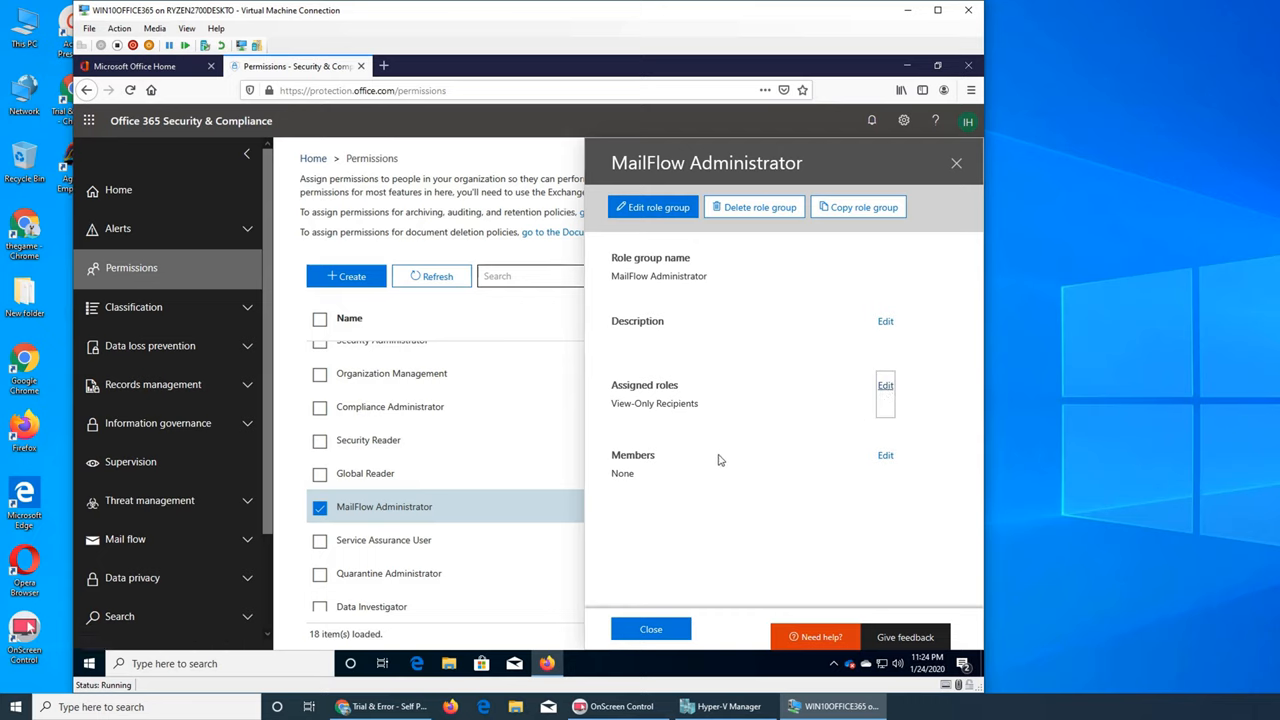
pyautogui.moveTo(776, 470)
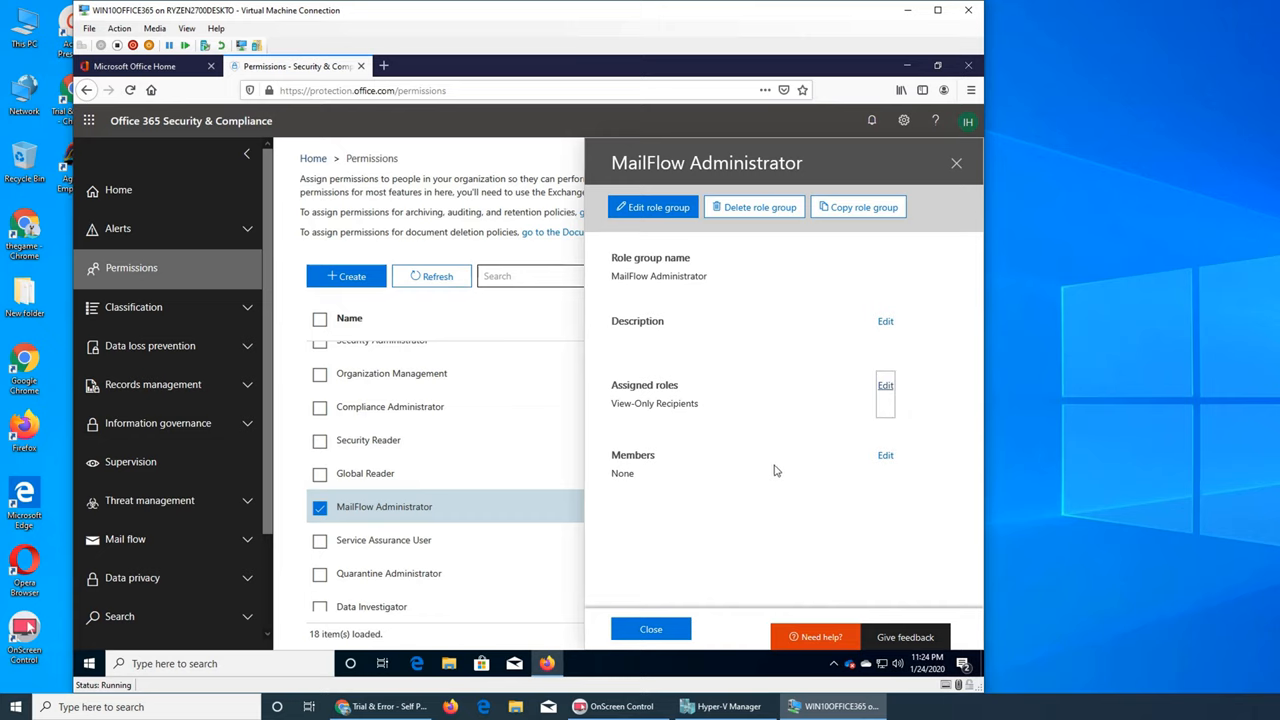
pyautogui.moveTo(650, 424)
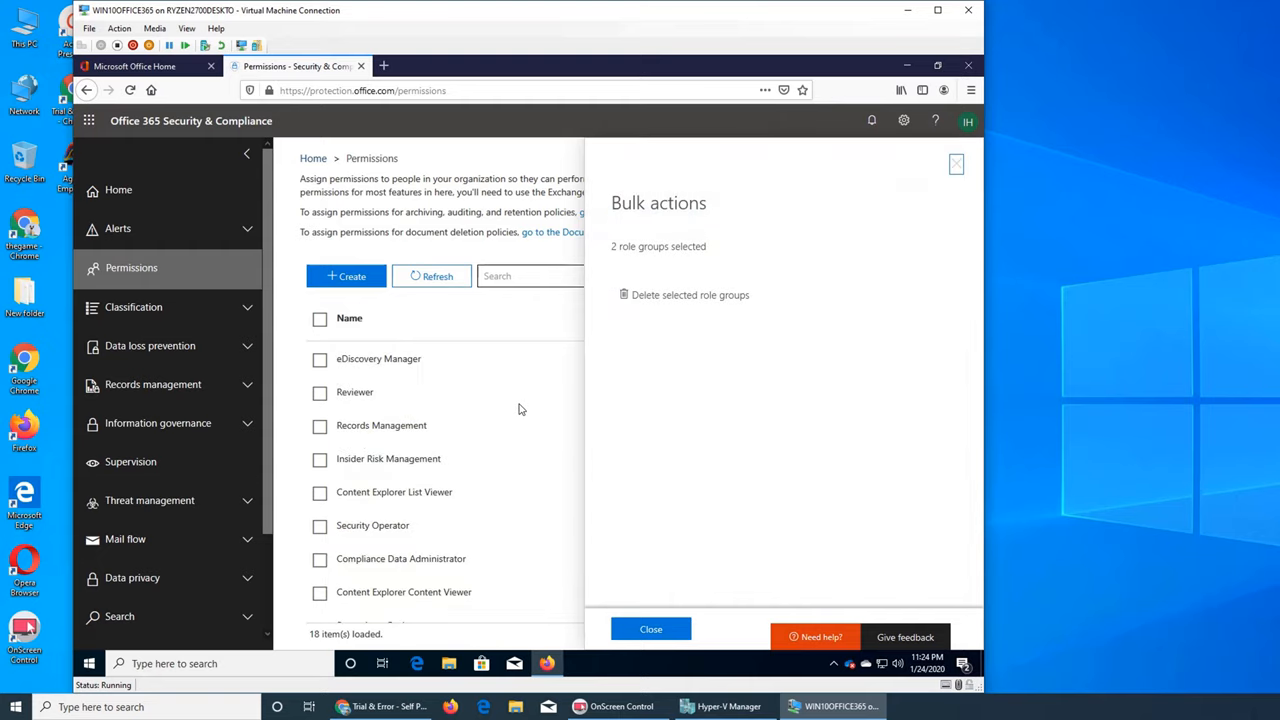
pyautogui.moveTo(970, 172)
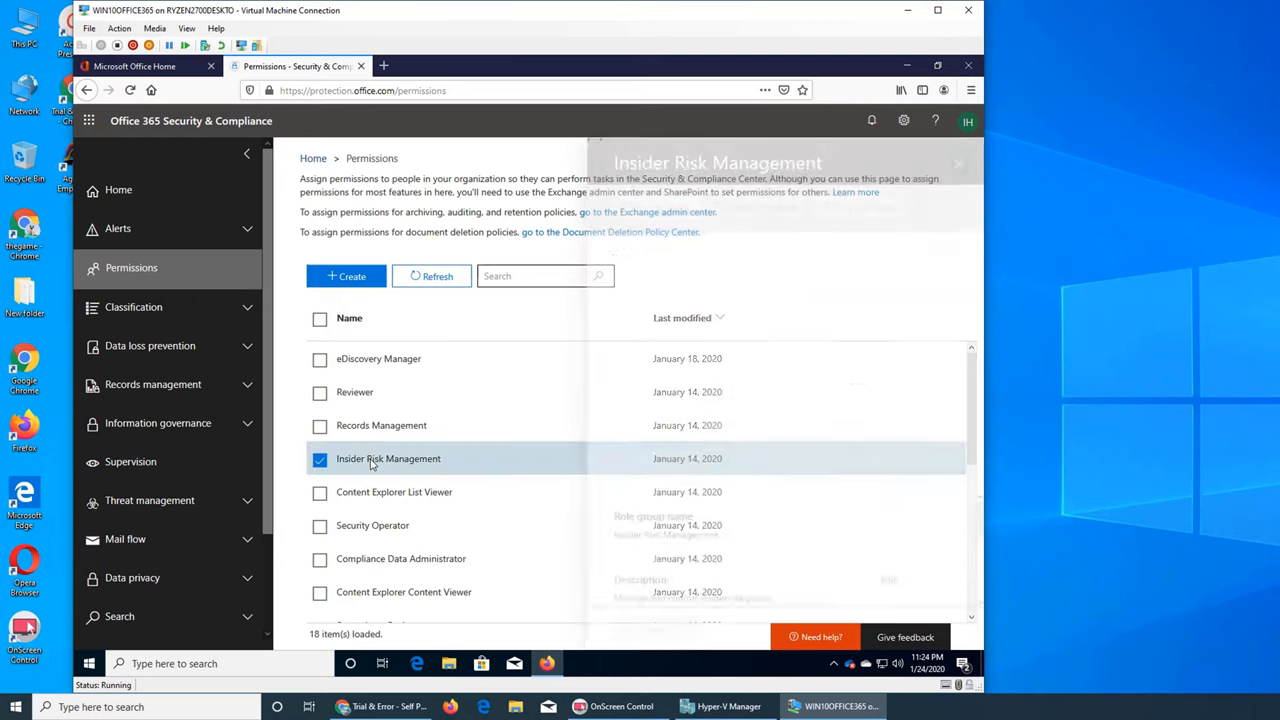
# View the Insider Risk Management role group's details with its eight assigned roles.
pyautogui.click(388, 458)
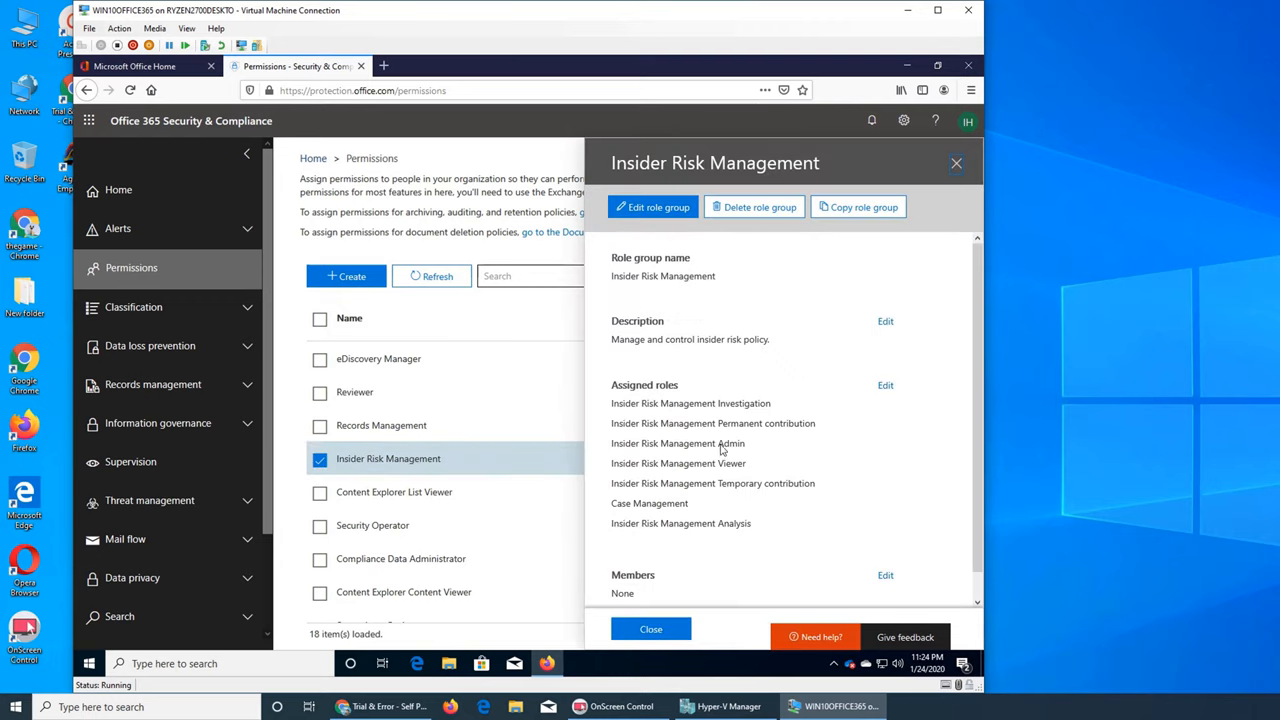
pyautogui.moveTo(660, 538)
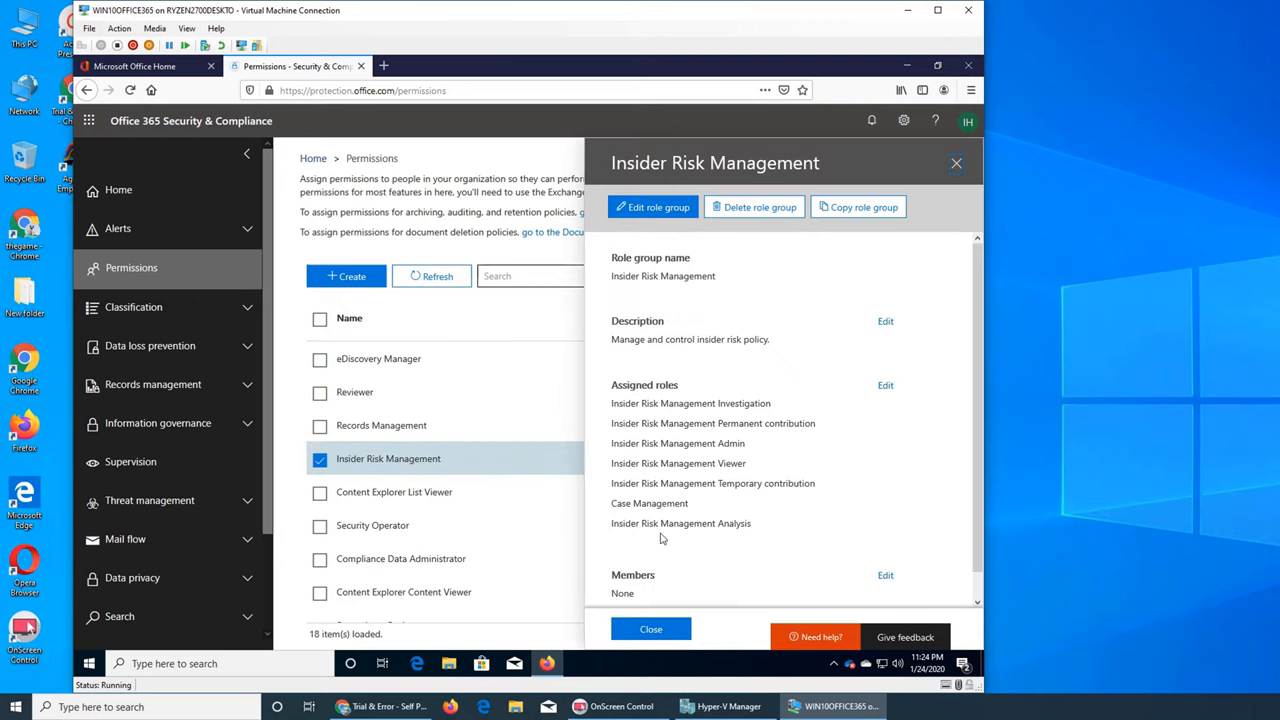
pyautogui.moveTo(684, 532)
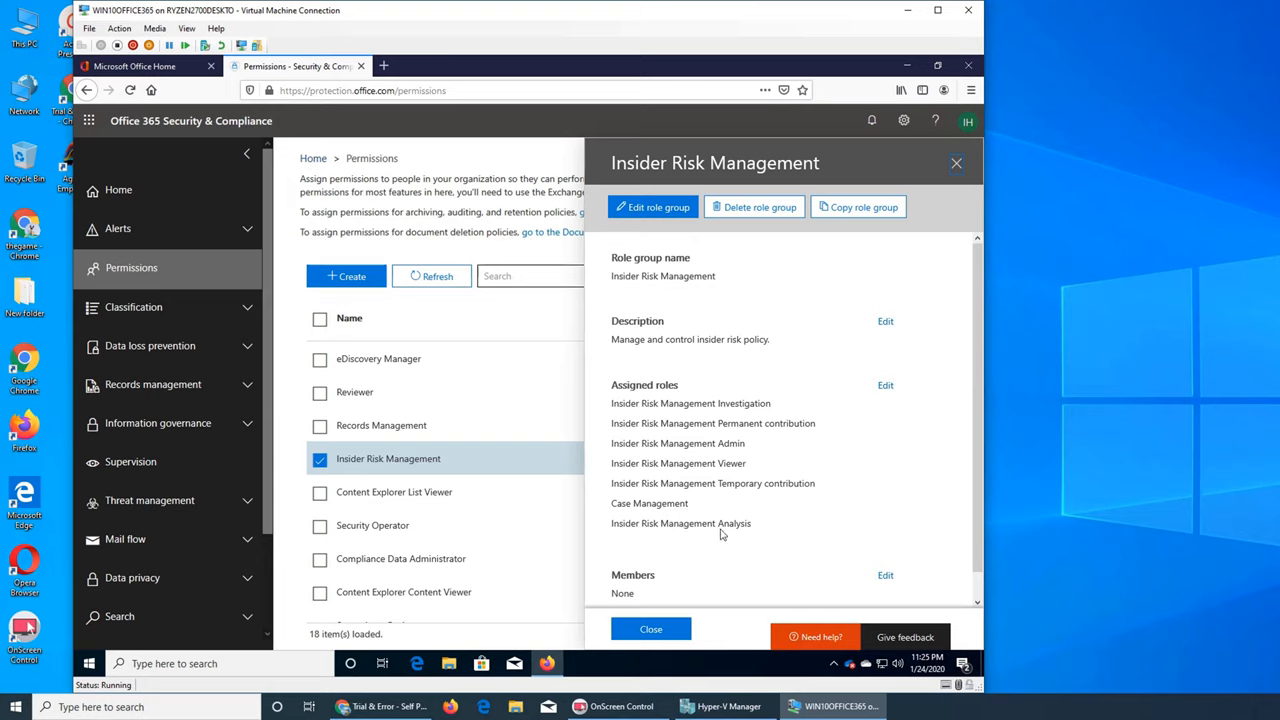
pyautogui.moveTo(696, 444)
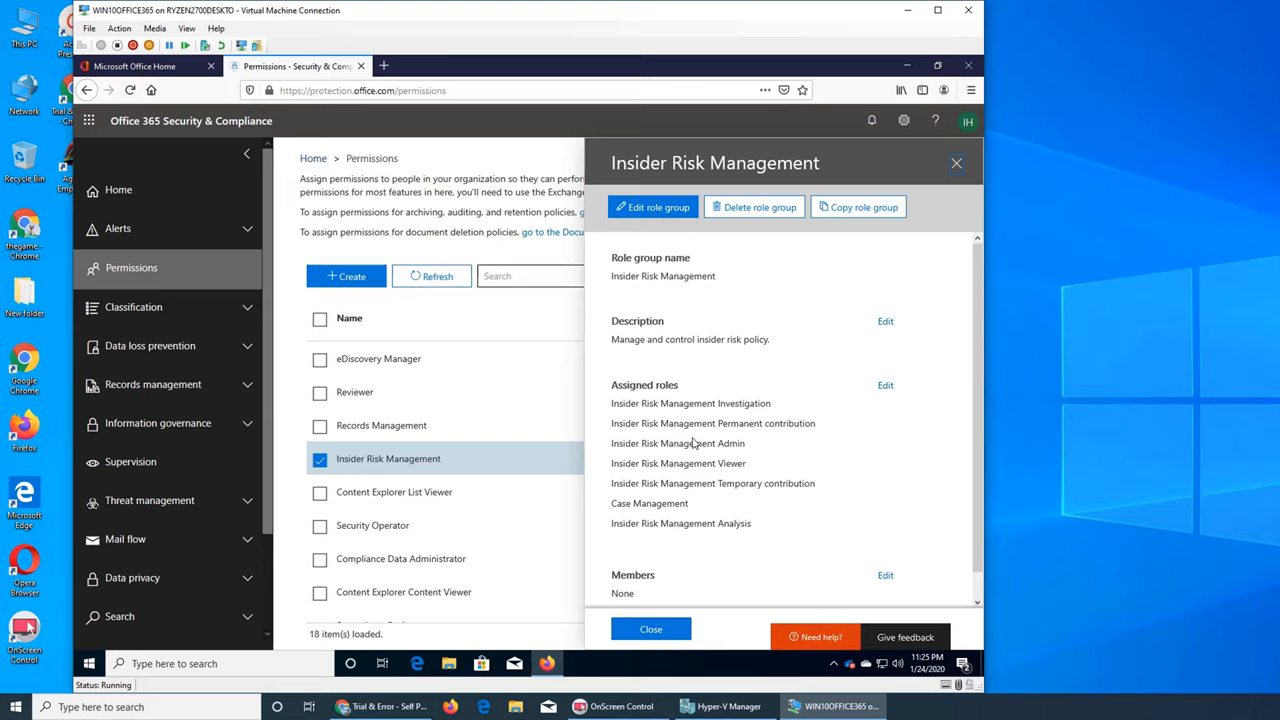
pyautogui.moveTo(676, 494)
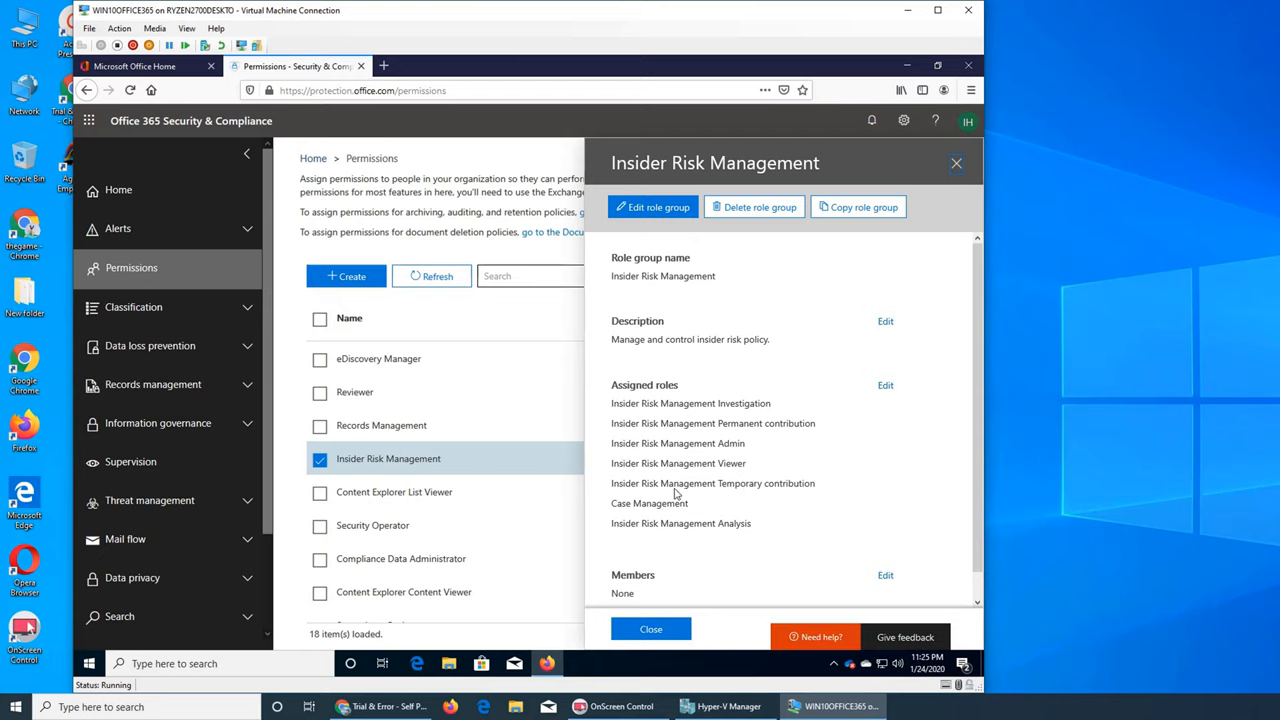
pyautogui.moveTo(754, 390)
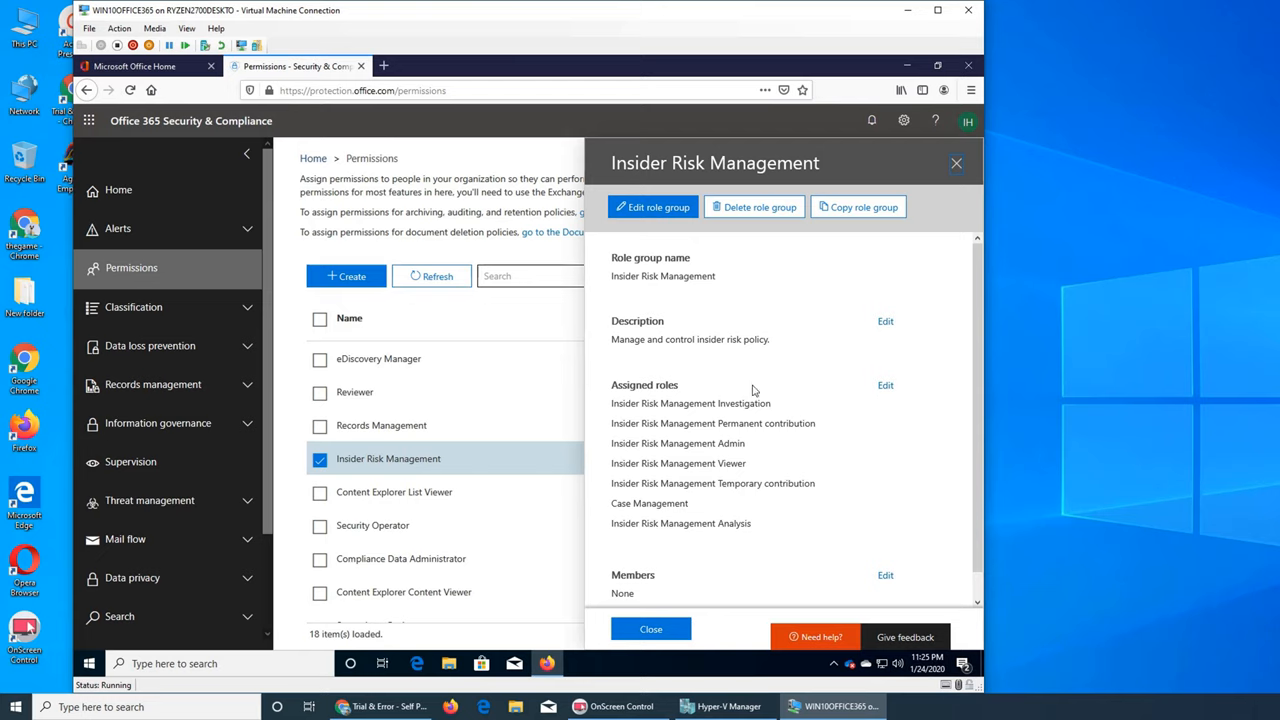
pyautogui.moveTo(714, 446)
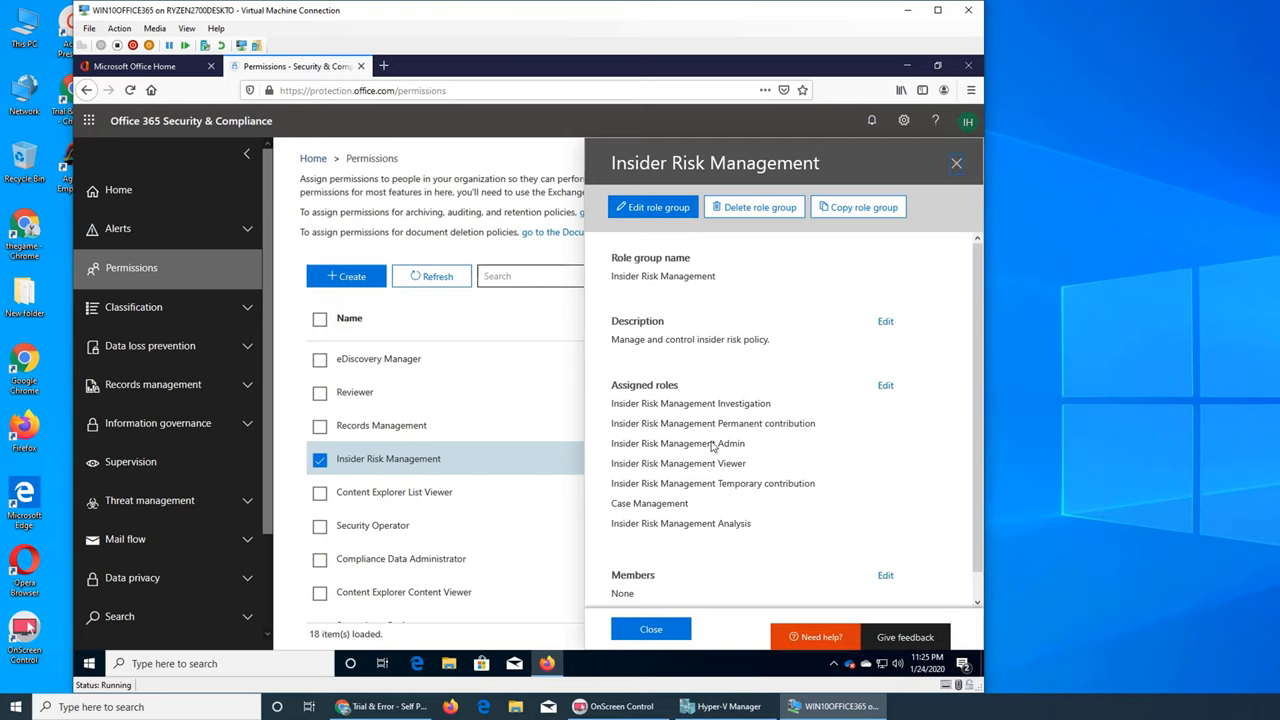
pyautogui.moveTo(336, 472)
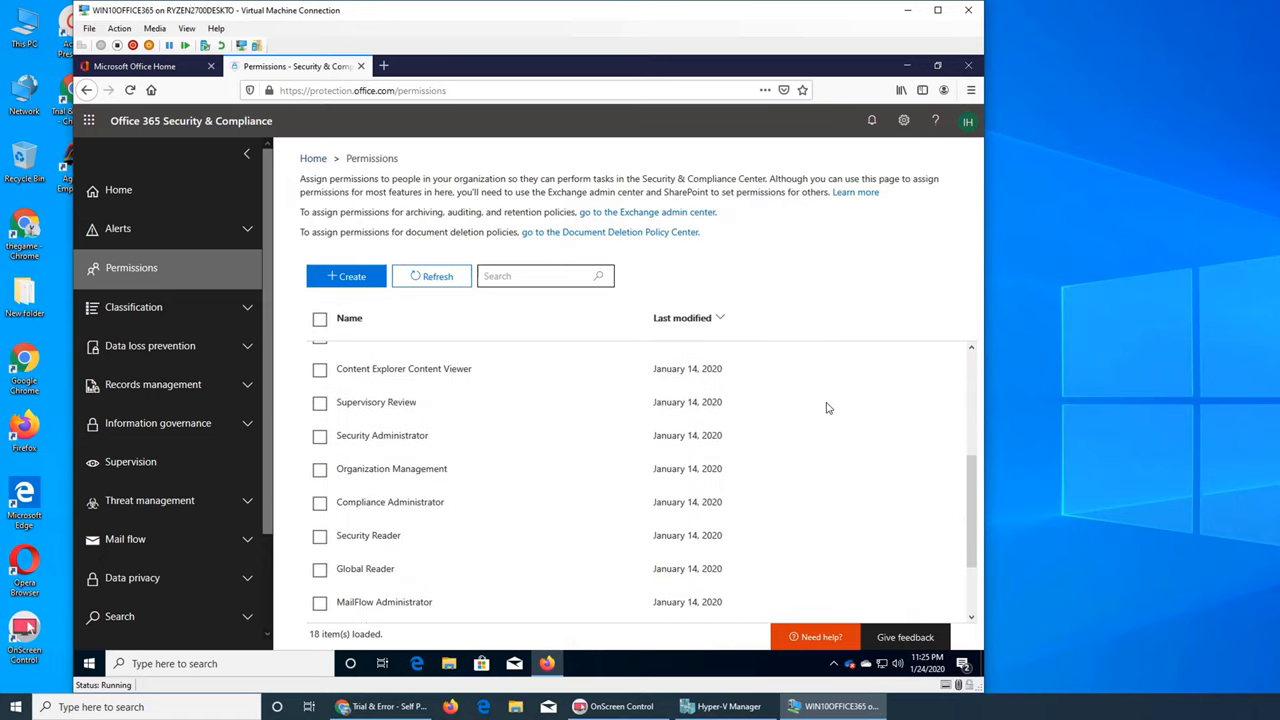
# Search MailFlow Administrator's member picker for 'asn', then 'bill', and start adding people.
pyautogui.click(384, 518)
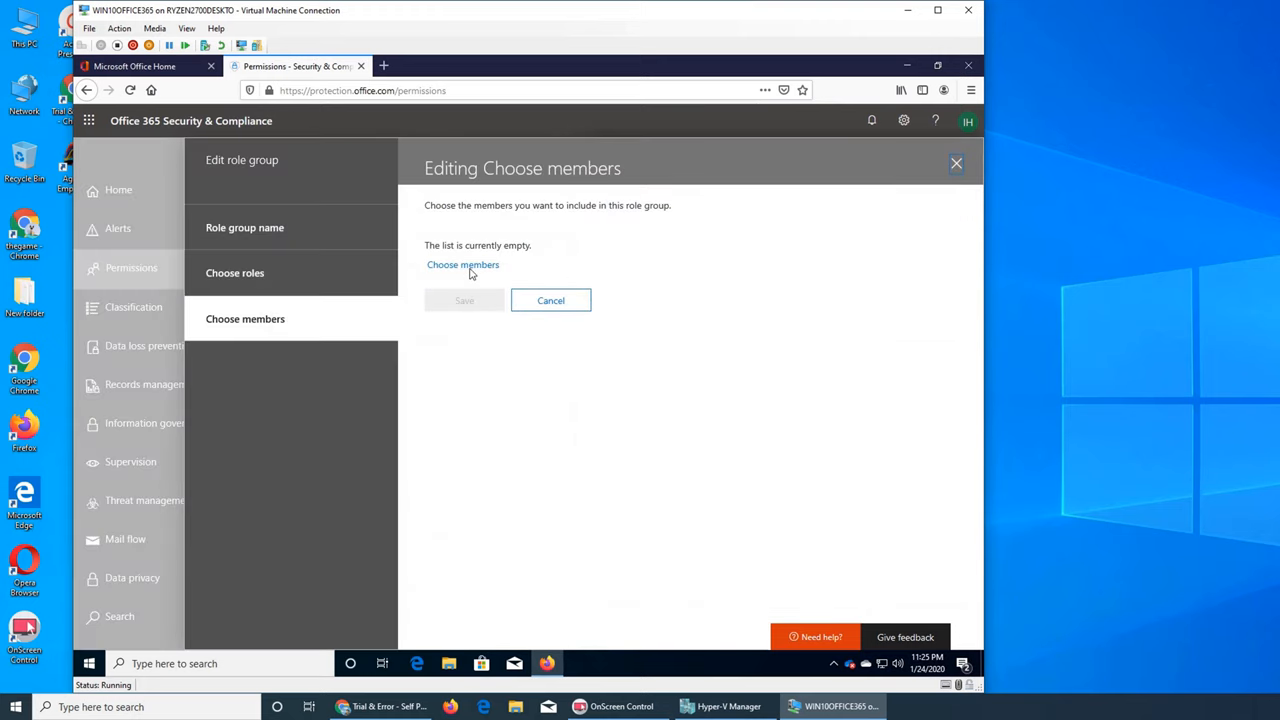
pyautogui.click(462, 264)
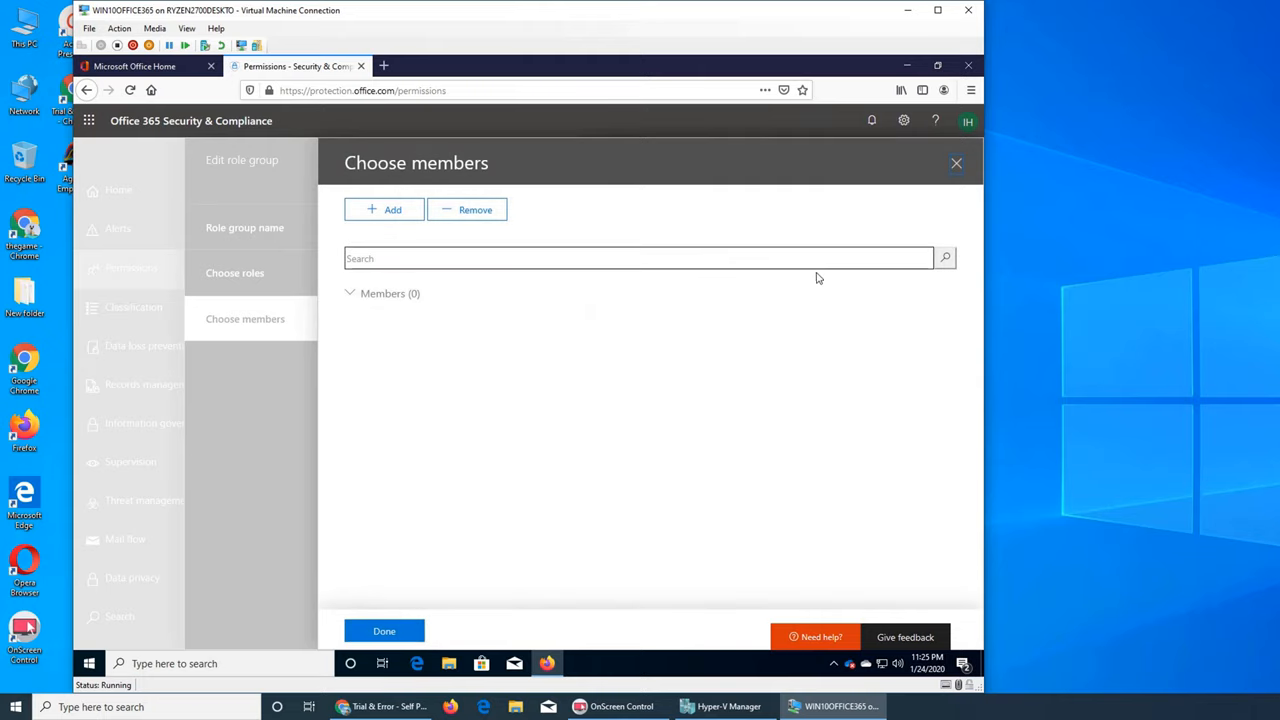
pyautogui.write('asla')
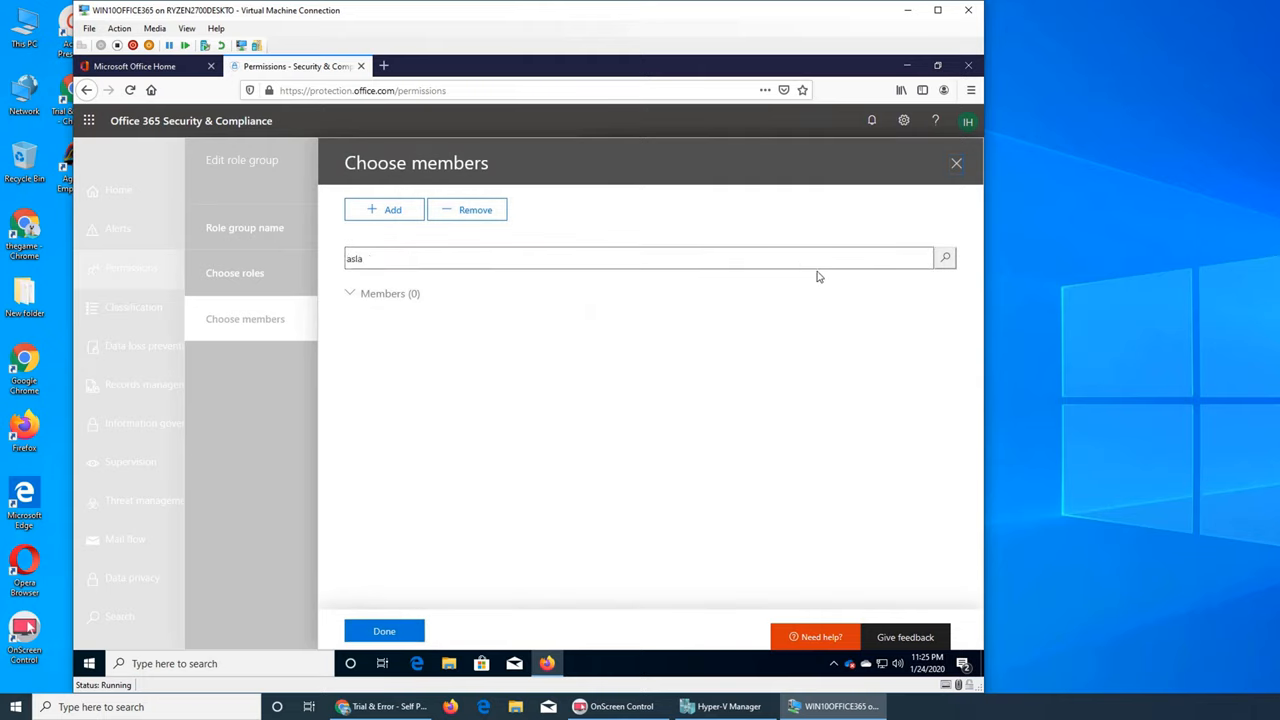
pyautogui.write('n')
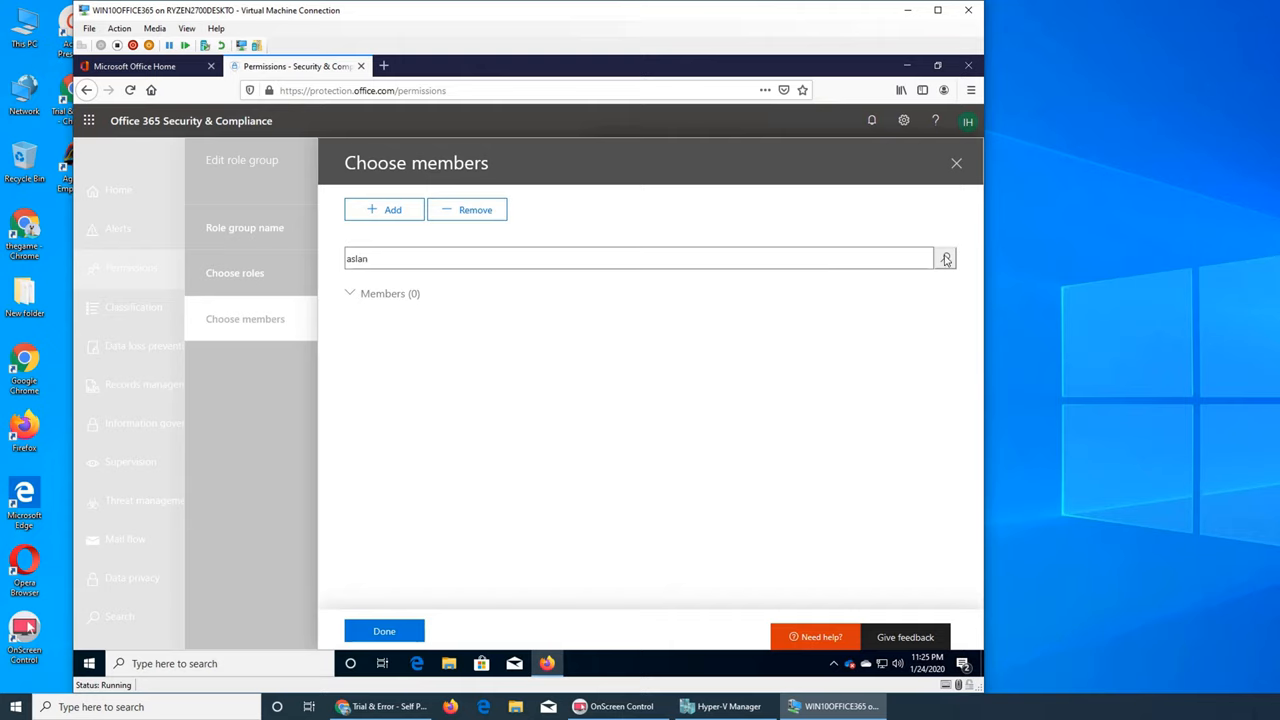
pyautogui.moveTo(688, 404)
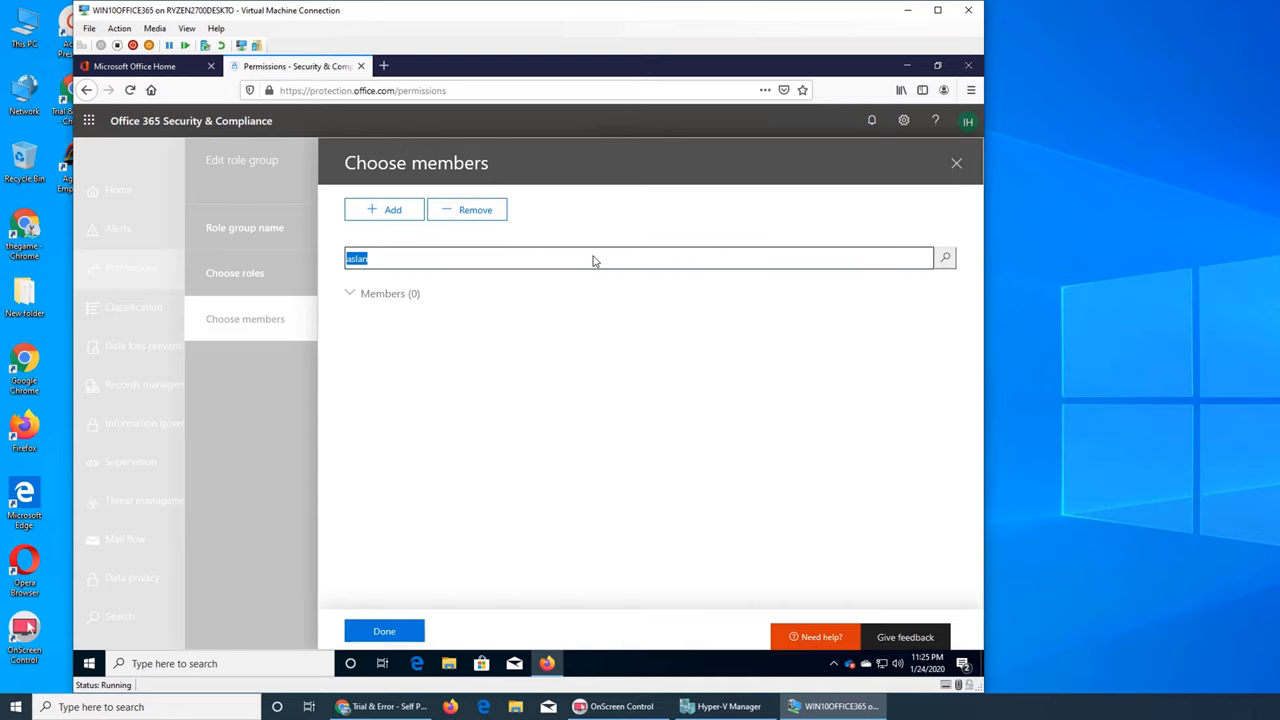
pyautogui.write('bill')
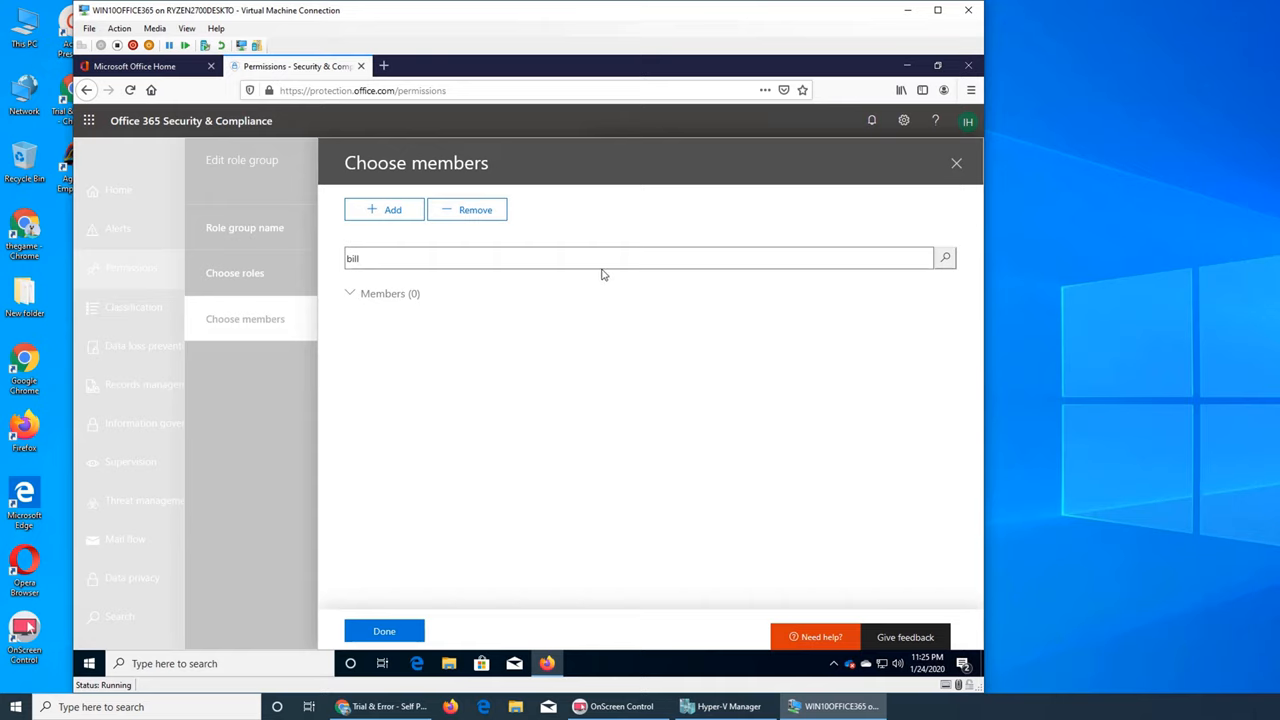
pyautogui.click(384, 210)
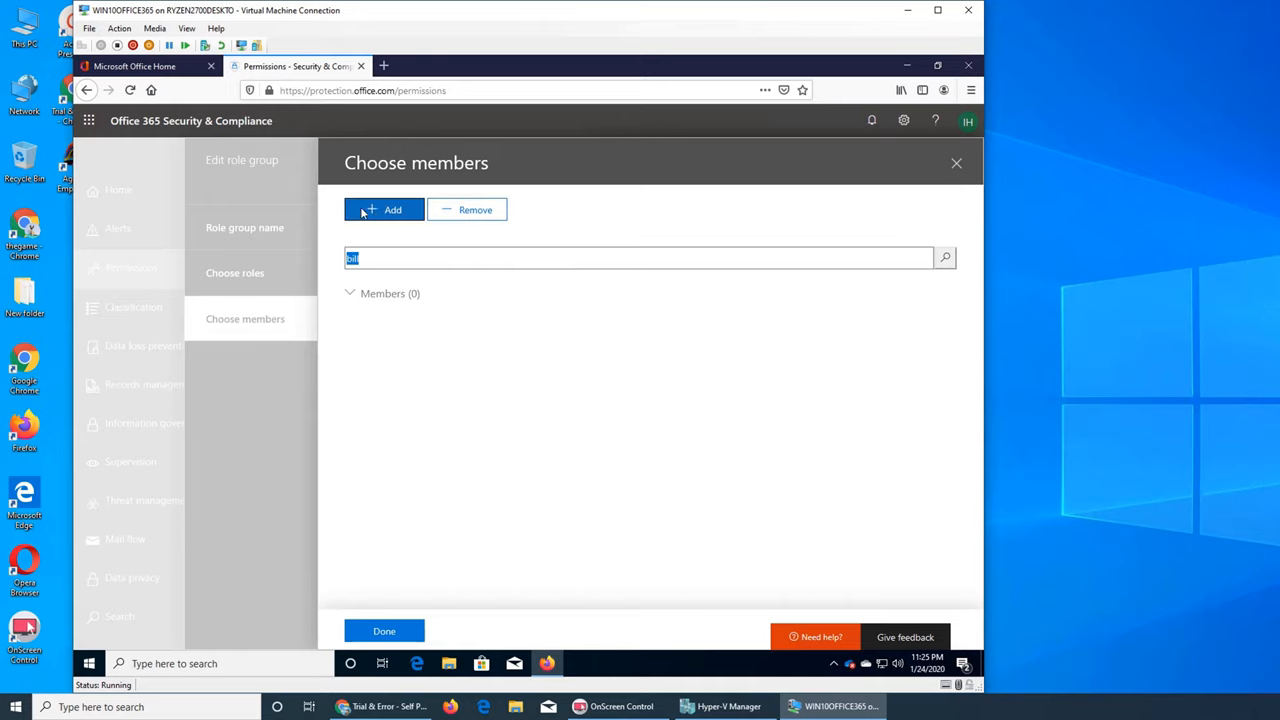
# Add Bill Clinton from the available members list to the role group.
pyautogui.click(384, 210)
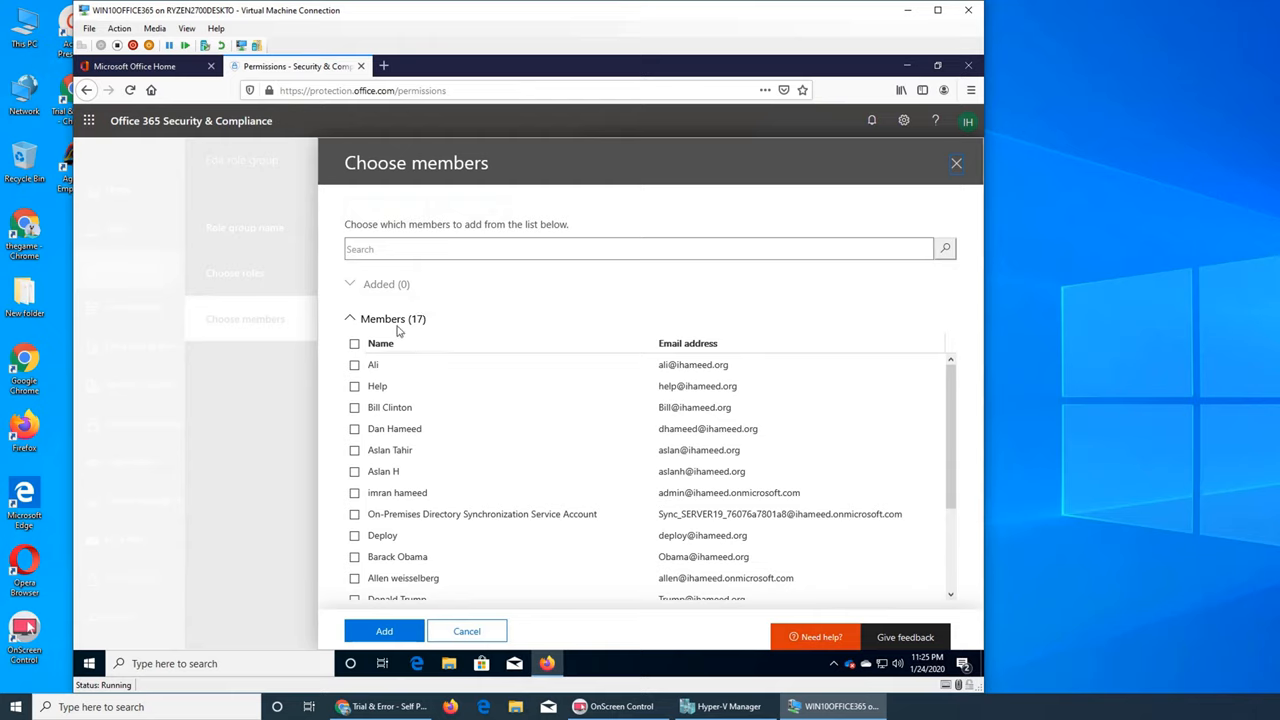
pyautogui.moveTo(360, 458)
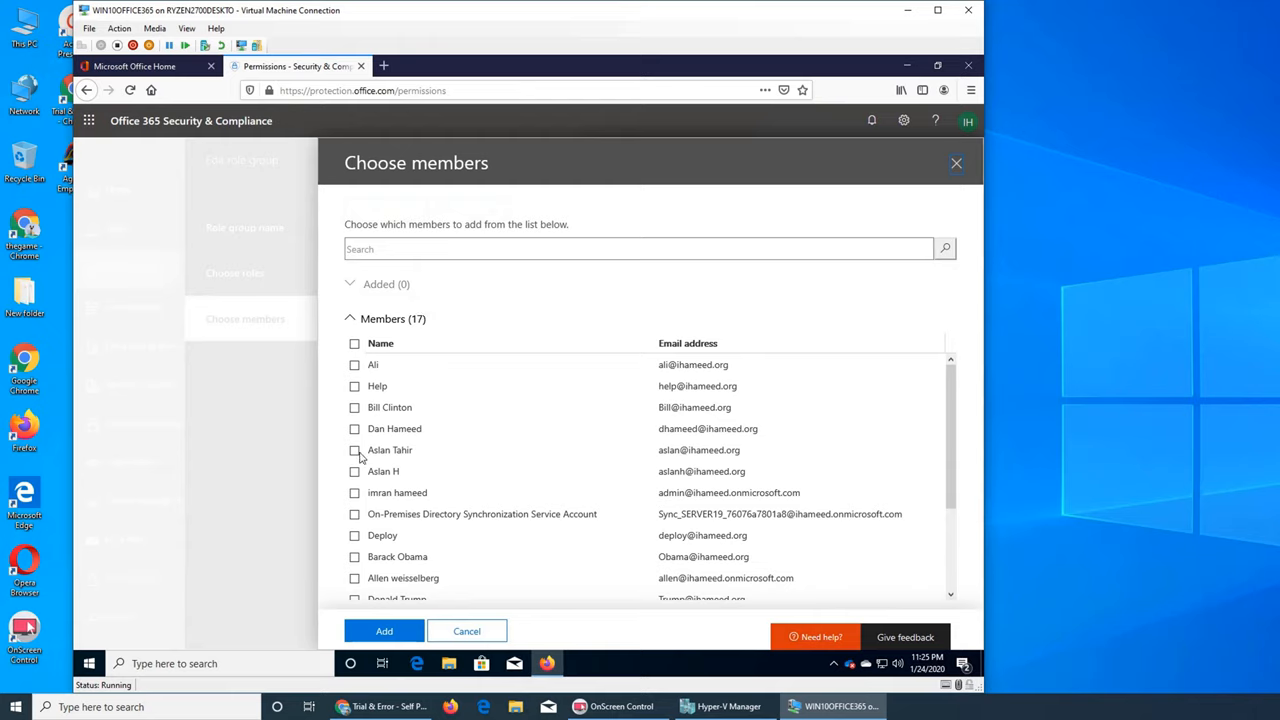
pyautogui.click(354, 408)
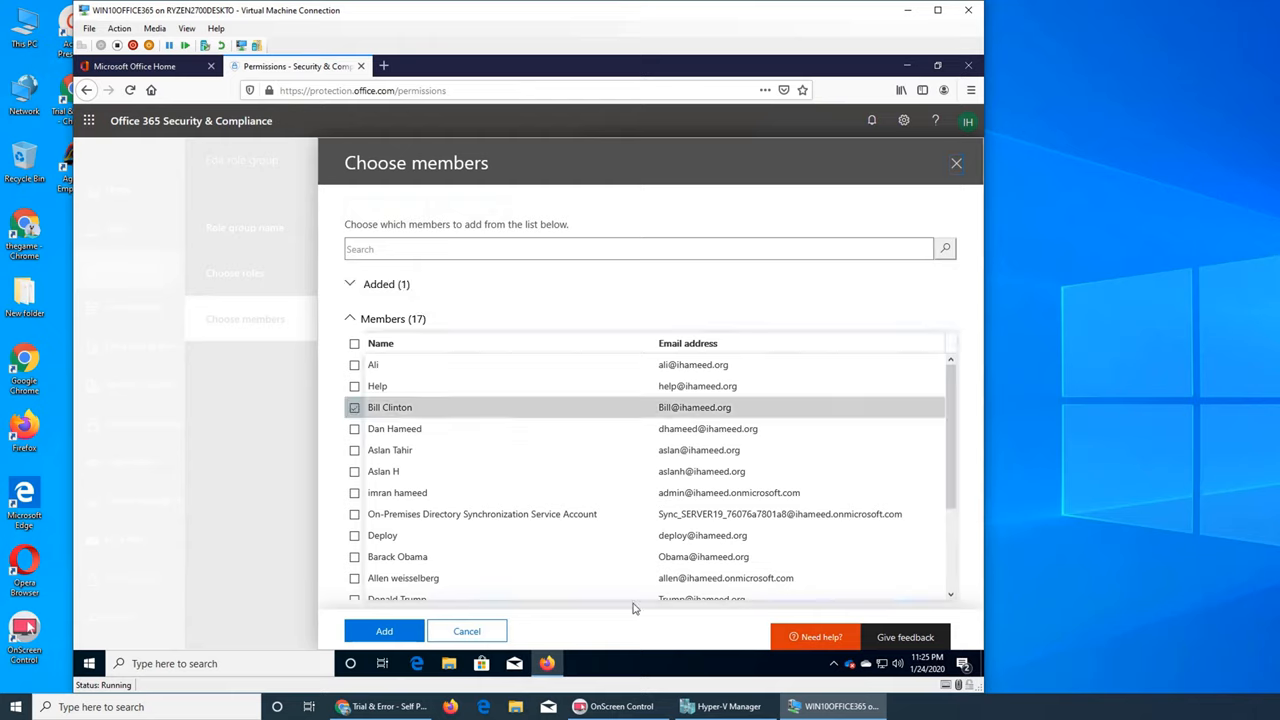
pyautogui.click(384, 632)
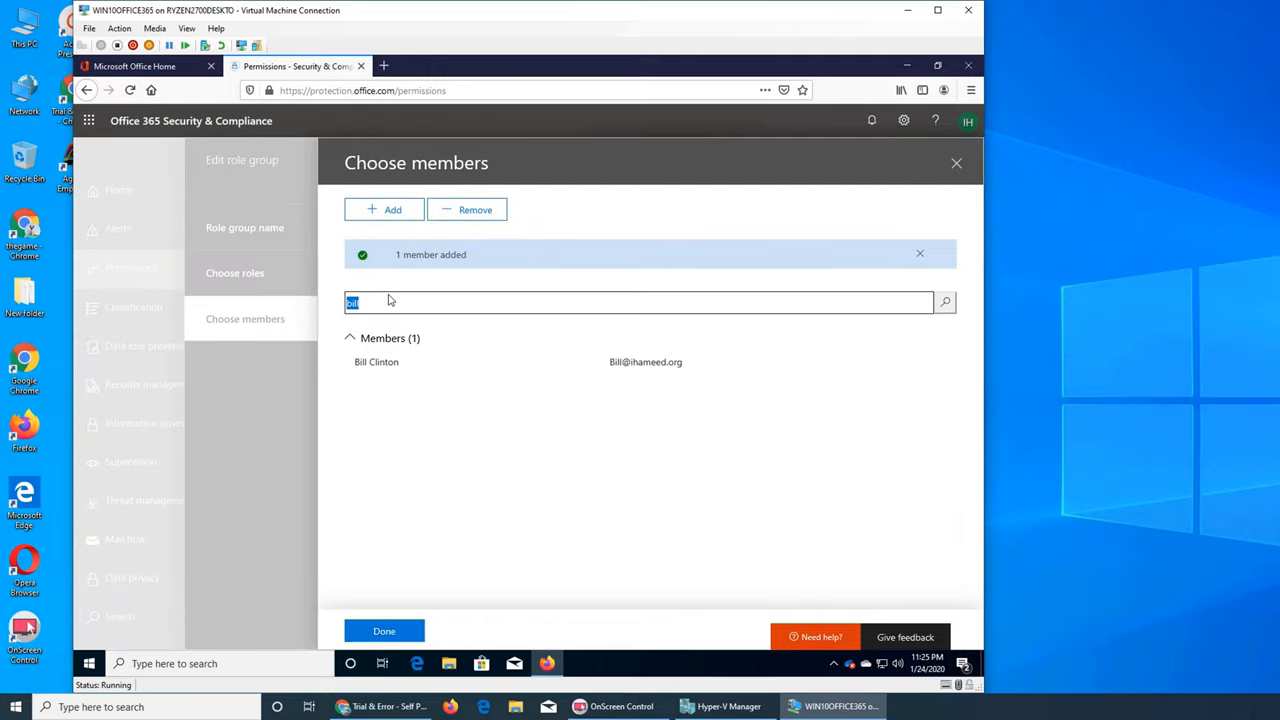
# Search the member picker for 'aslan'.
pyautogui.write('a')
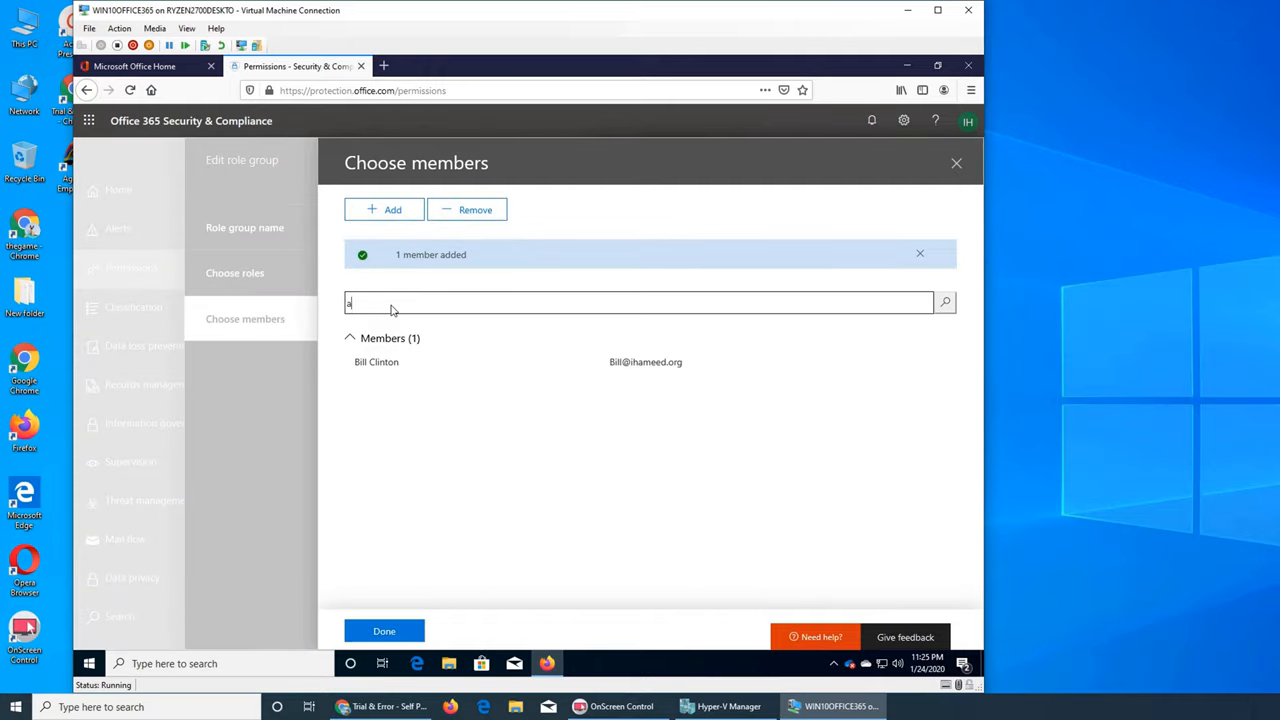
pyautogui.write('aslan')
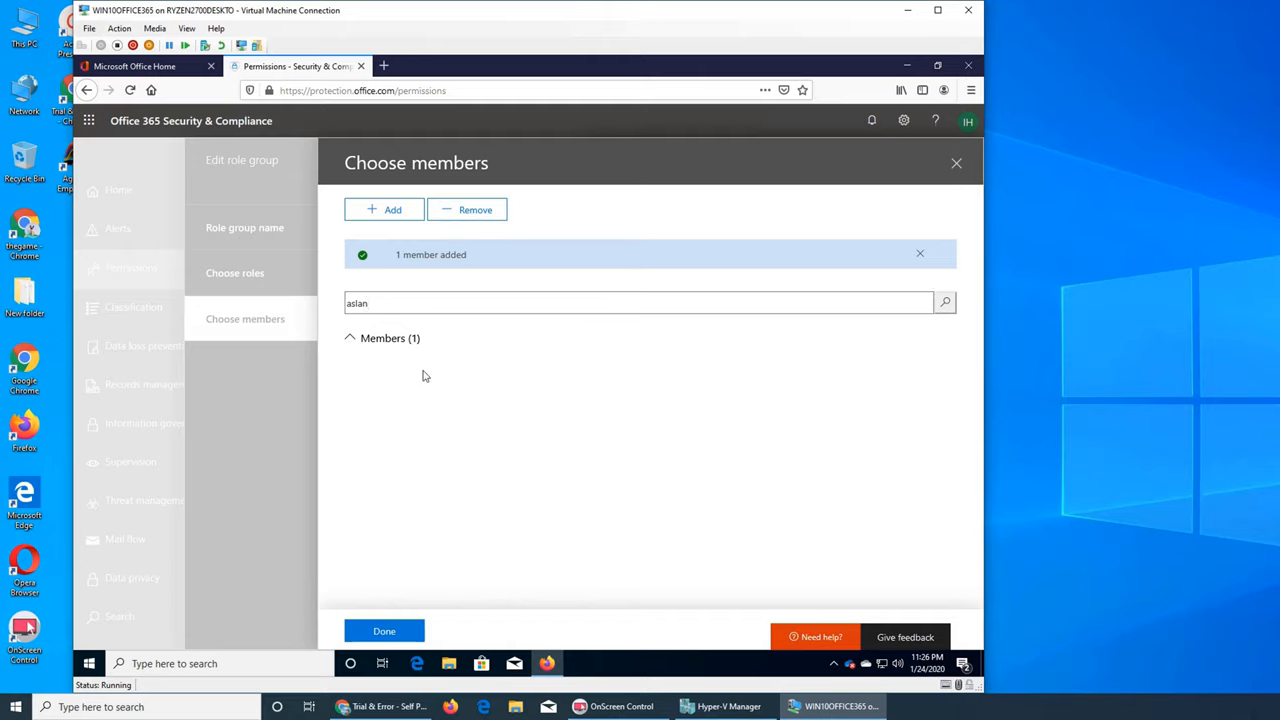
pyautogui.doubleClick(356, 304)
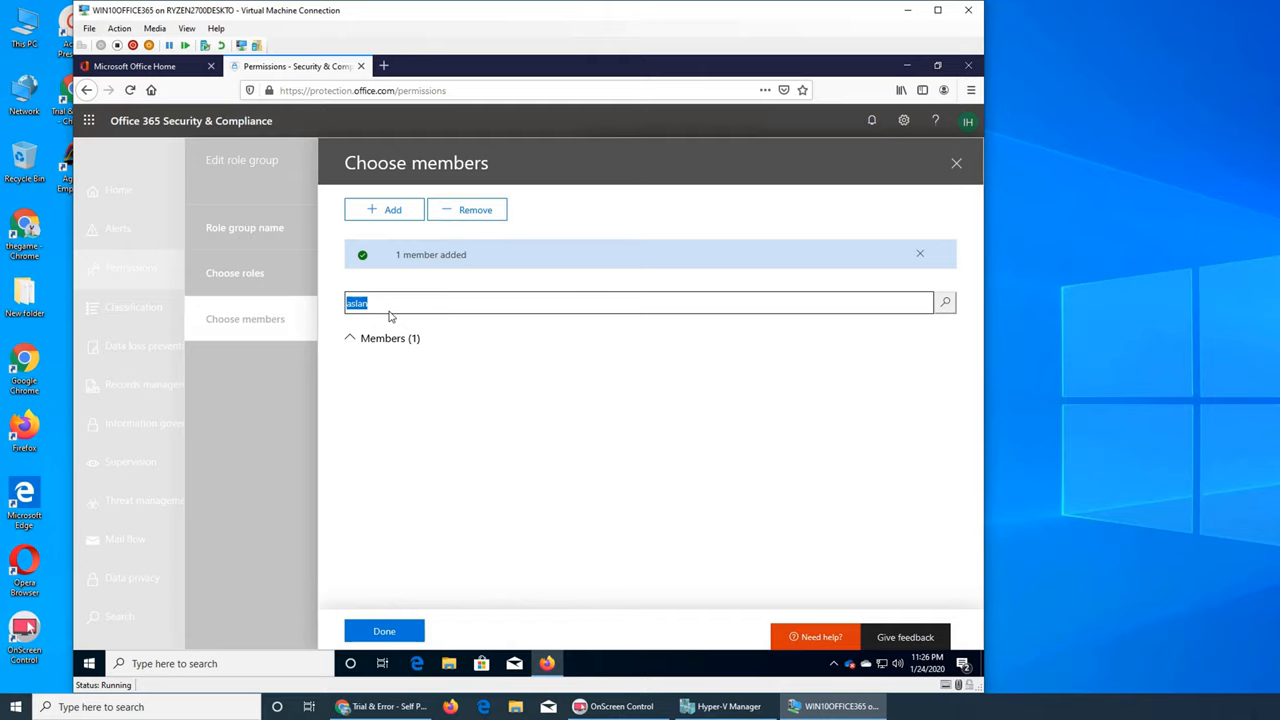
pyautogui.write('a')
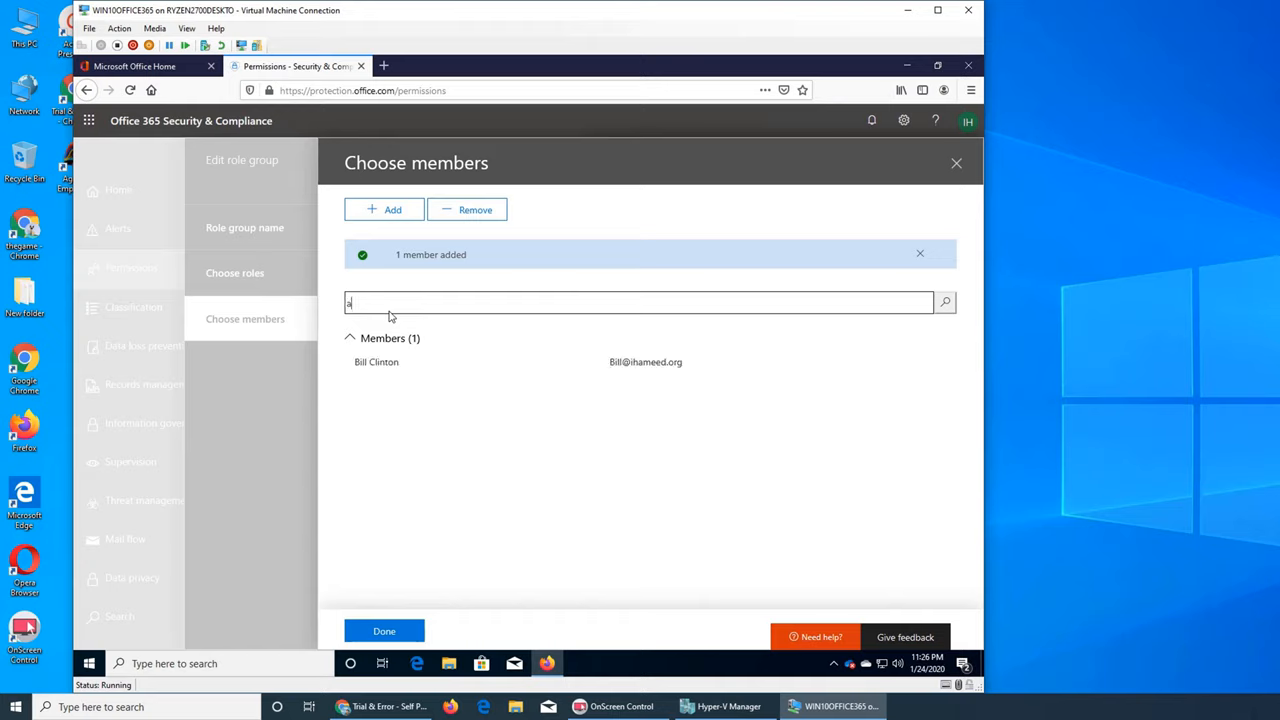
pyautogui.write('slan')
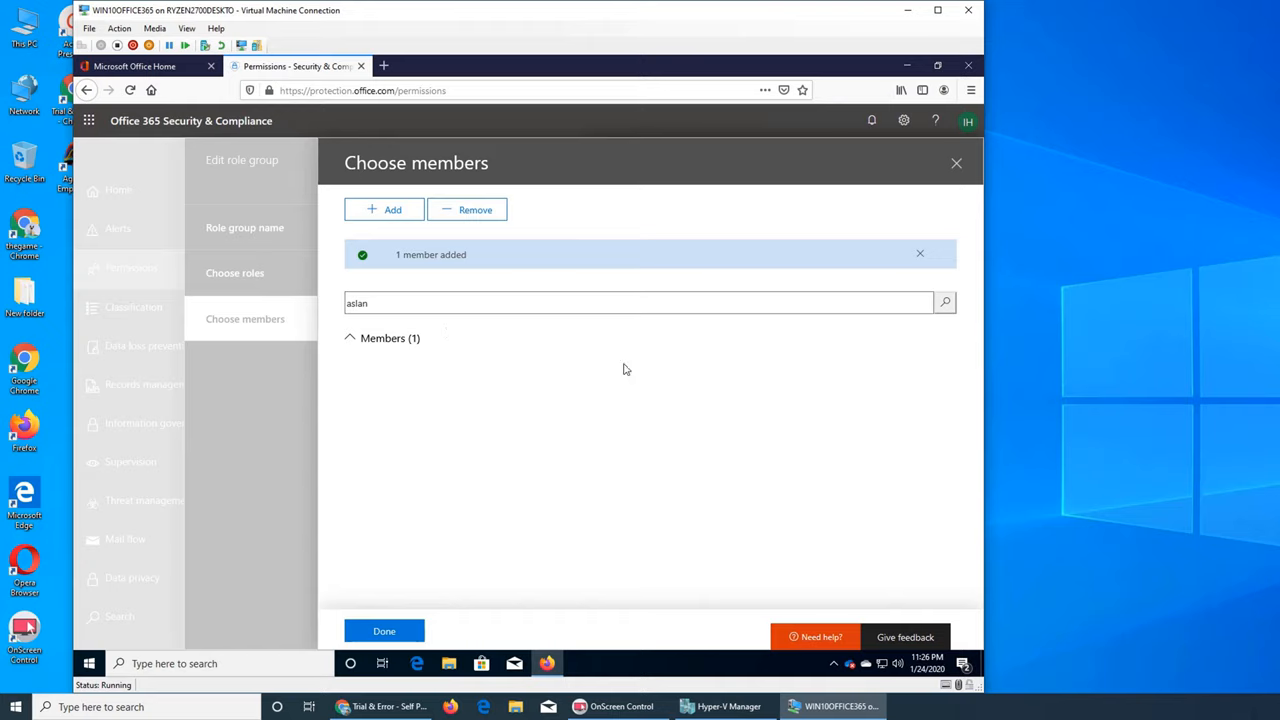
pyautogui.moveTo(896, 292)
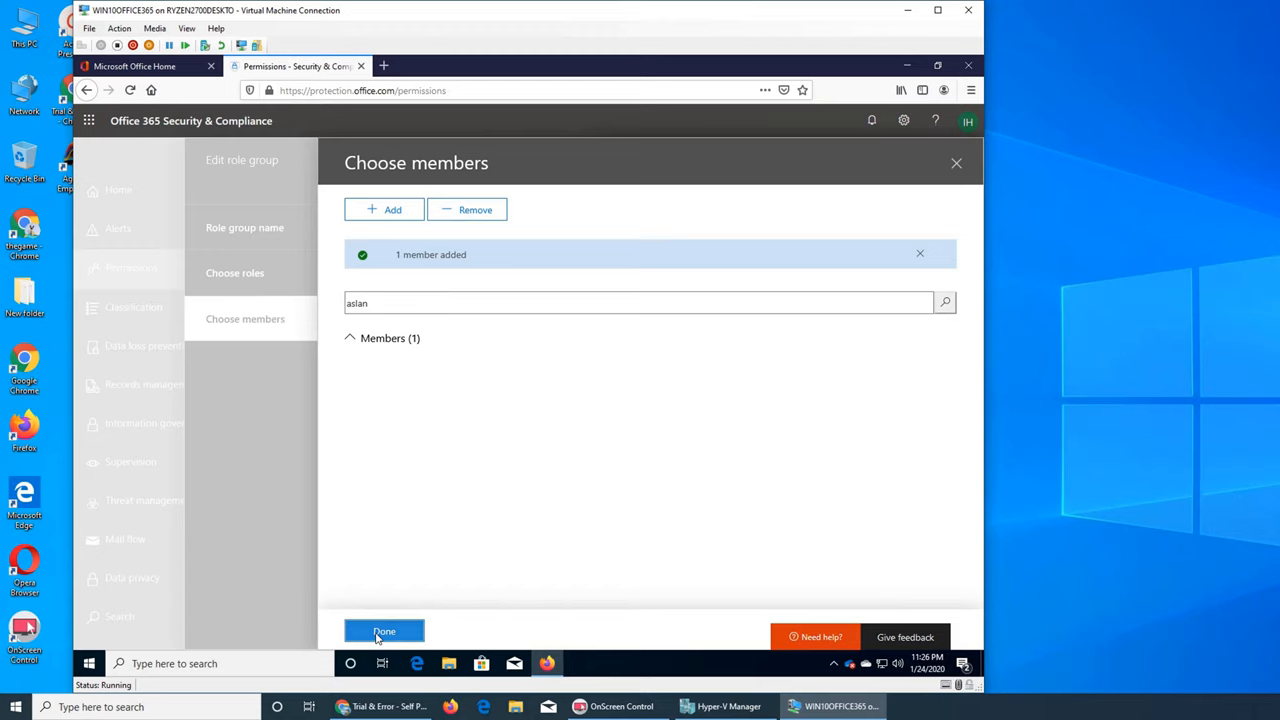
# Finish choosing members, leaving Bill Clinton as MailFlow Administrator's member.
pyautogui.click(384, 632)
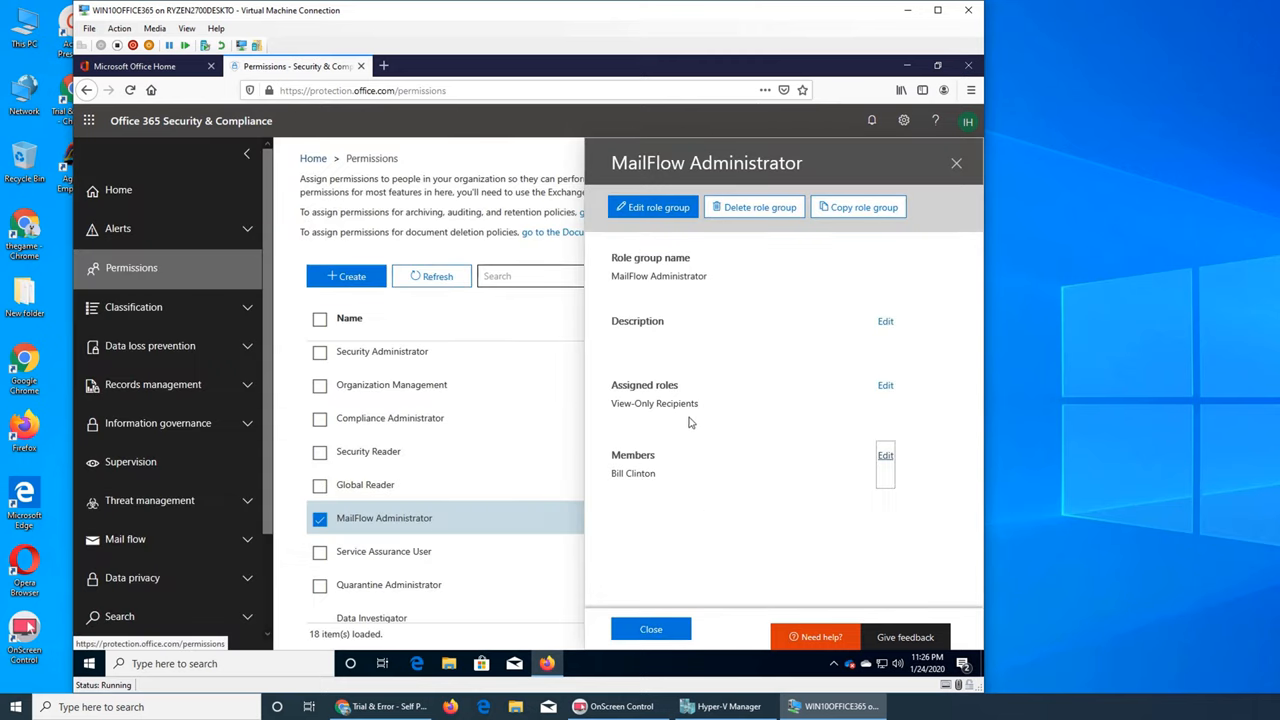
pyautogui.moveTo(658, 412)
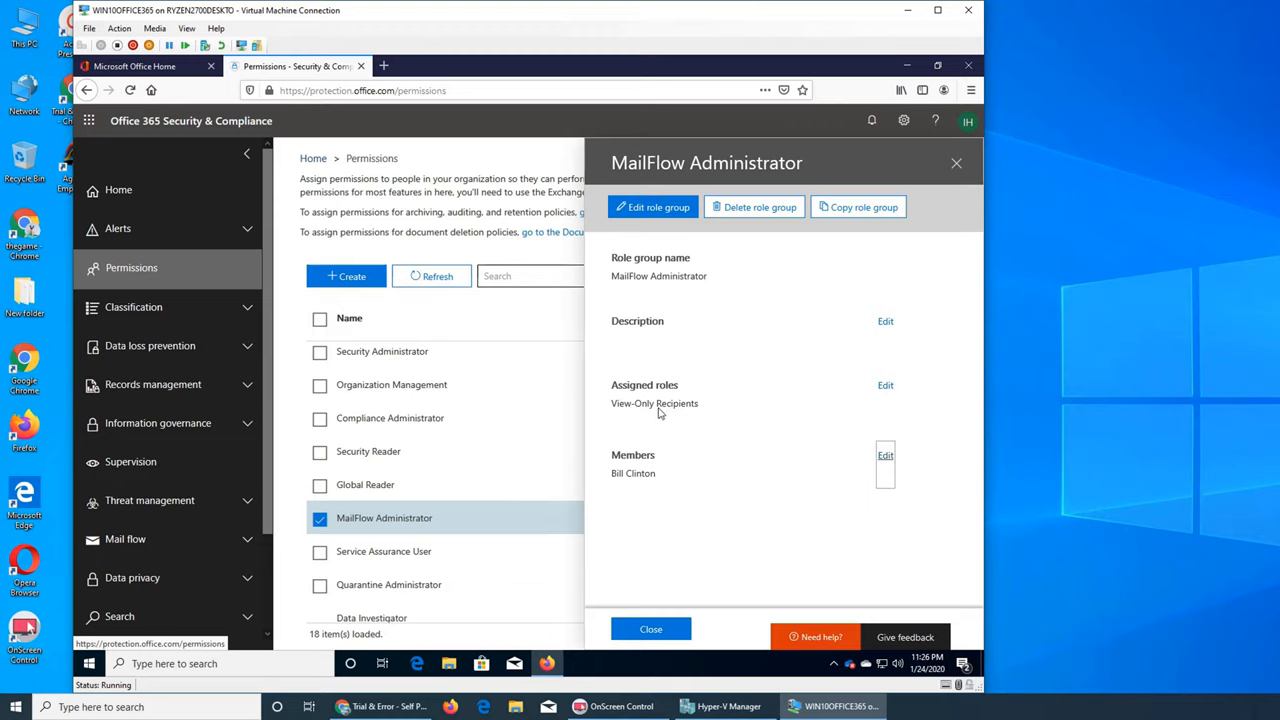
pyautogui.moveTo(858, 460)
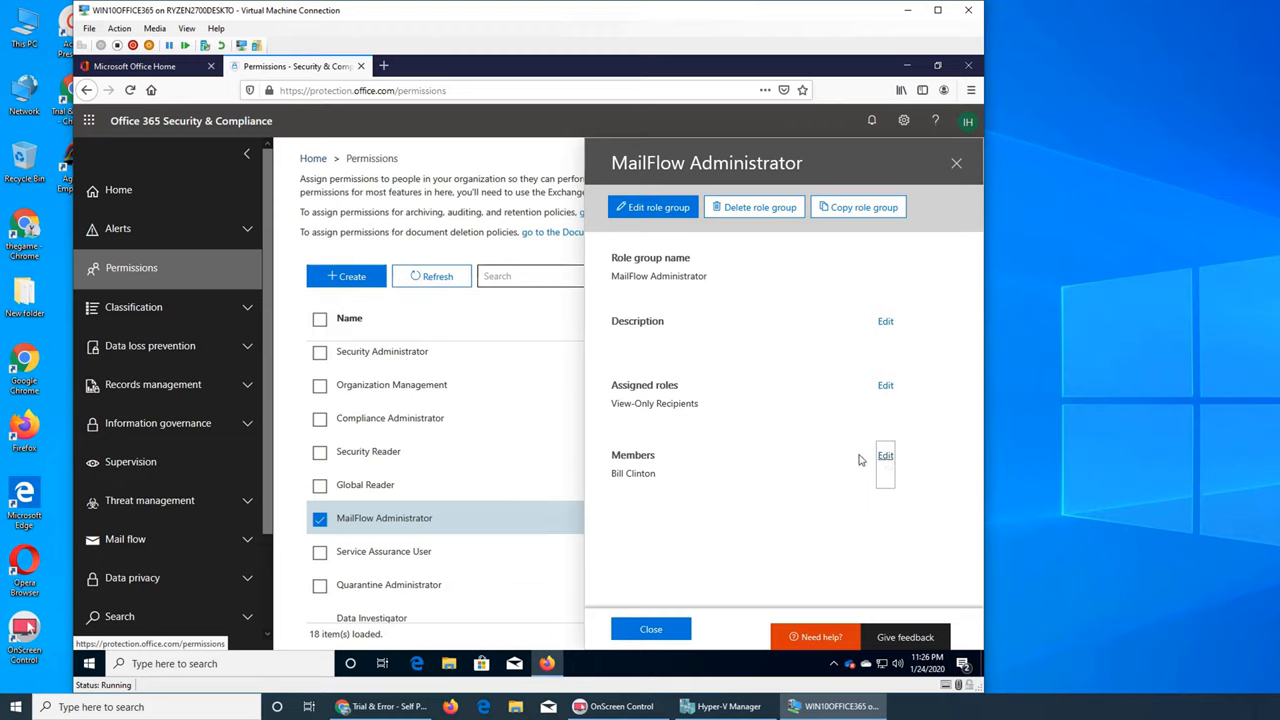
# Review MailFlow Administrator's members and assigned roles, then save the role group changes.
pyautogui.click(884, 456)
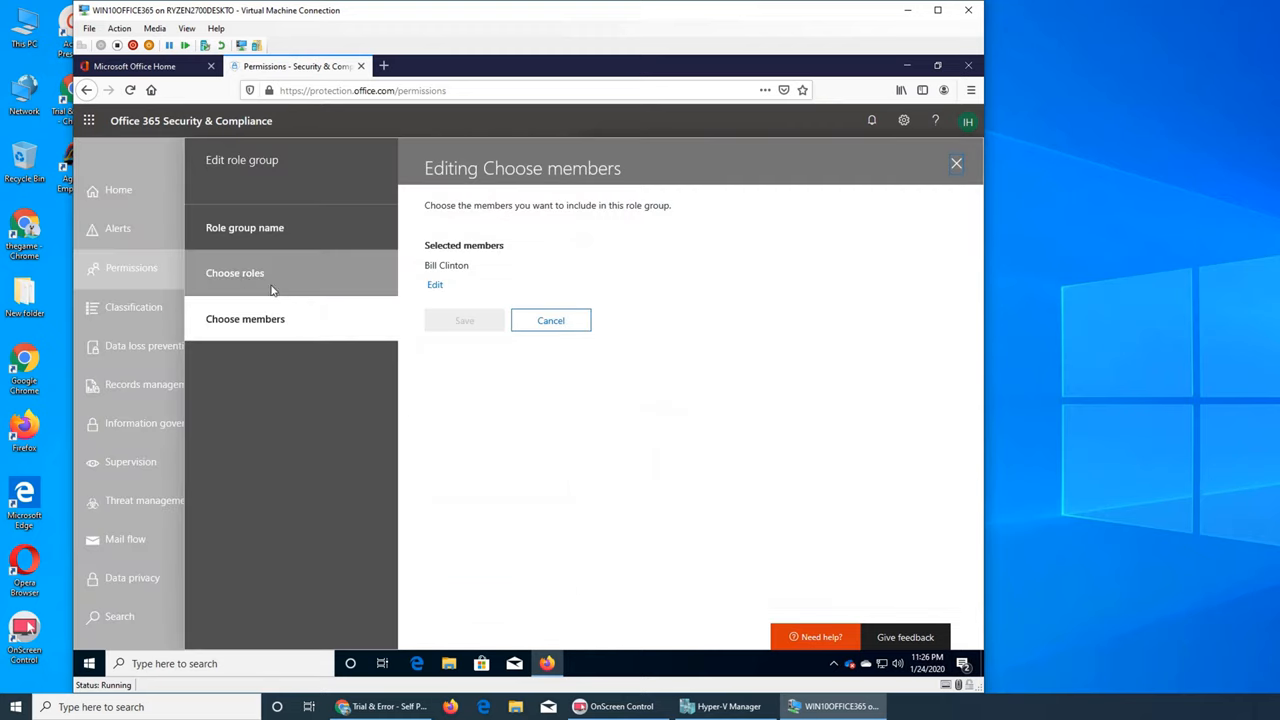
pyautogui.click(236, 272)
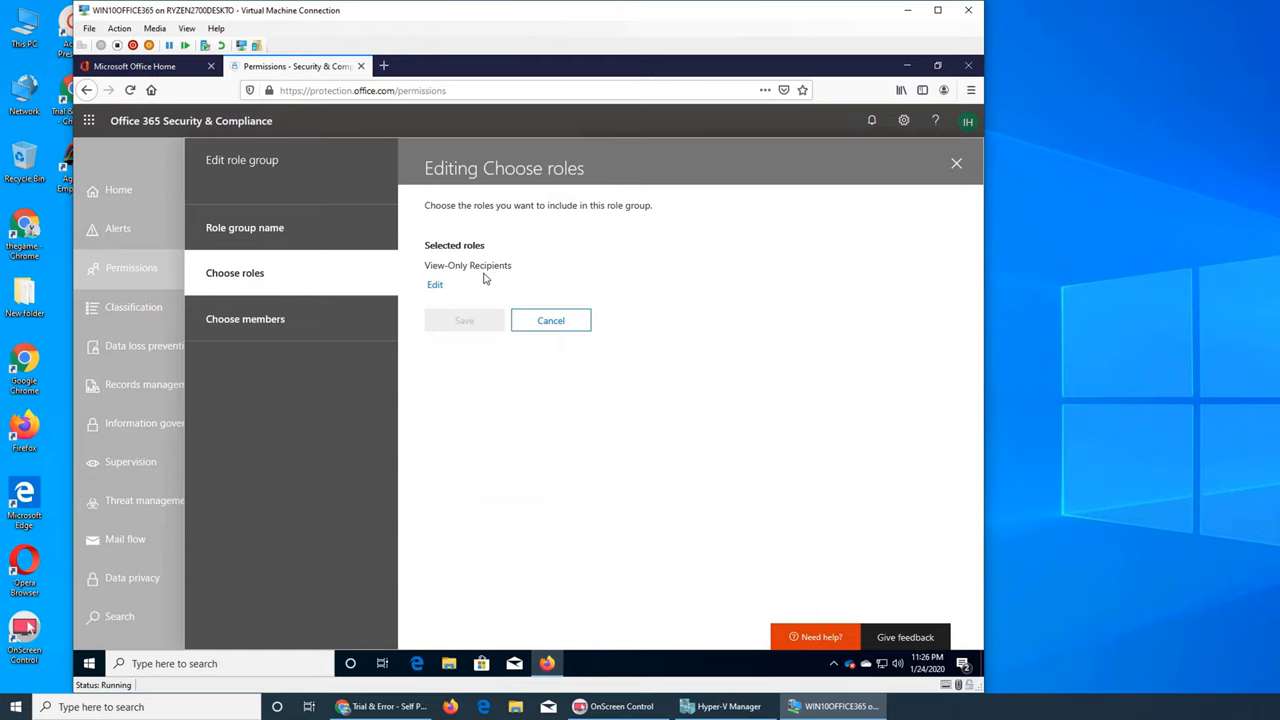
pyautogui.moveTo(448, 290)
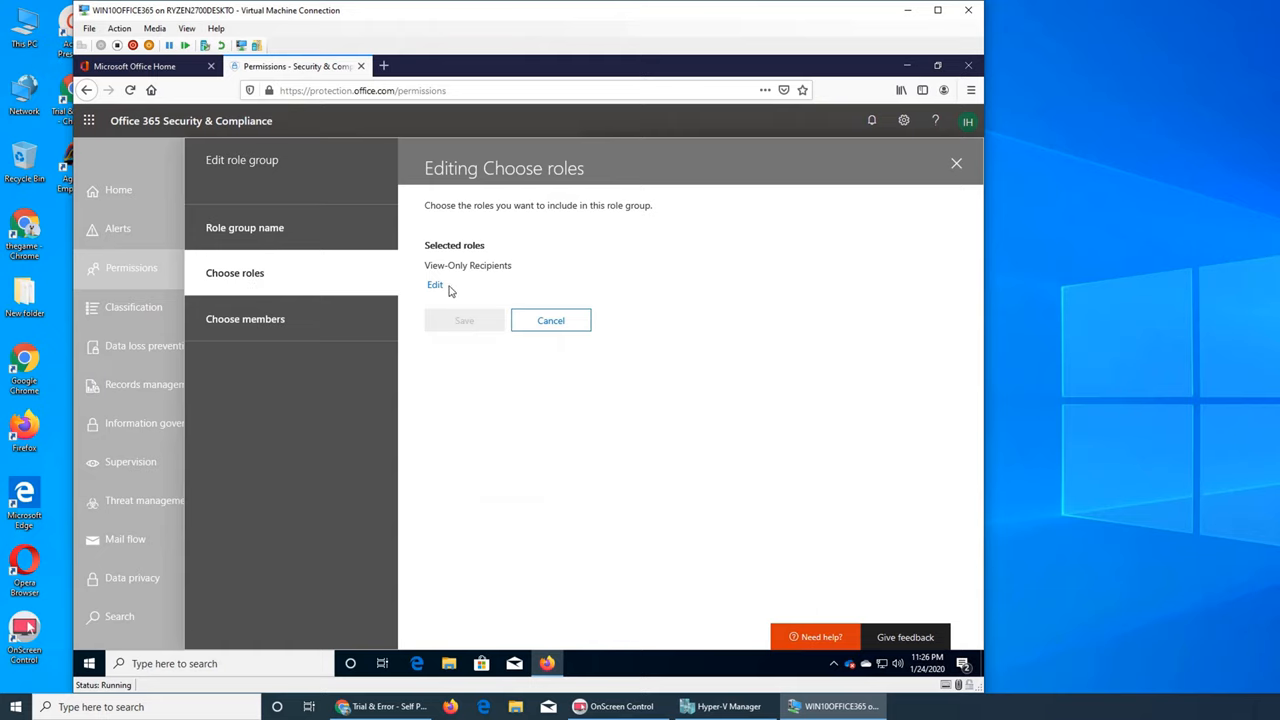
pyautogui.click(436, 284)
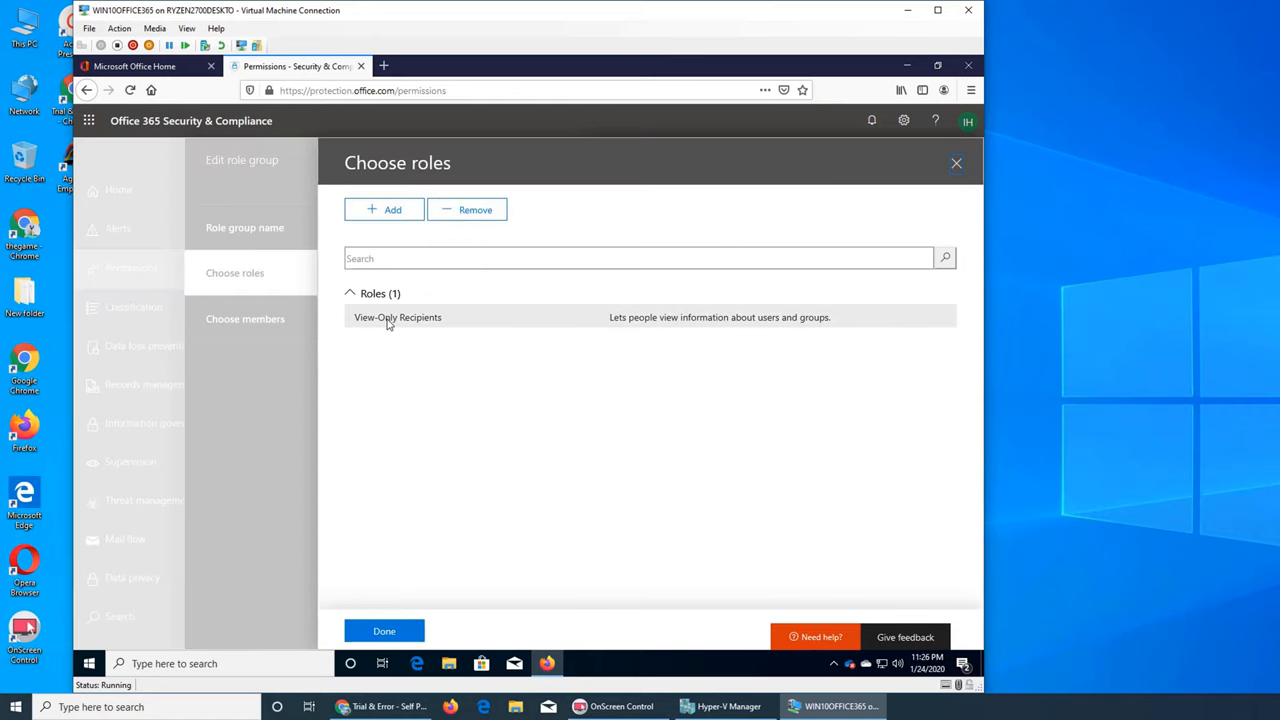
pyautogui.moveTo(400, 336)
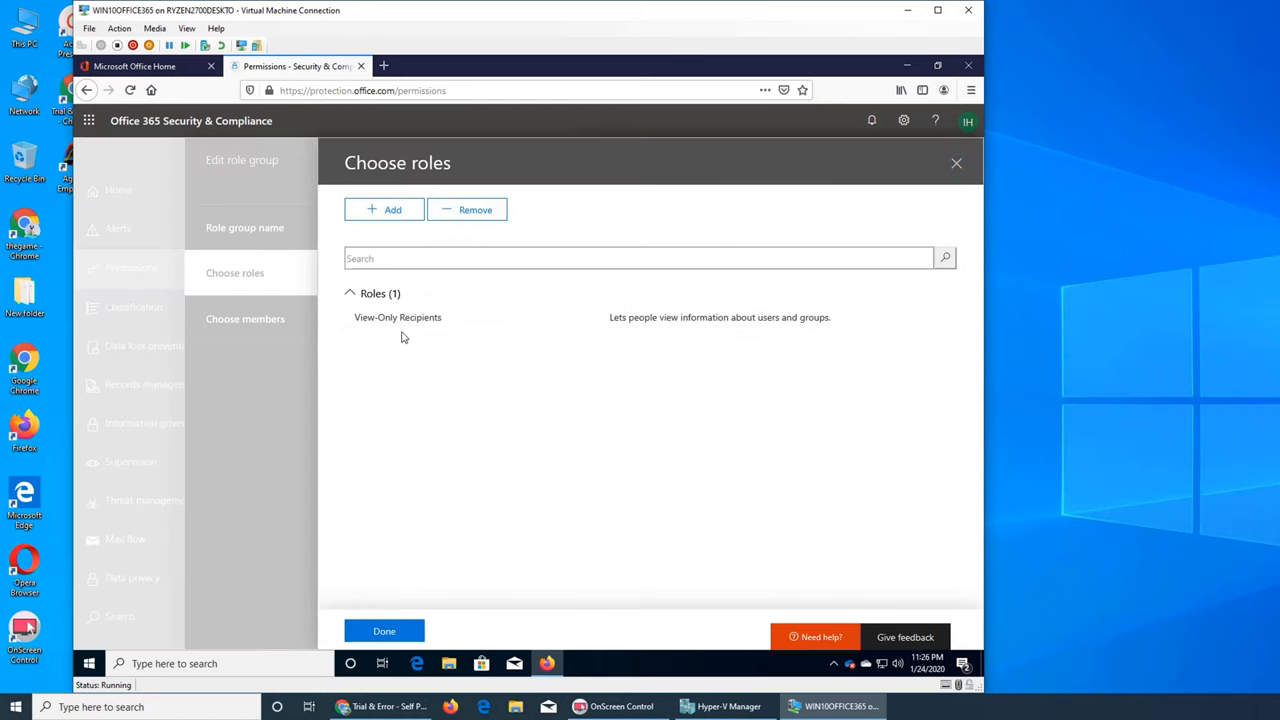
pyautogui.moveTo(404, 476)
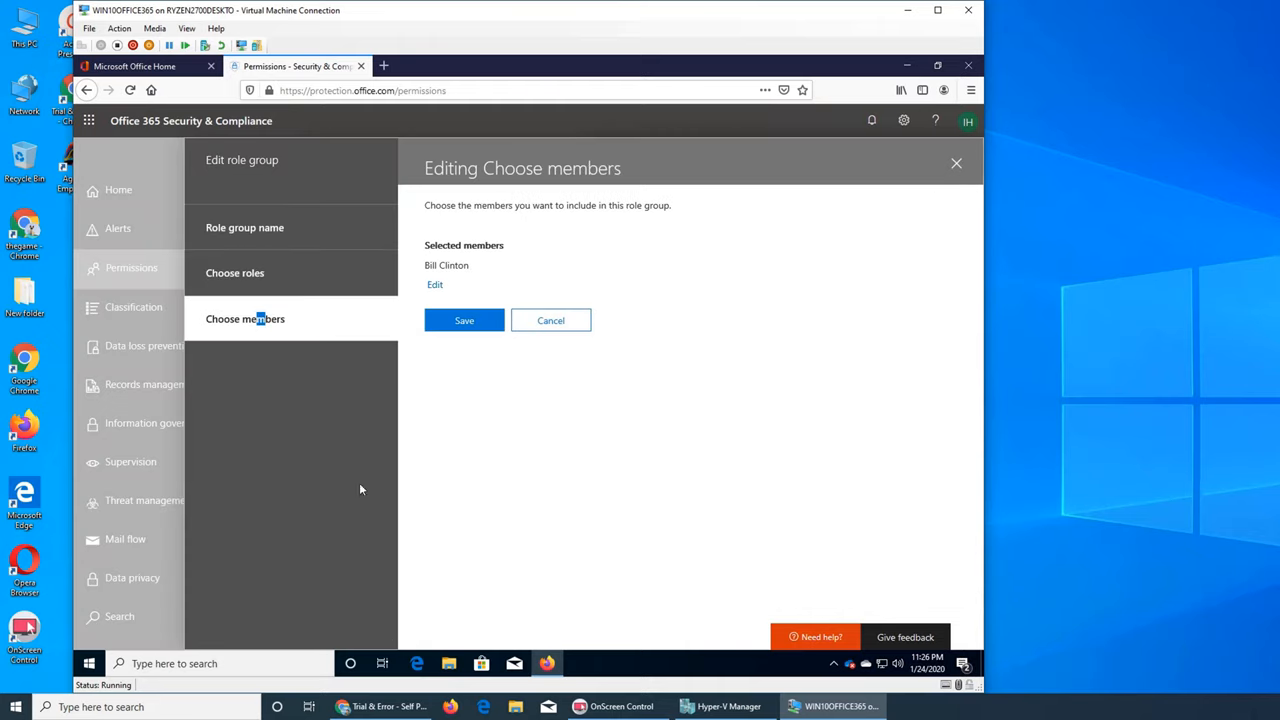
pyautogui.click(464, 320)
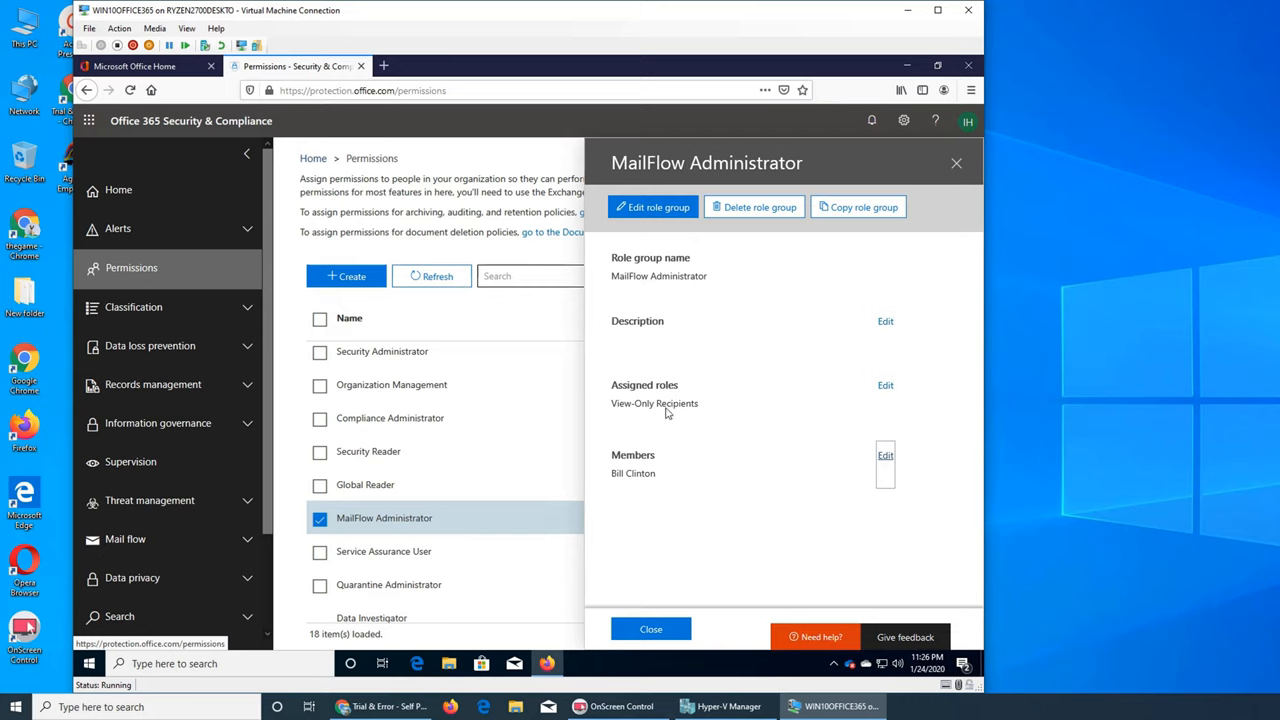
pyautogui.moveTo(662, 458)
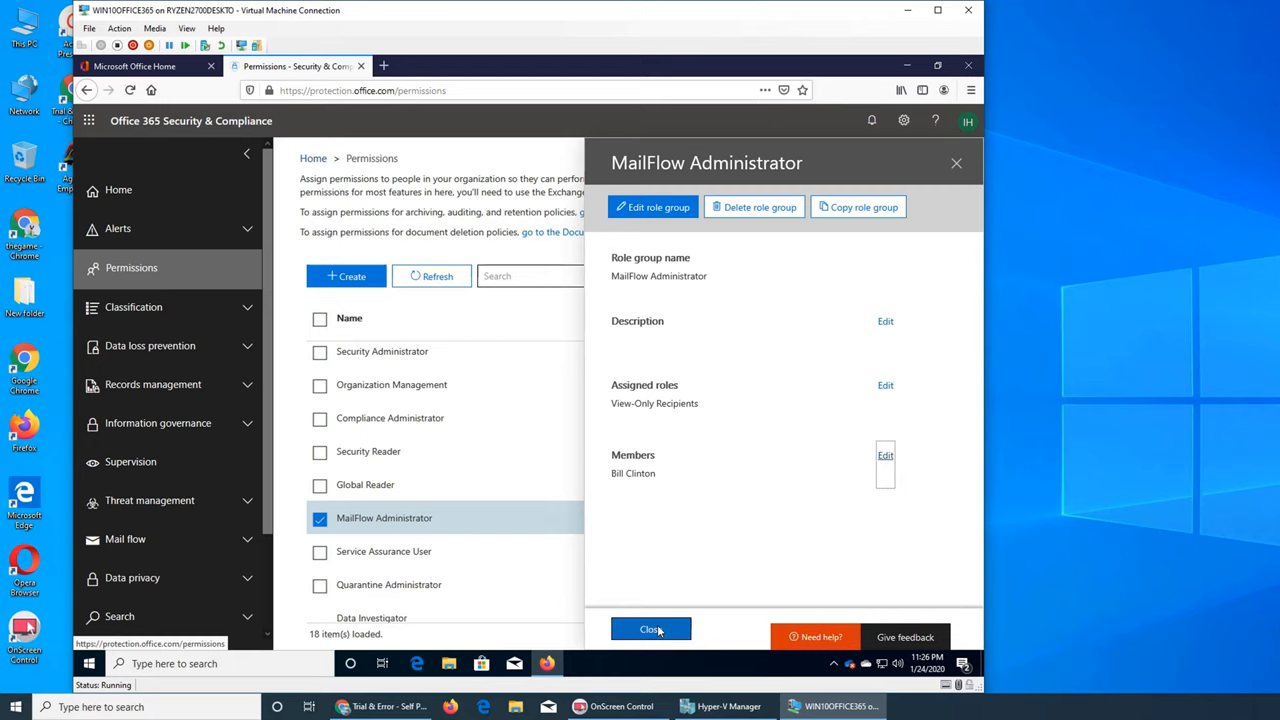
# Close MailFlow Administrator's details and deselect it in the Permissions list.
pyautogui.click(650, 628)
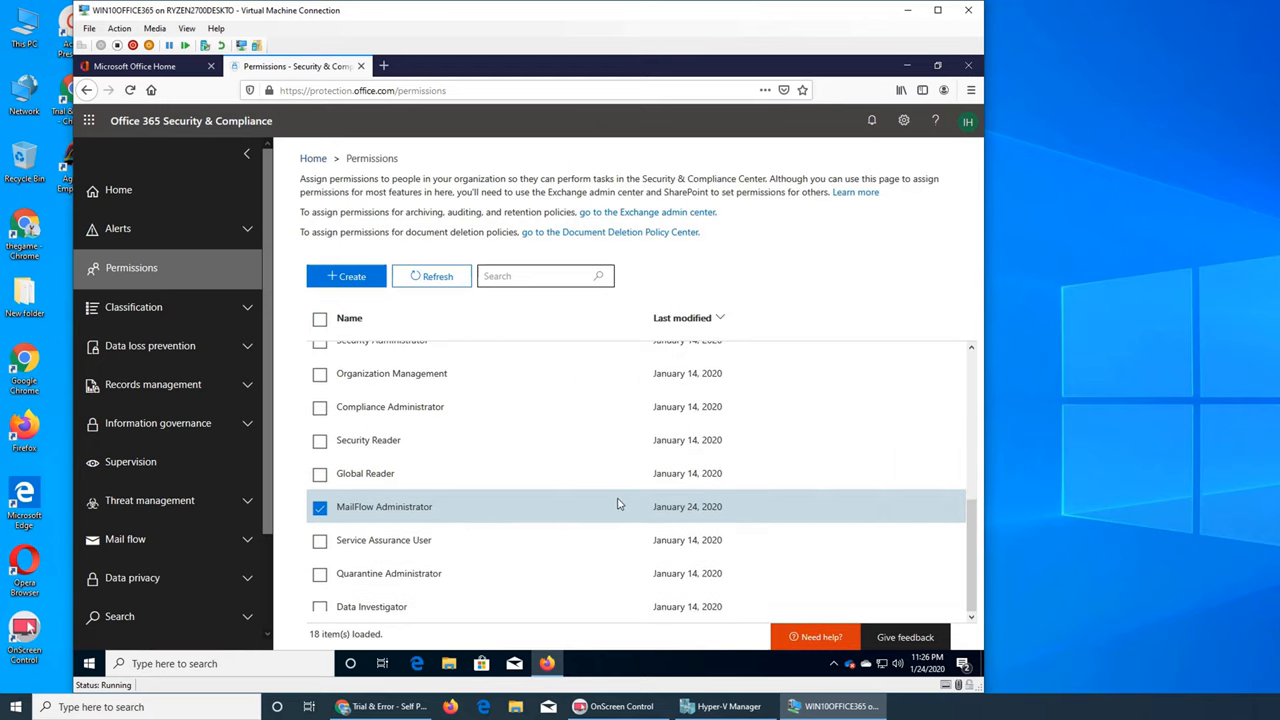
pyautogui.click(320, 508)
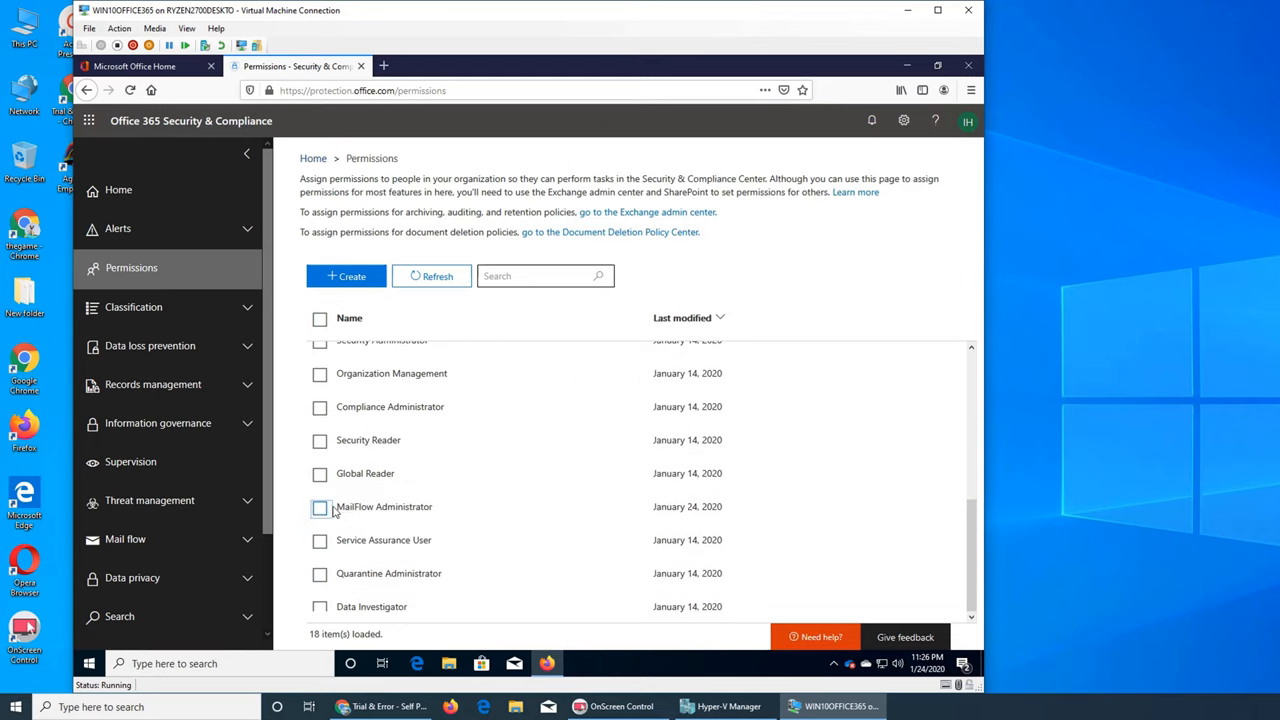